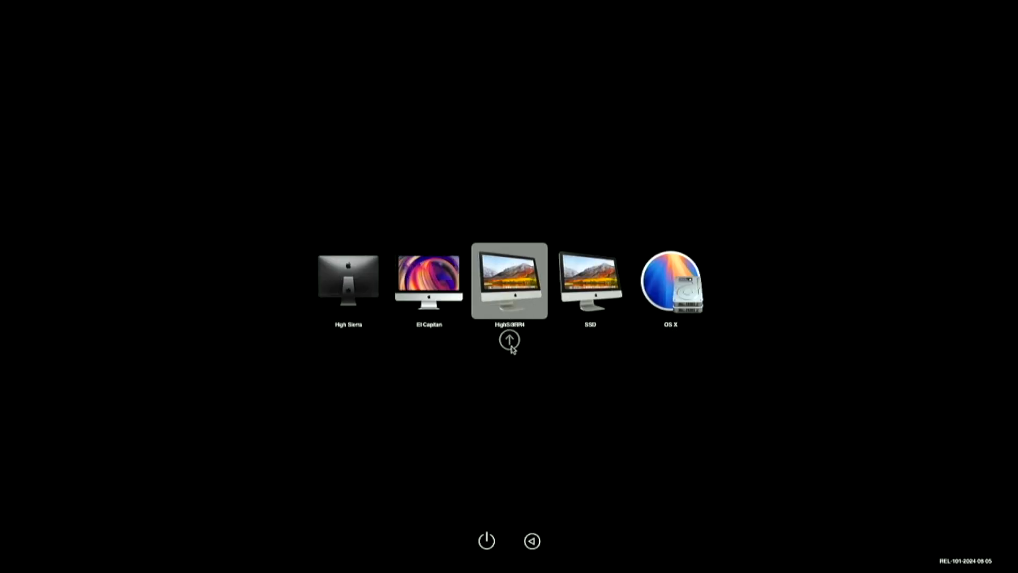
Select the OS X disk in Startup Manager and boot the Mac from it
key("Left")
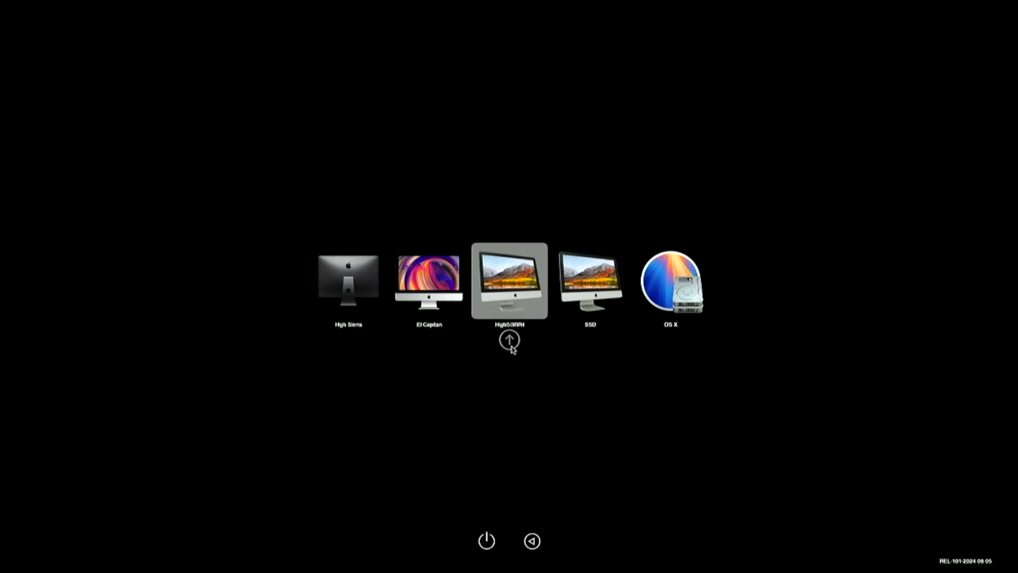
key("right")
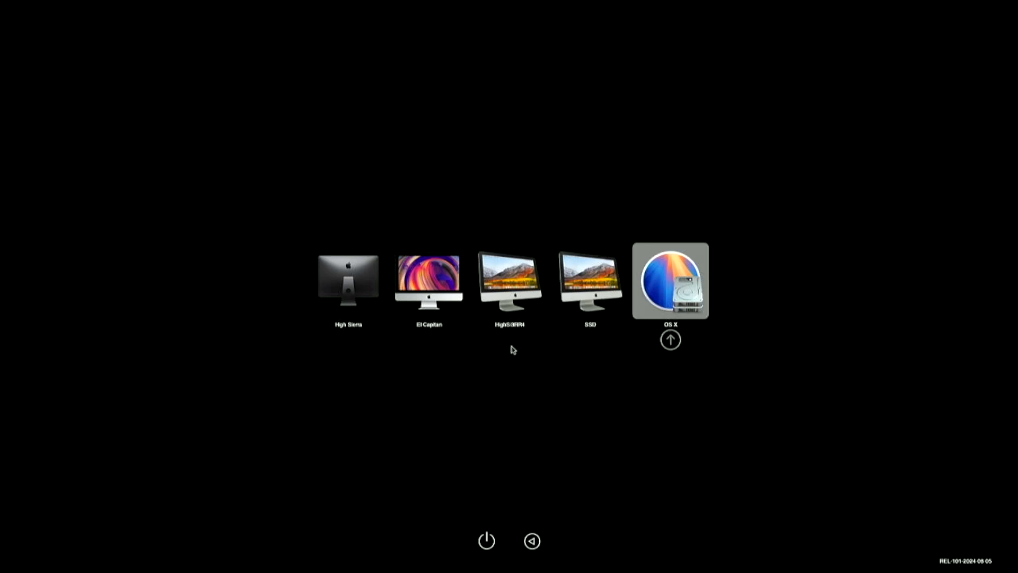
left_click(671, 280)
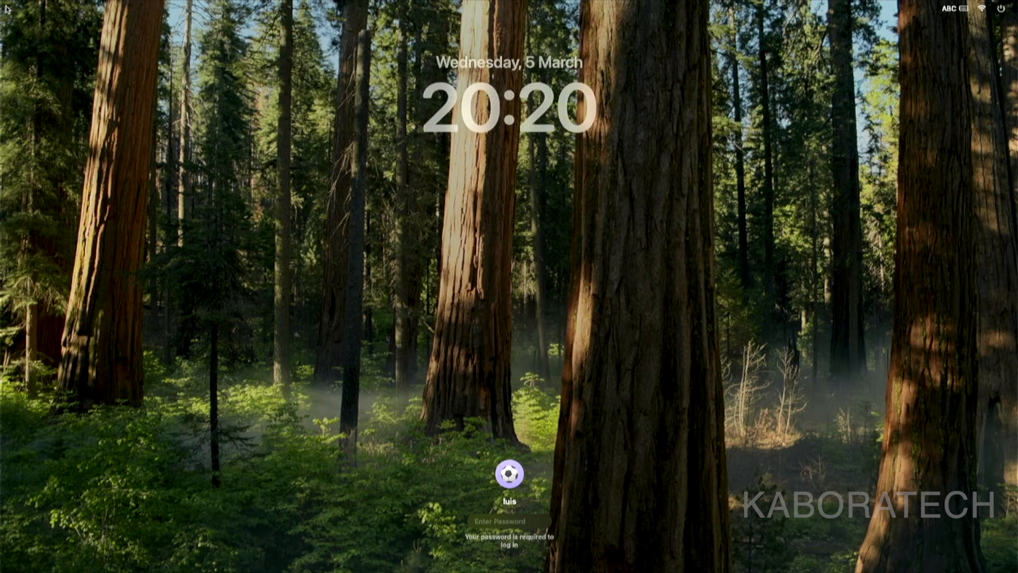
mouse_move(233, 250)
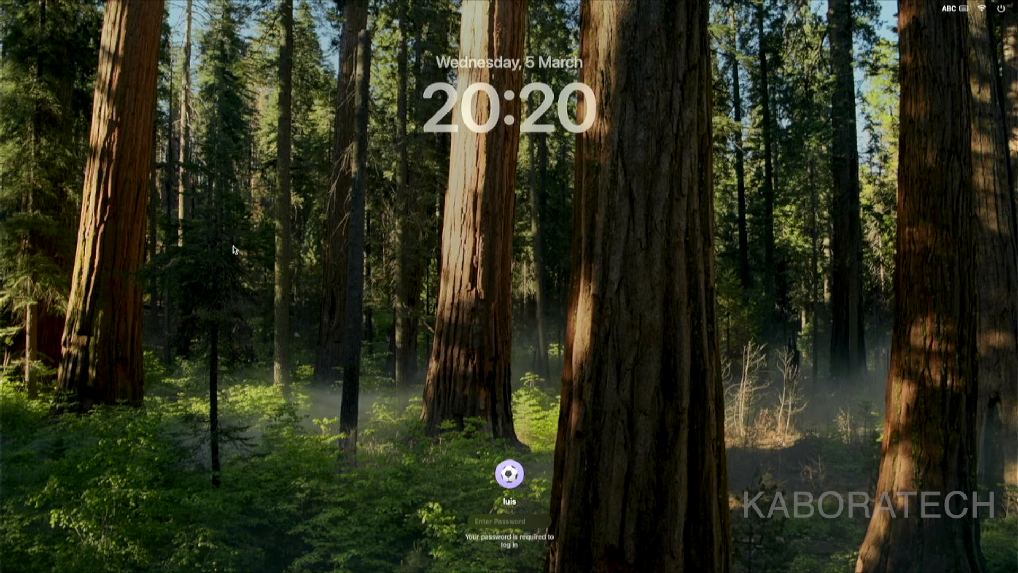
mouse_move(487, 518)
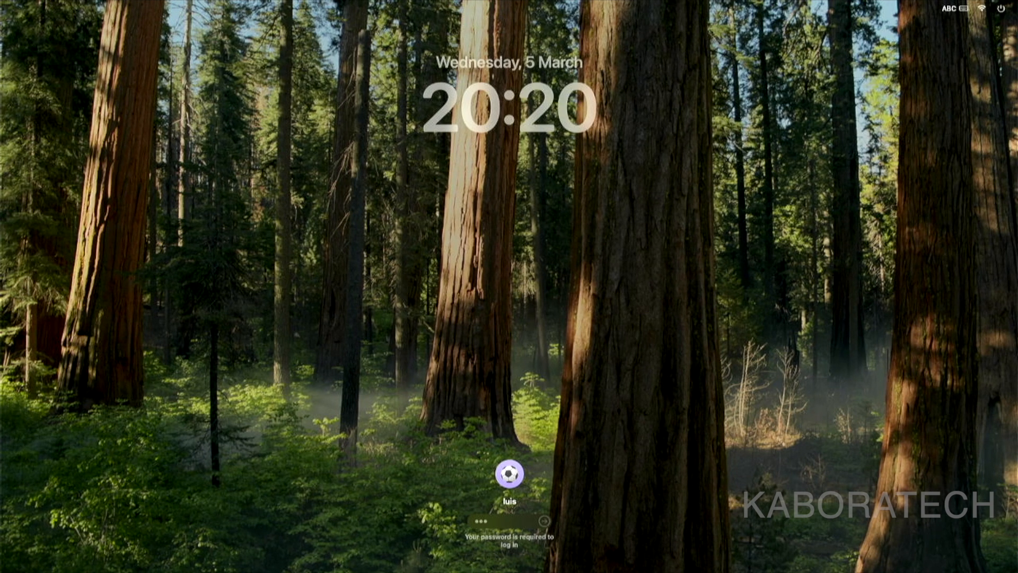
Enter the account password in the login window and log in to the desktop
type("password")
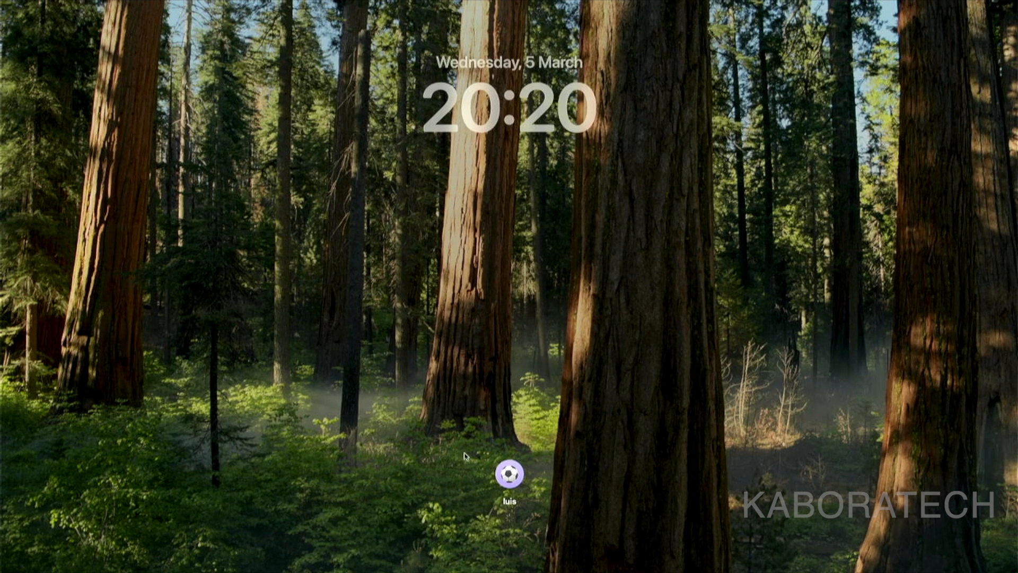
mouse_move(362, 334)
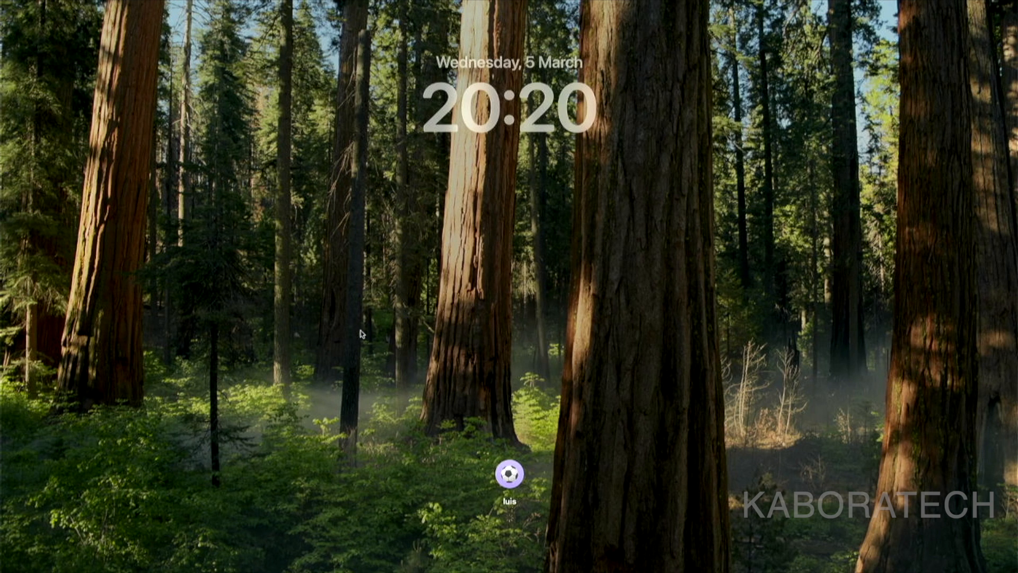
mouse_move(178, 279)
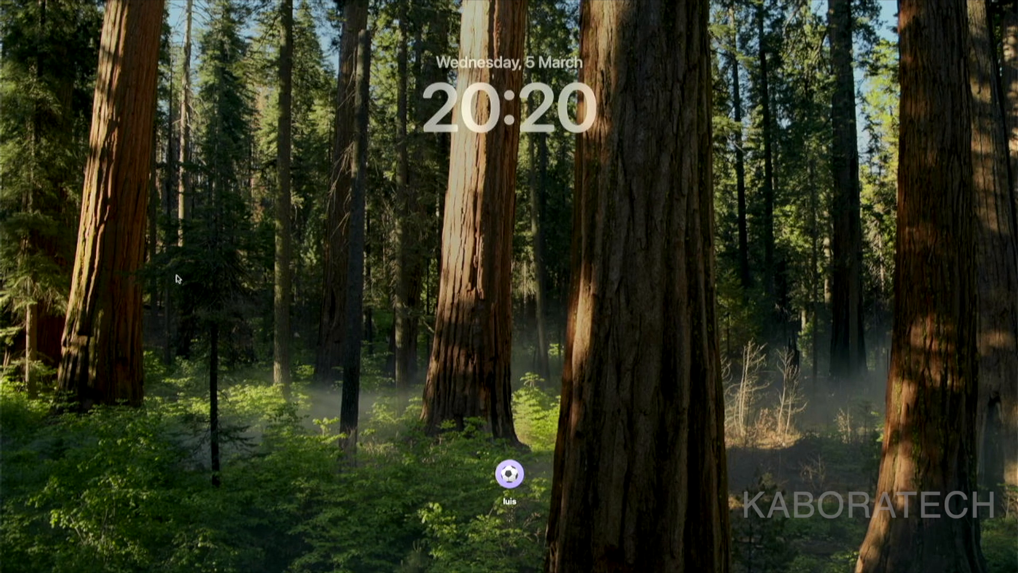
left_click(507, 476)
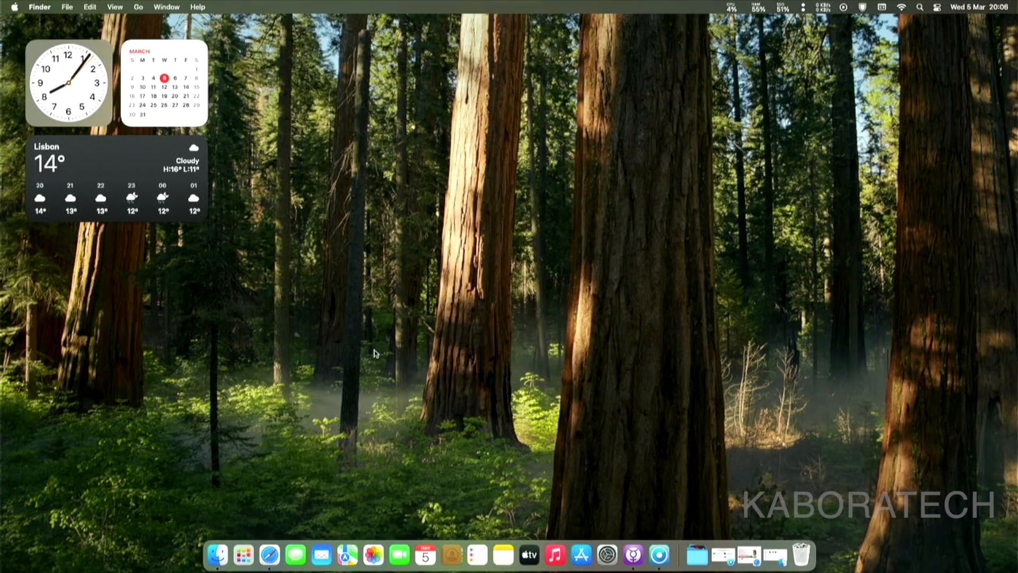
mouse_move(367, 519)
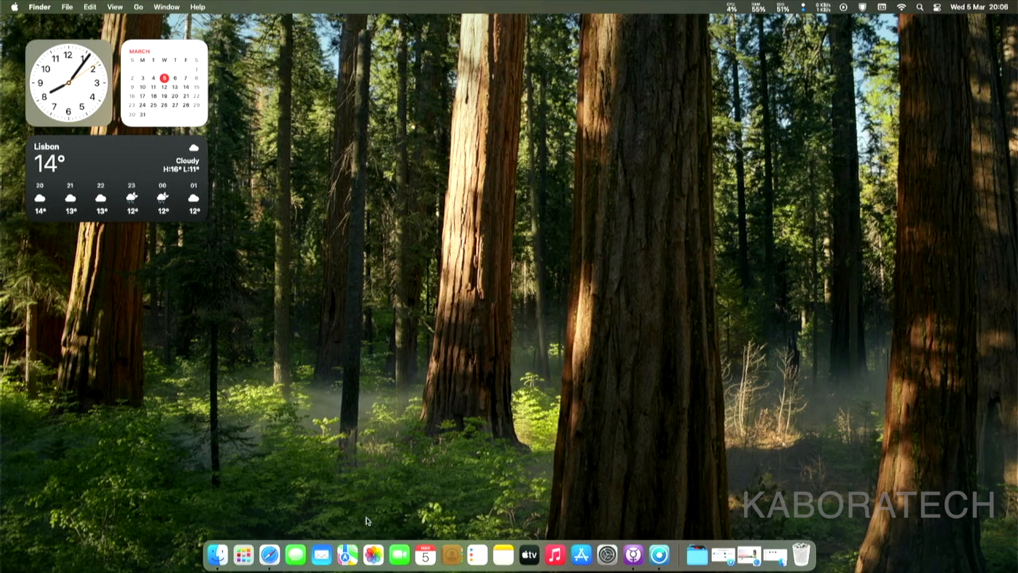
mouse_move(560, 279)
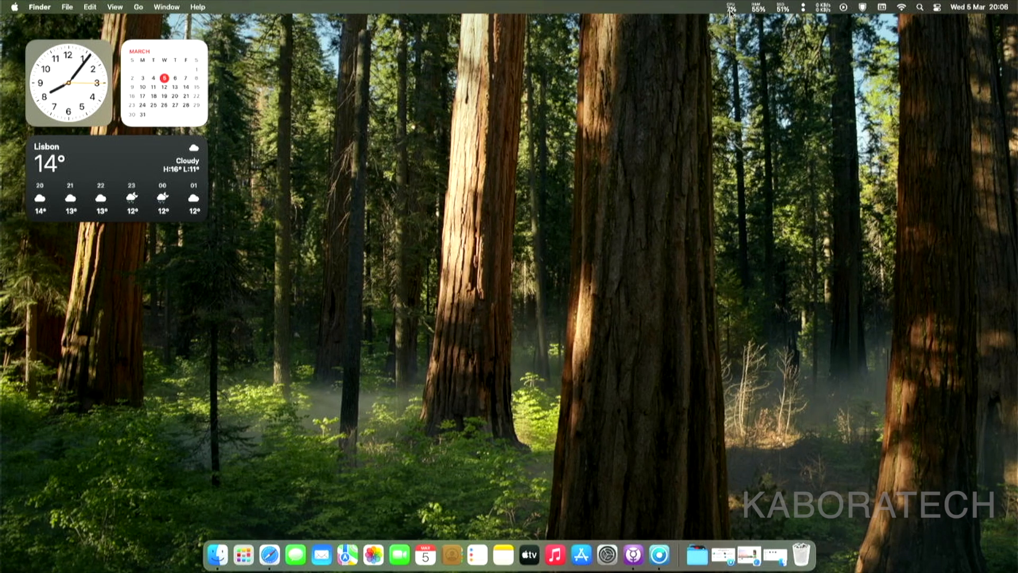
left_click(733, 8)
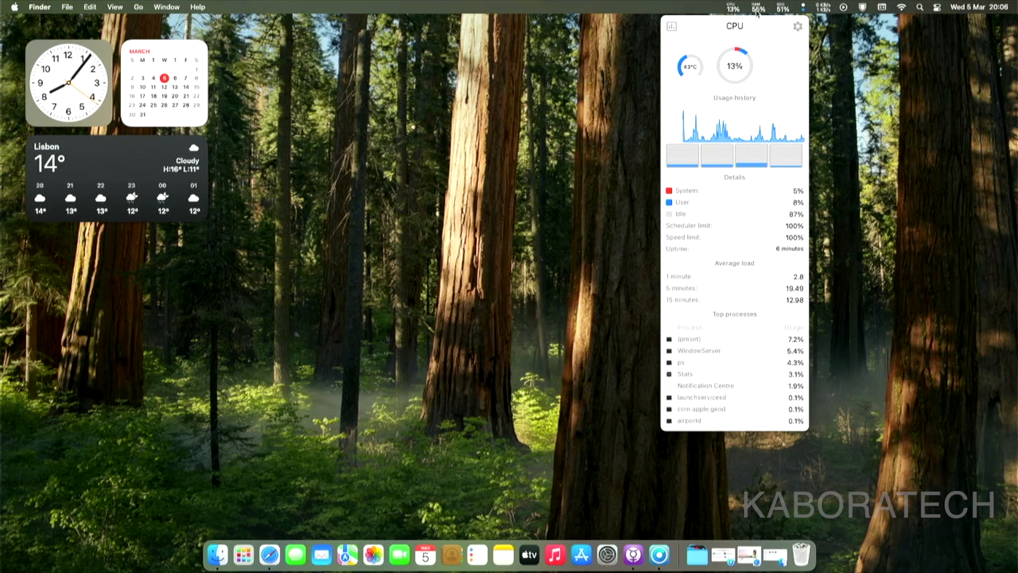
left_click(757, 8)
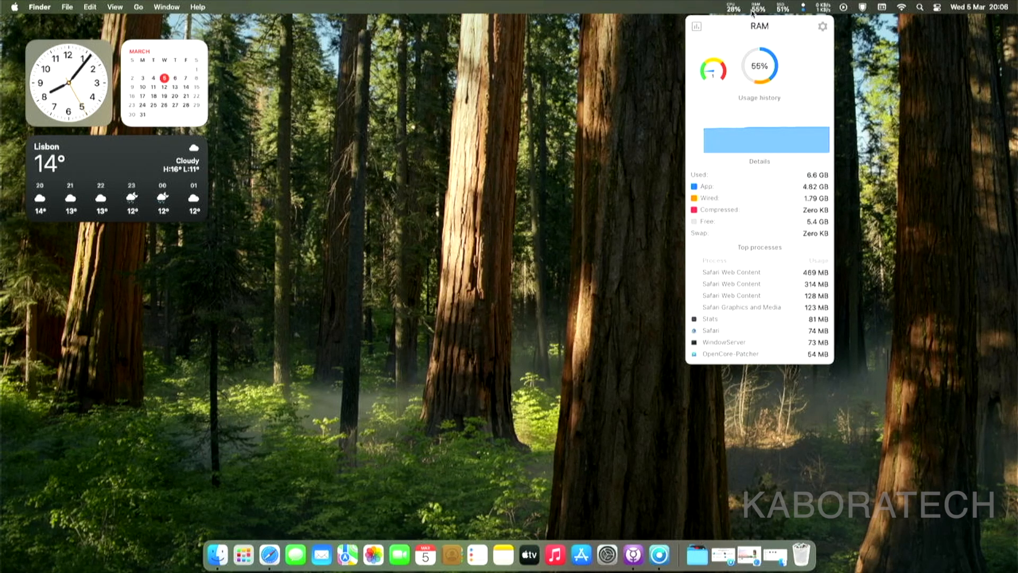
left_click(732, 8)
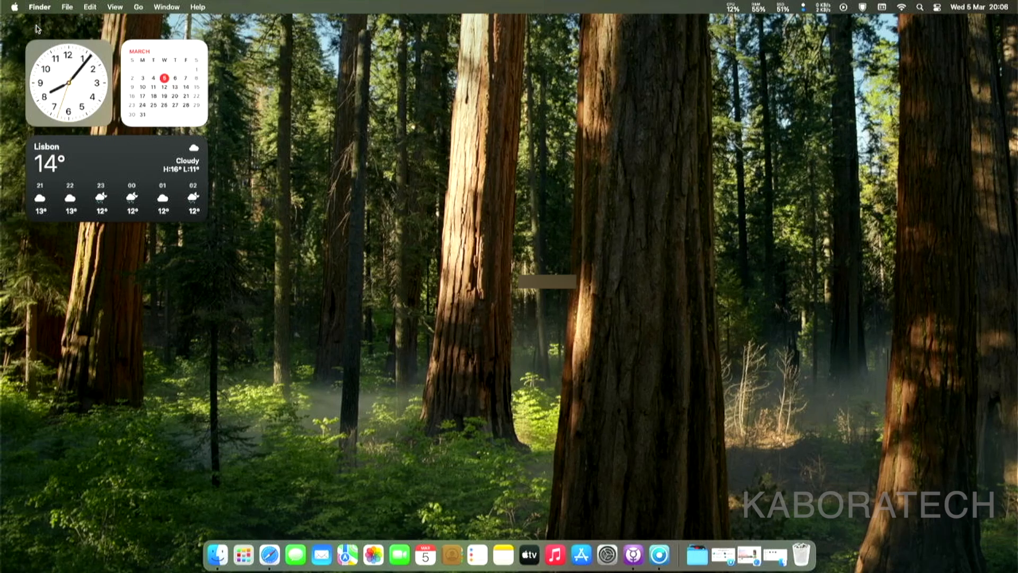
left_click(14, 7)
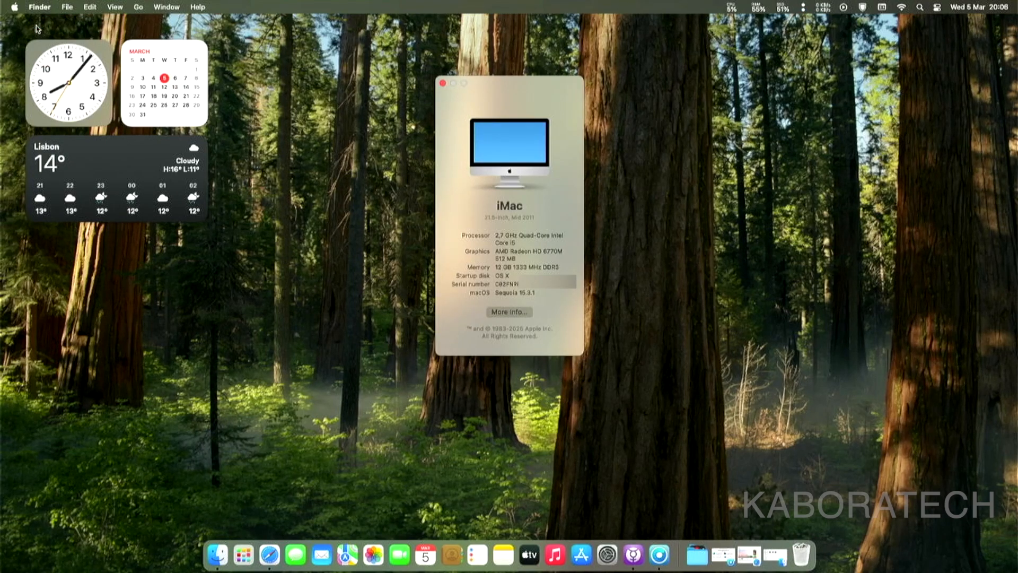
mouse_move(135, 70)
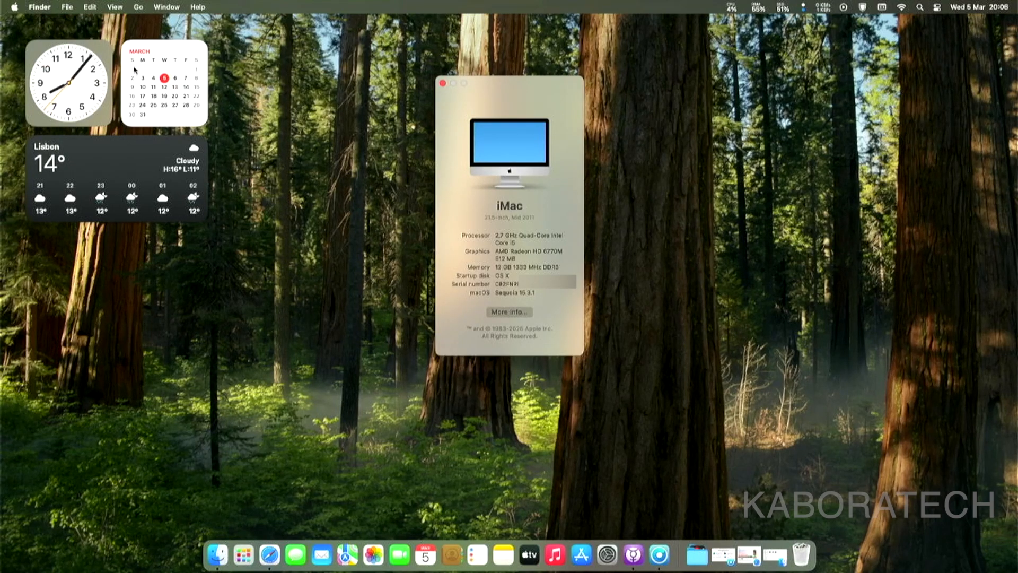
mouse_move(495, 272)
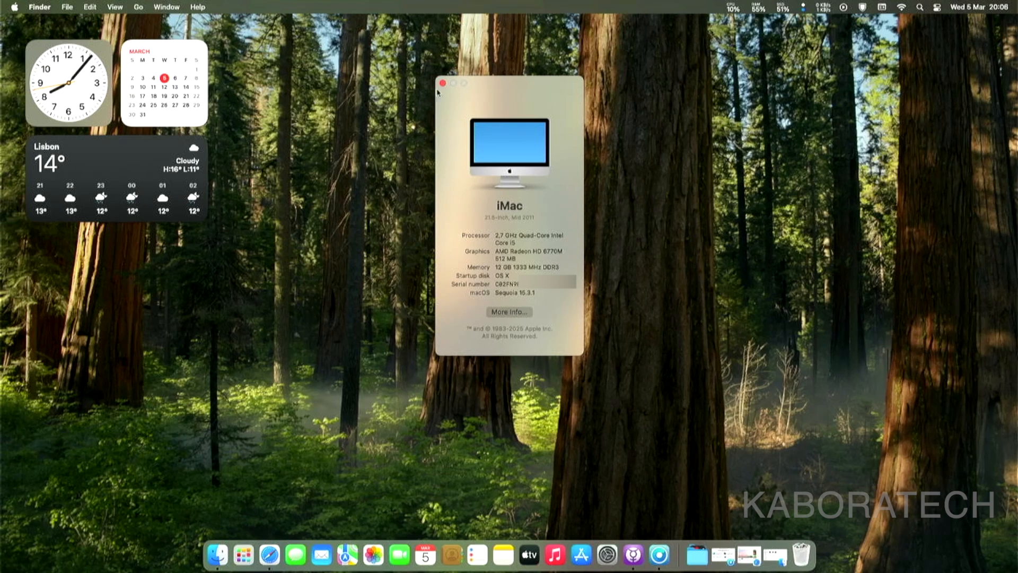
left_click(442, 83)
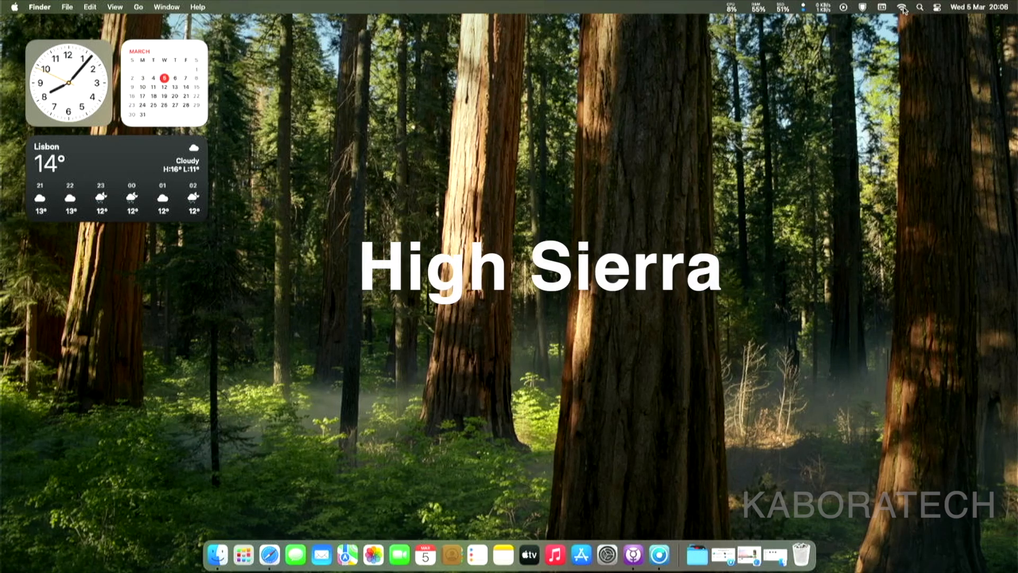
left_click(901, 8)
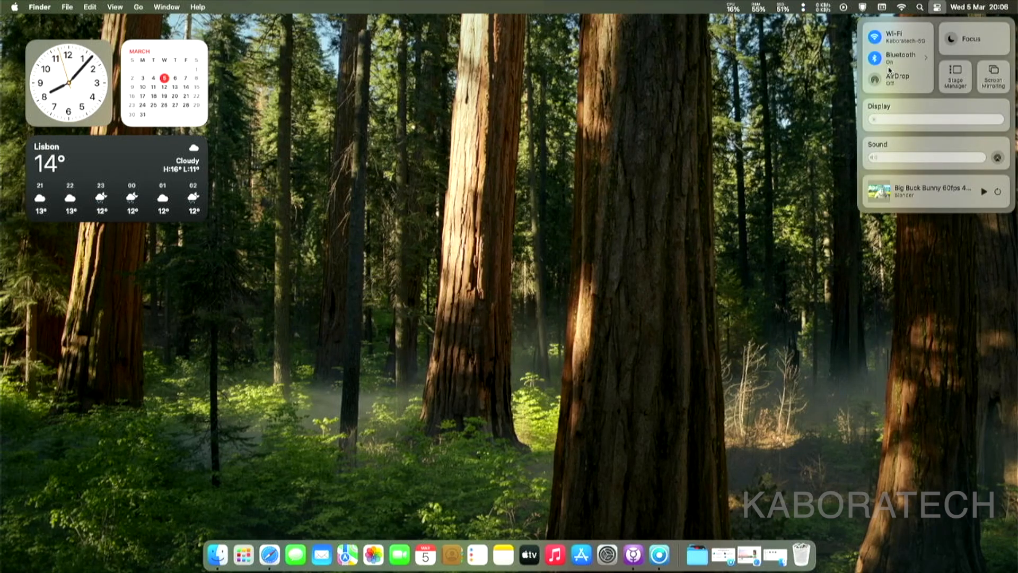
left_click(899, 59)
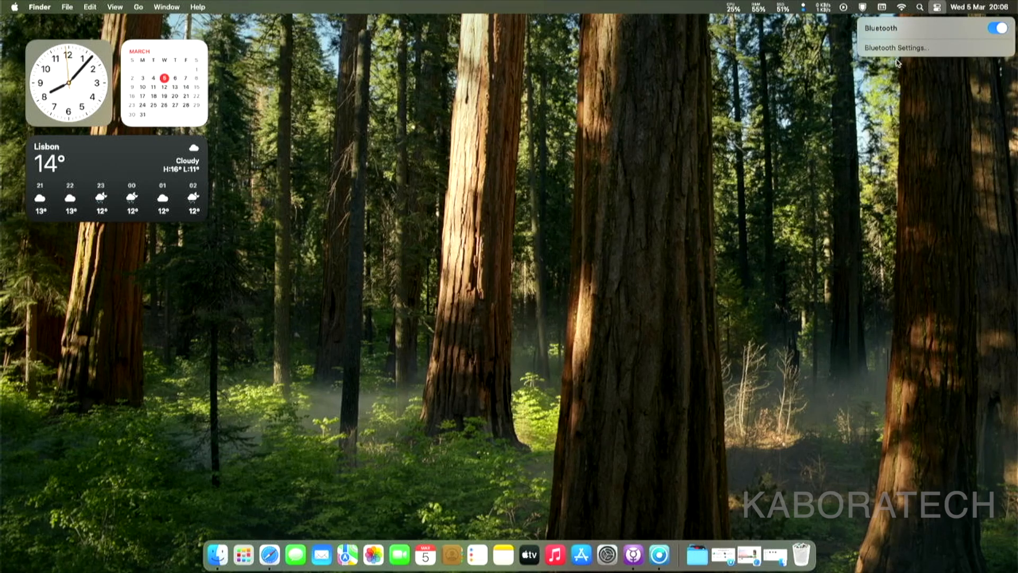
left_click(899, 48)
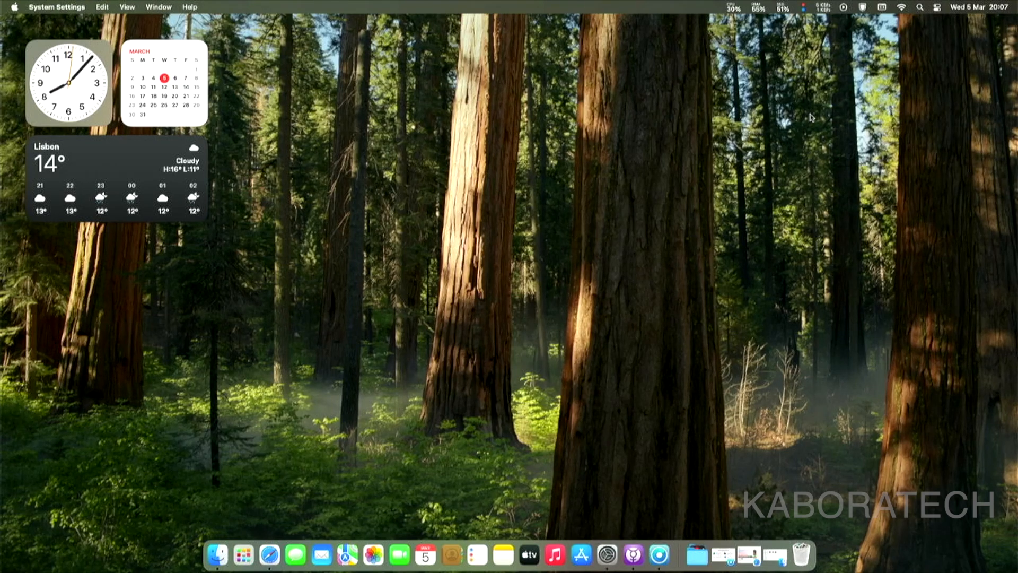
mouse_move(626, 187)
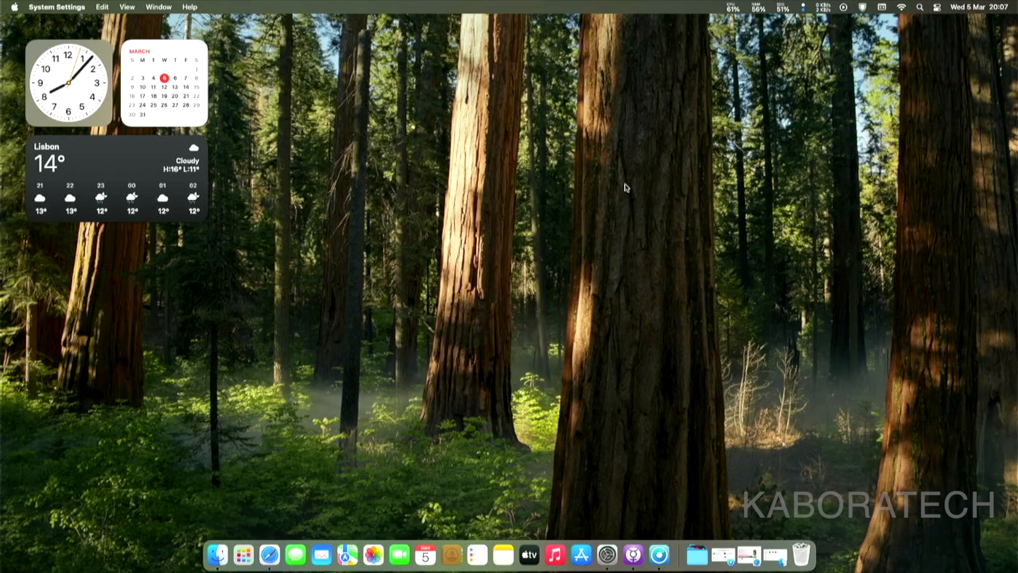
left_click(607, 555)
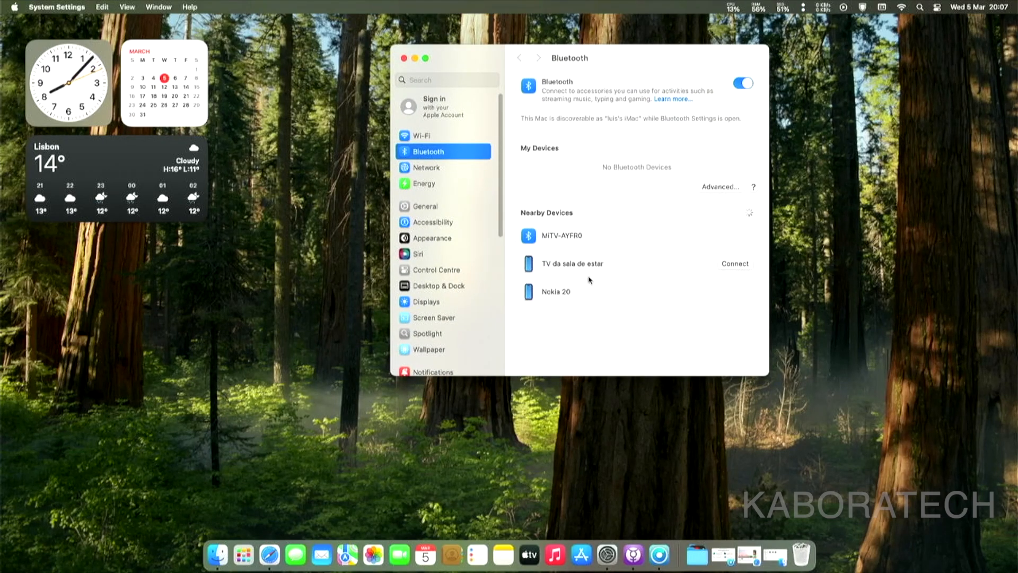
mouse_move(497, 125)
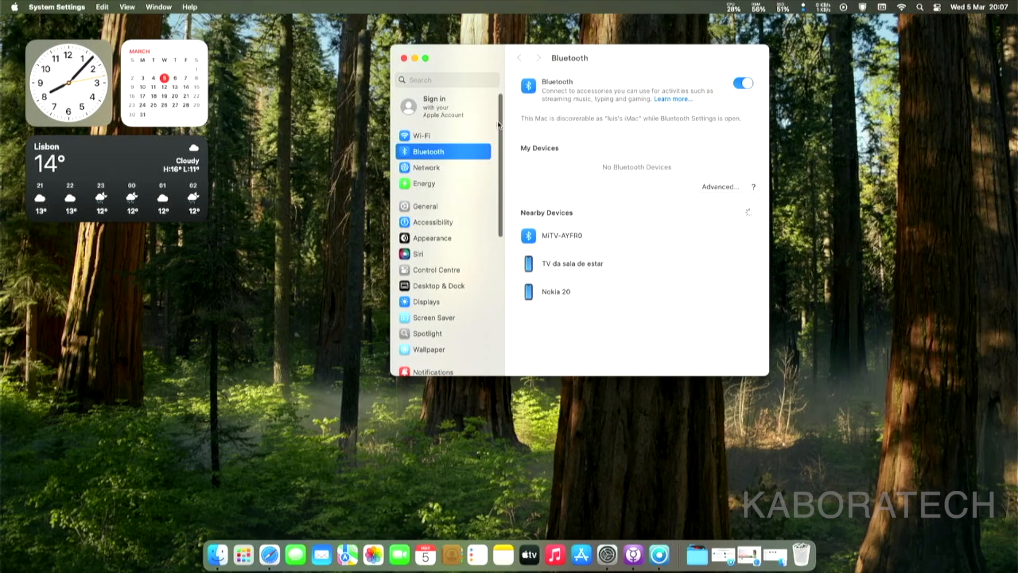
mouse_move(269, 51)
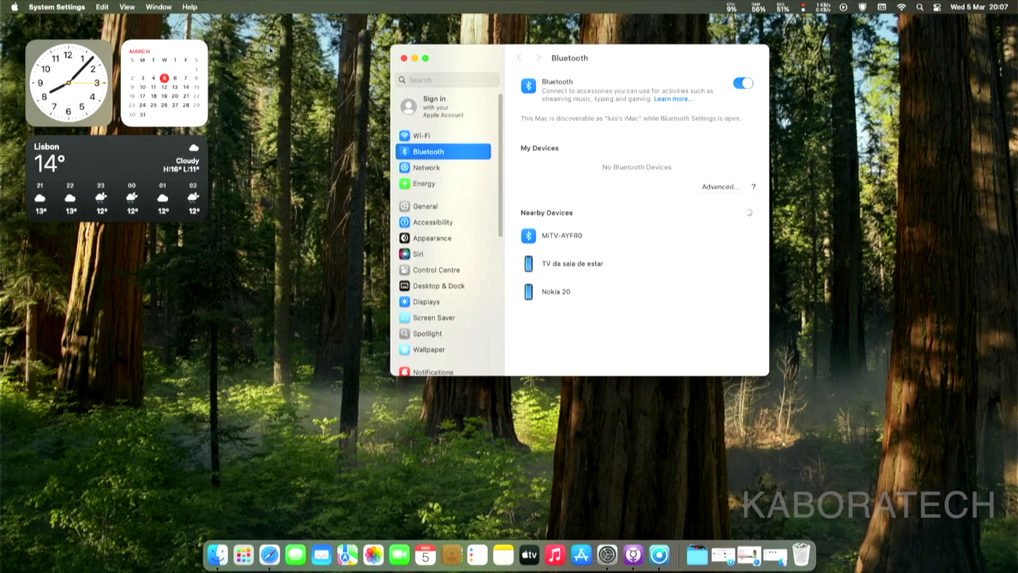
mouse_move(416, 68)
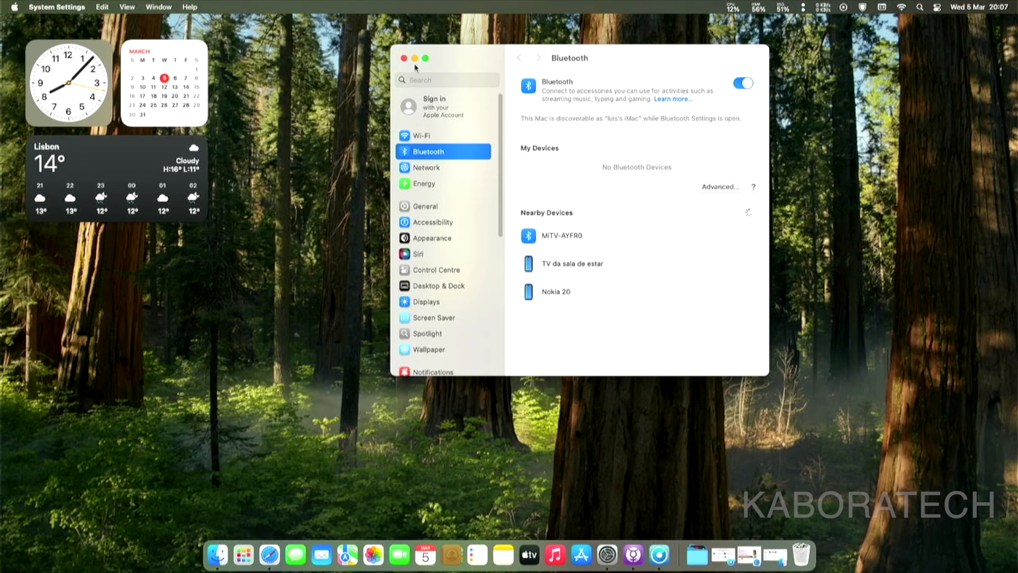
left_click(404, 59)
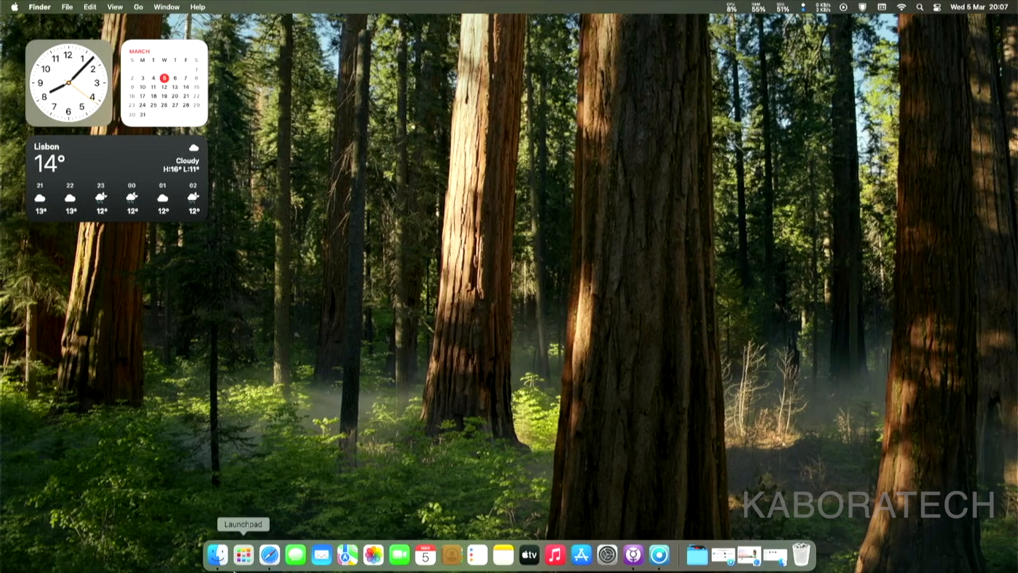
Play the Big Buck Bunny 4K film on YouTube for a while, then close the Safari window
left_click(269, 555)
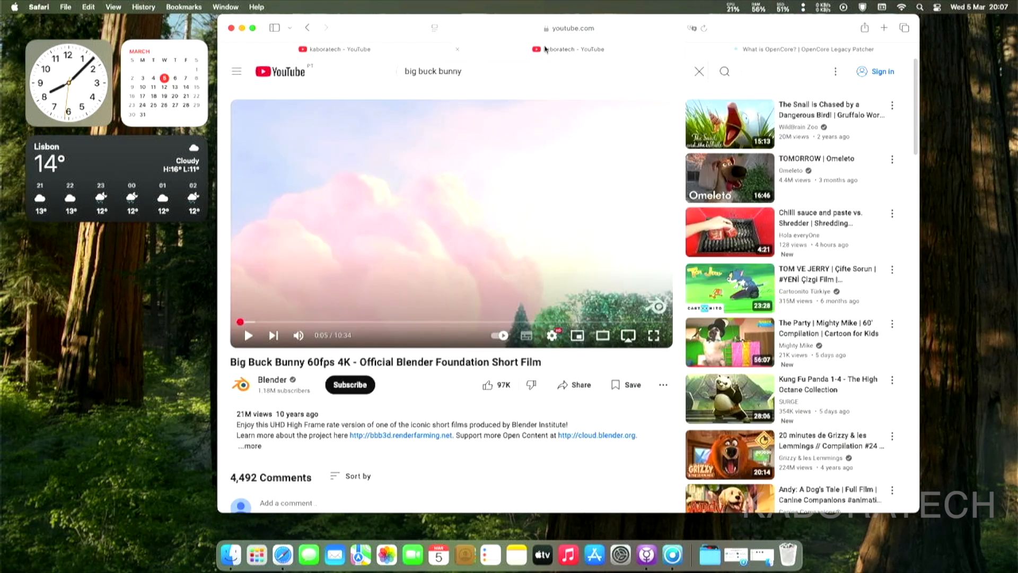
mouse_move(247, 336)
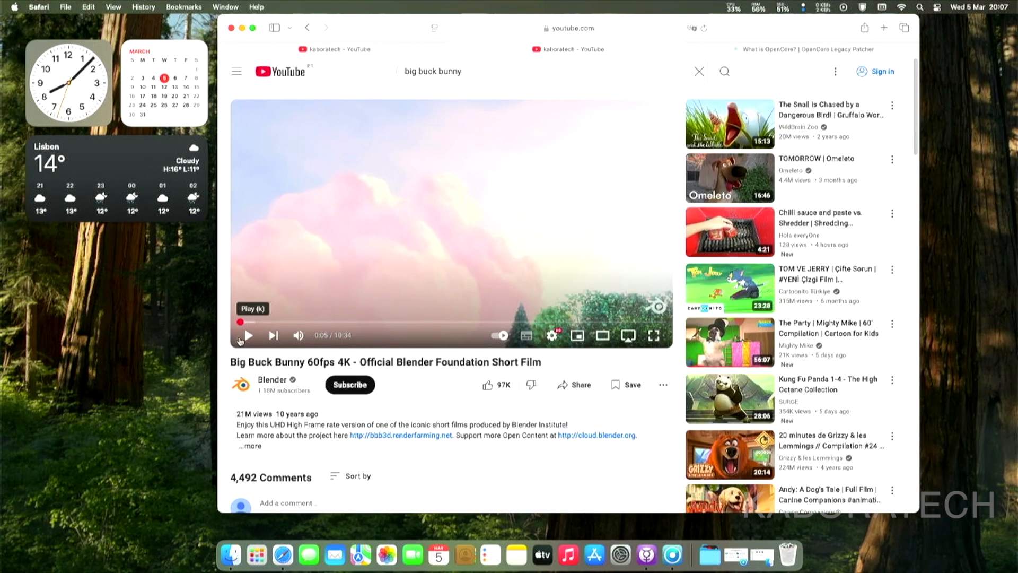
left_click(248, 336)
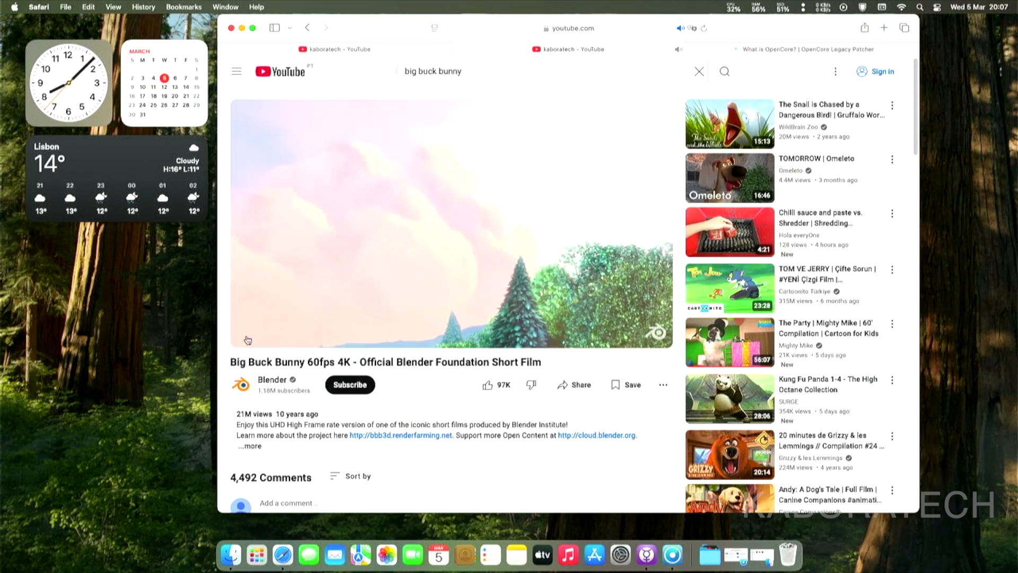
left_click(448, 221)
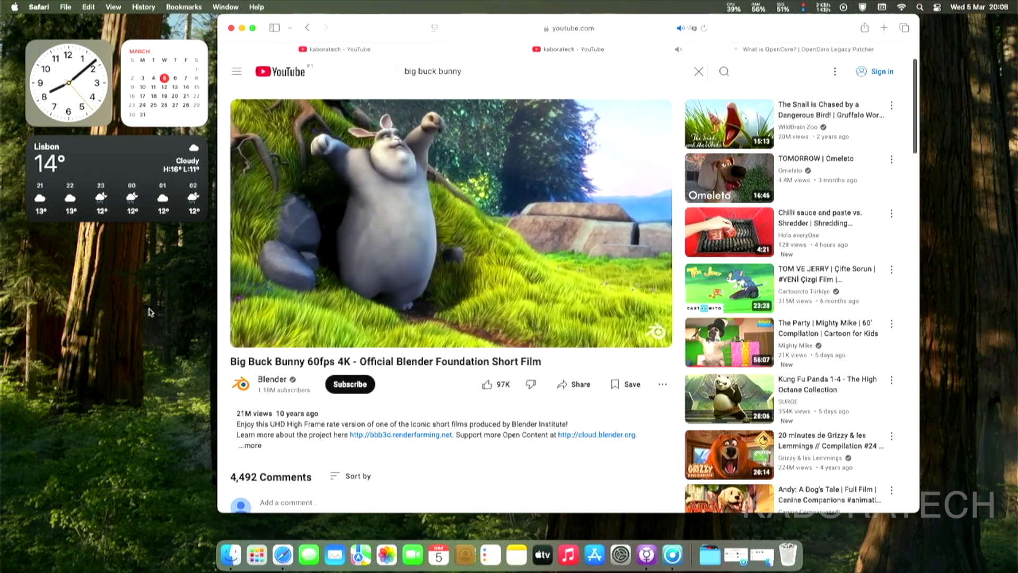
left_click(451, 221)
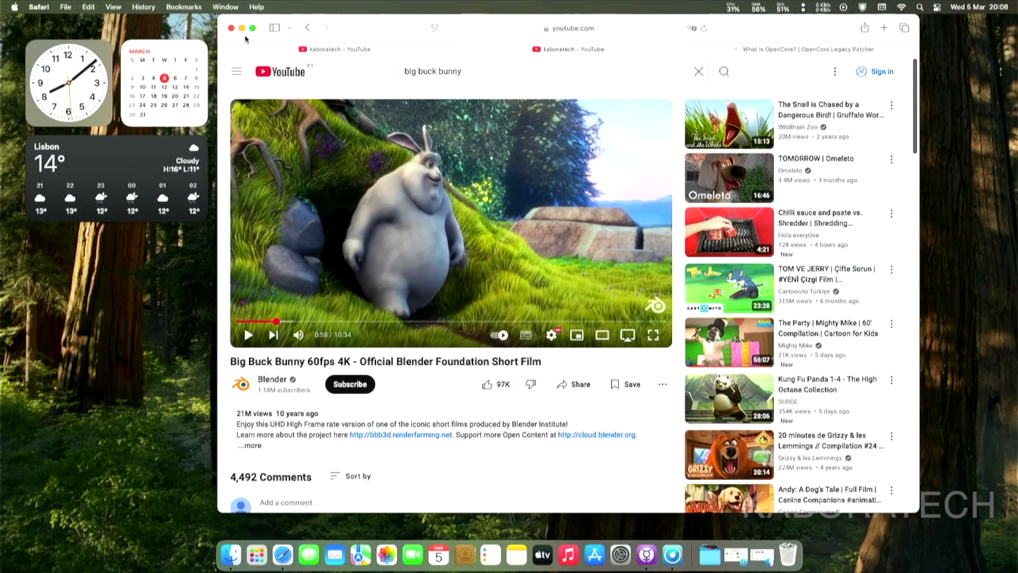
left_click(231, 27)
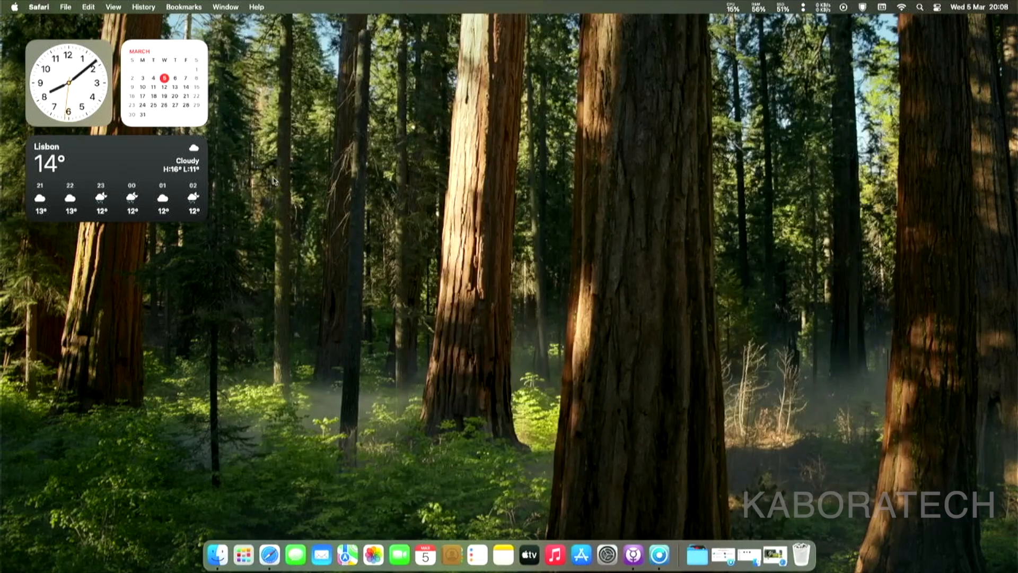
mouse_move(529, 554)
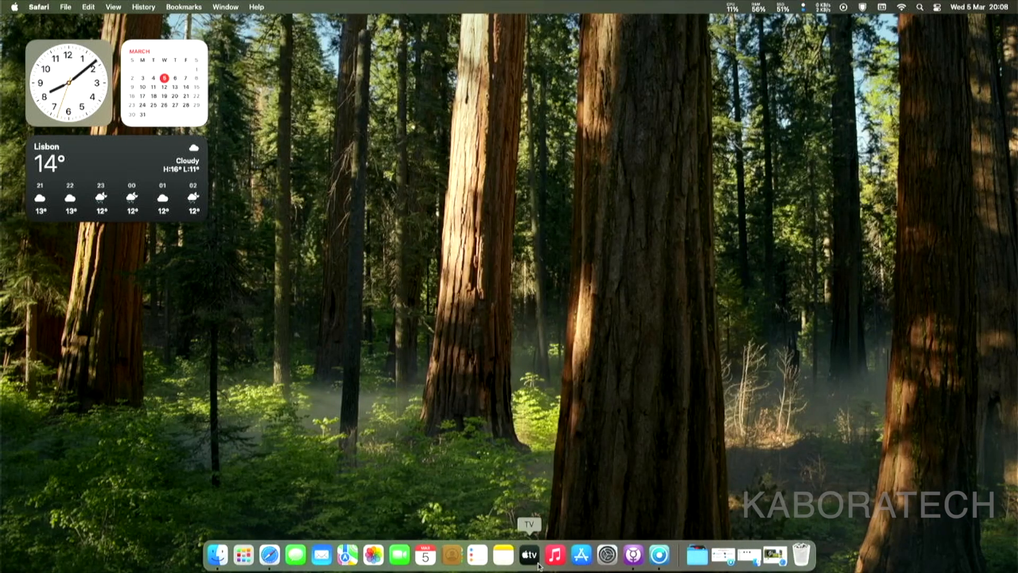
mouse_move(537, 404)
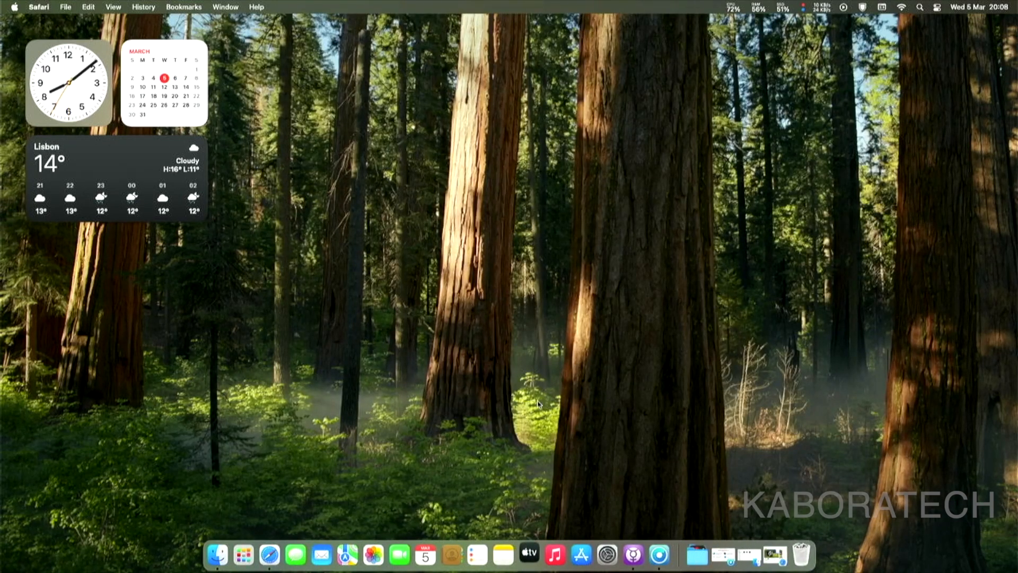
left_click(528, 555)
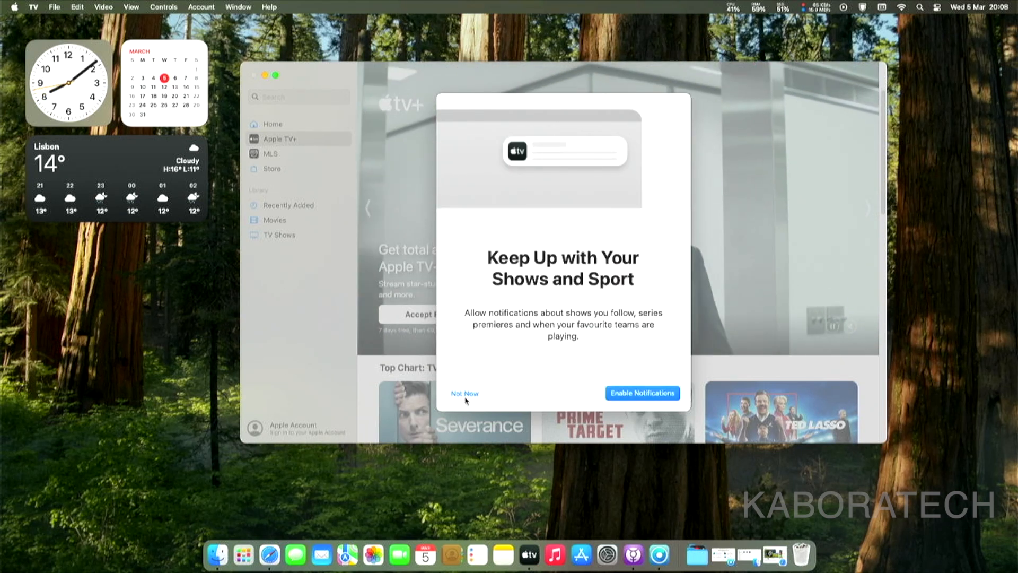
left_click(464, 393)
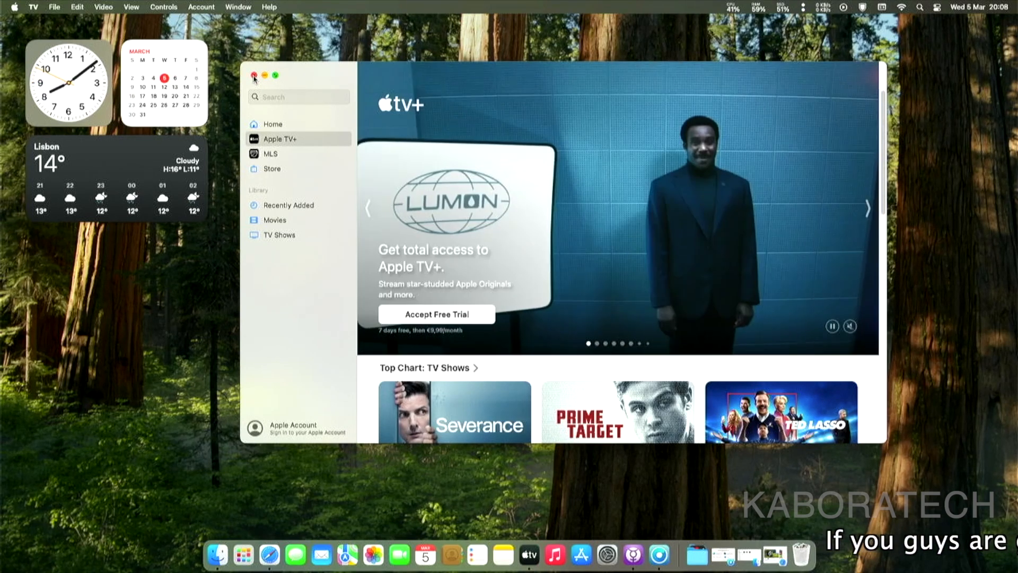
left_click(255, 75)
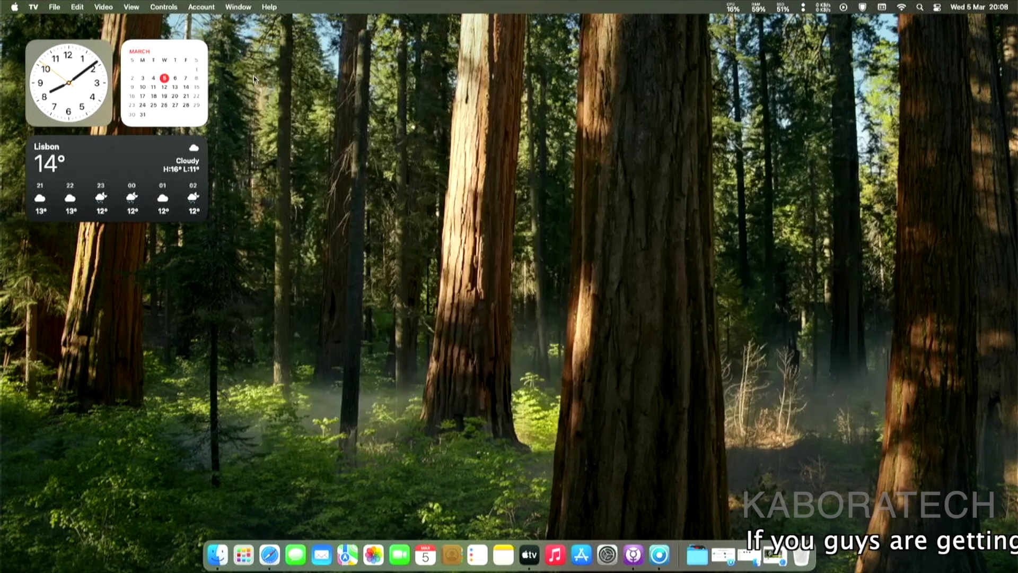
mouse_move(347, 555)
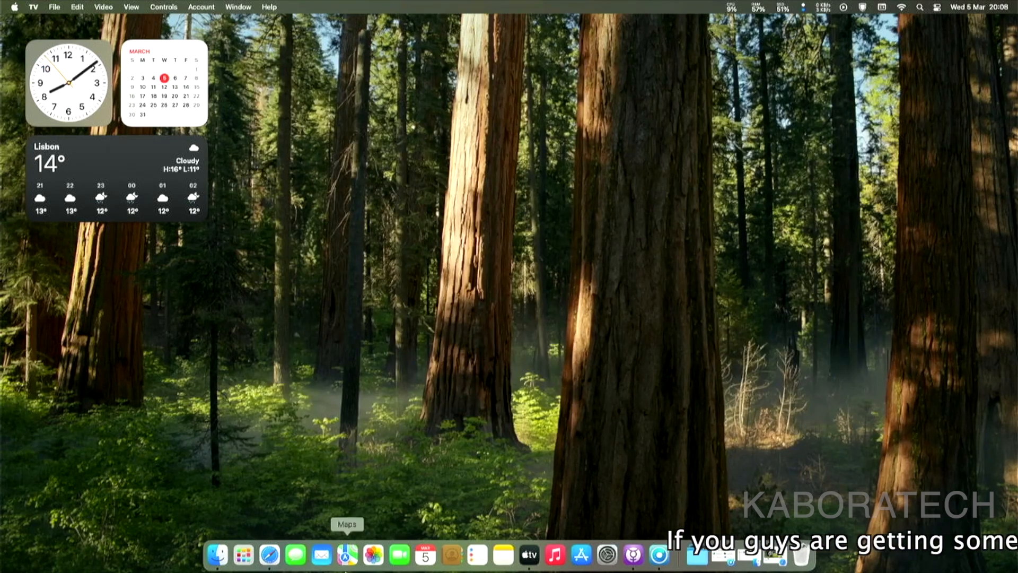
mouse_move(409, 388)
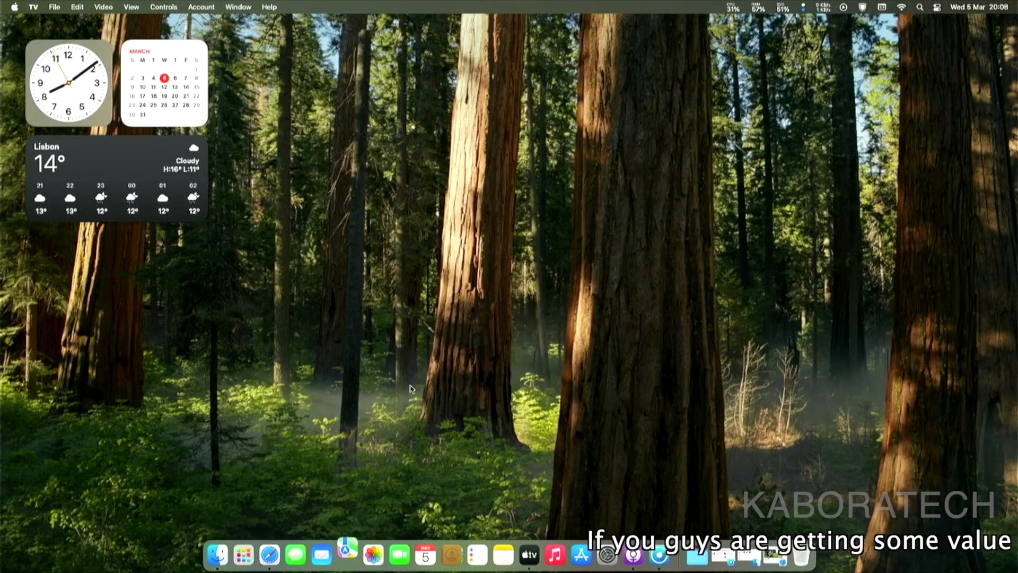
Launch Apple Maps and switch the map style to Driving
left_click(348, 554)
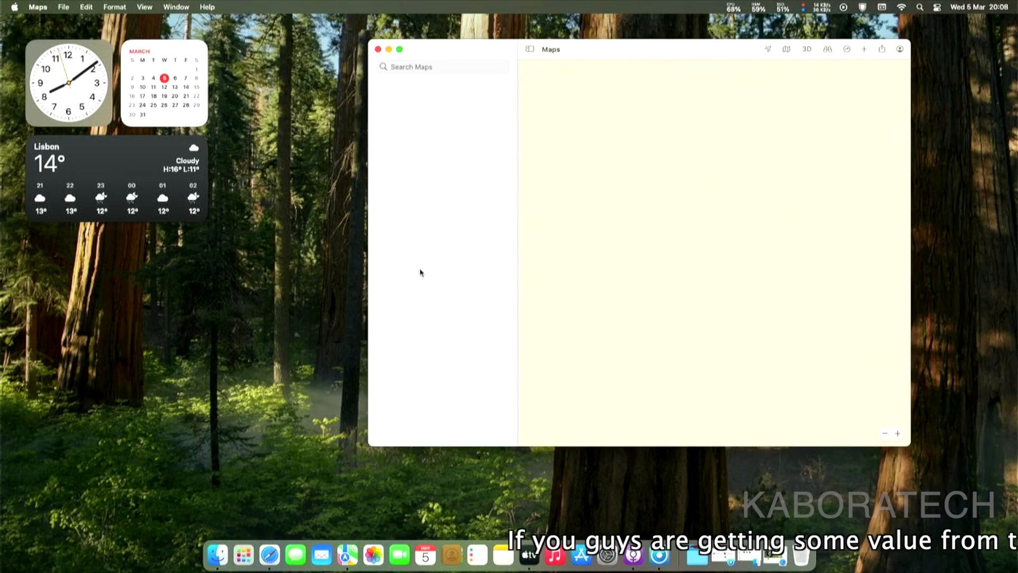
left_click(441, 66)
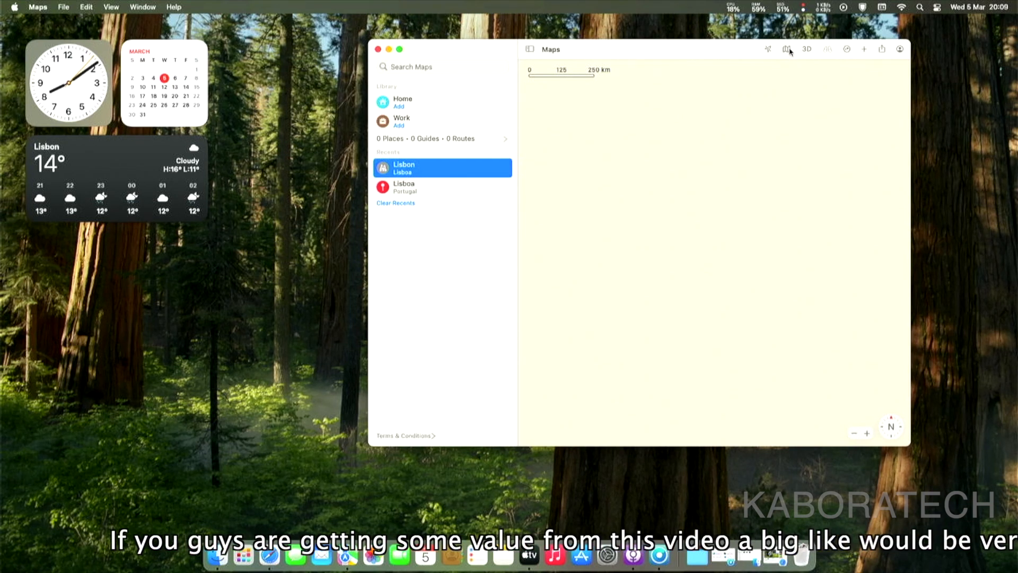
left_click(787, 50)
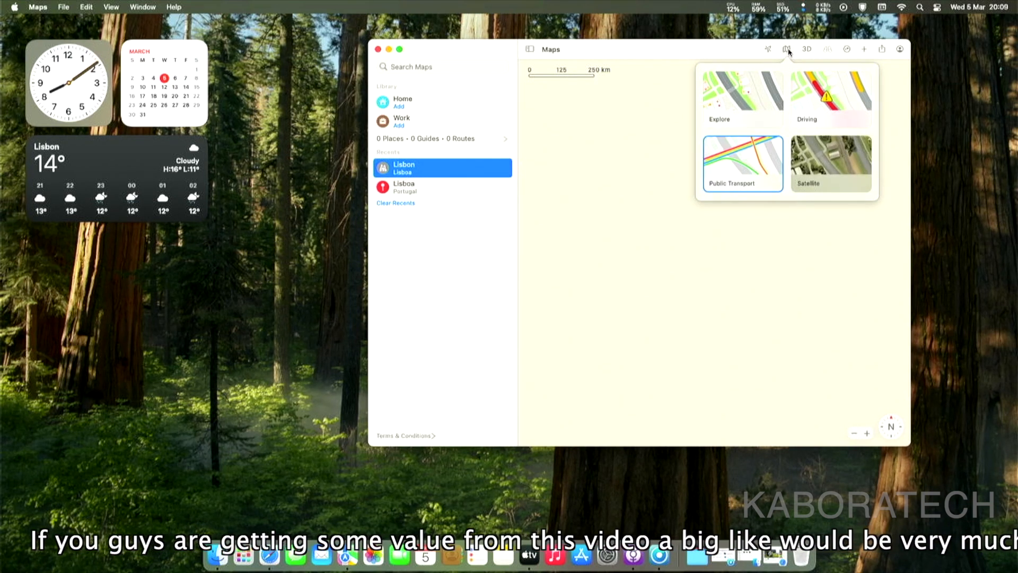
left_click(832, 162)
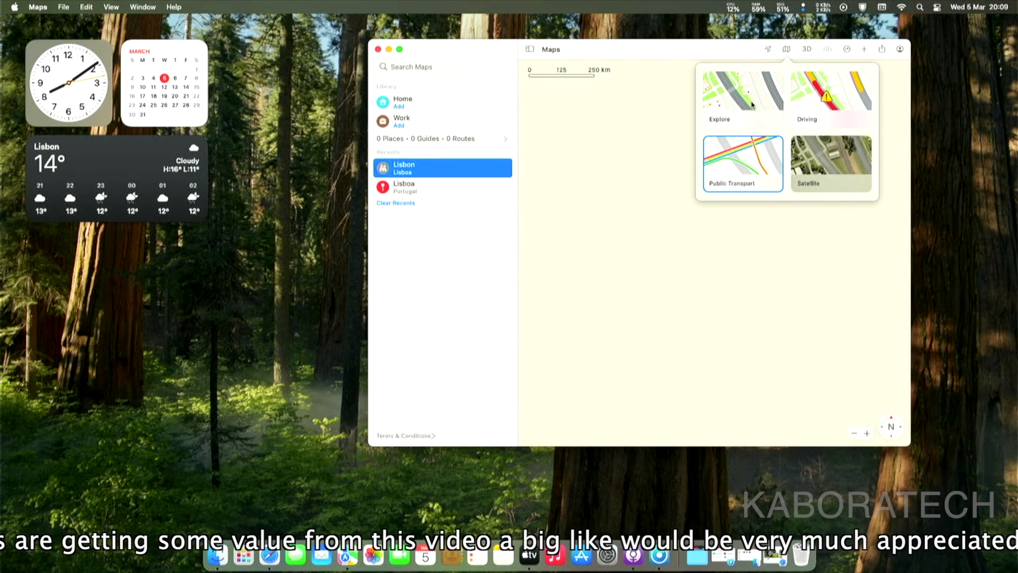
left_click(830, 98)
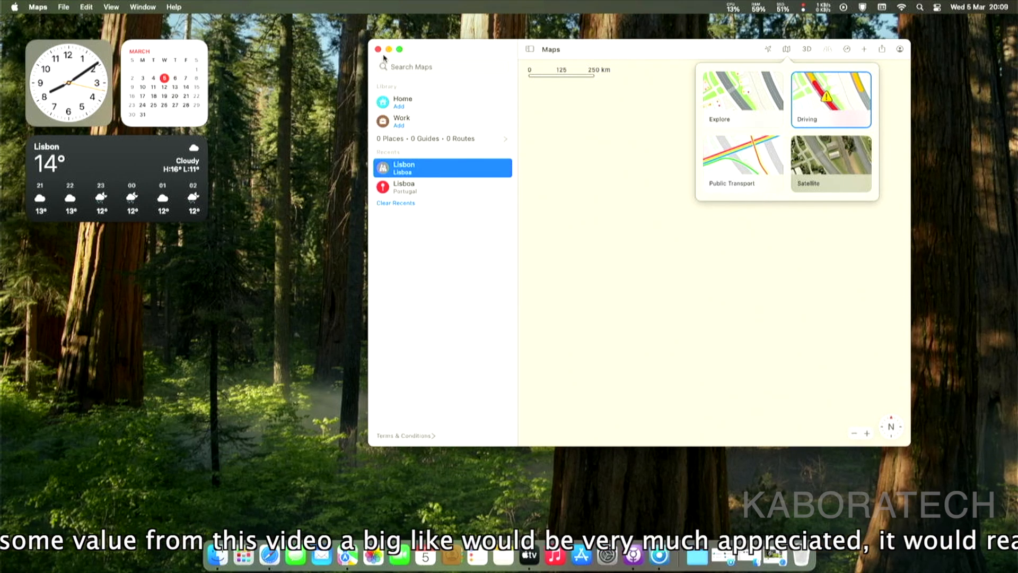
Close the Maps window and quit Maps from its Dock icon
left_click(378, 49)
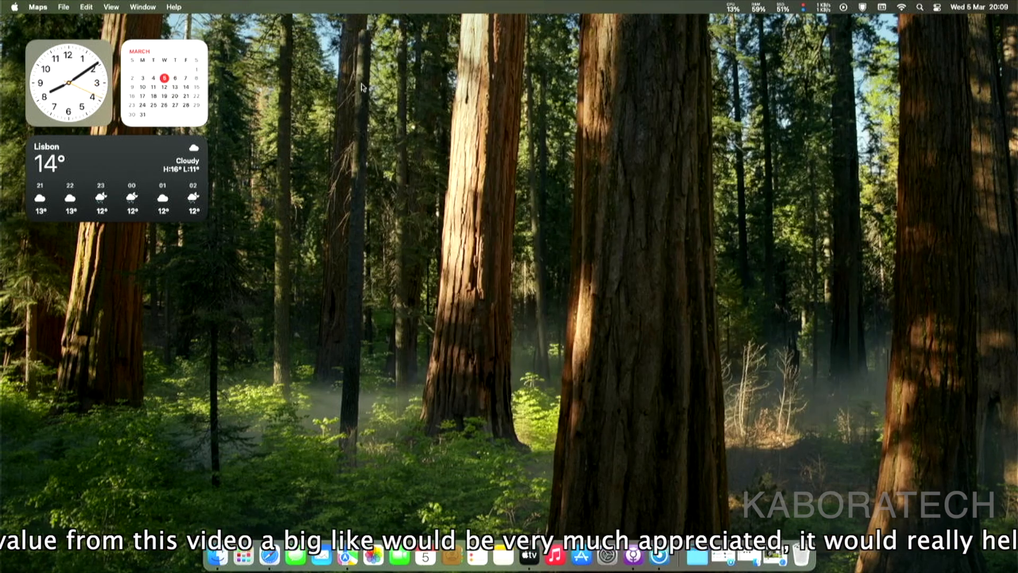
mouse_move(242, 556)
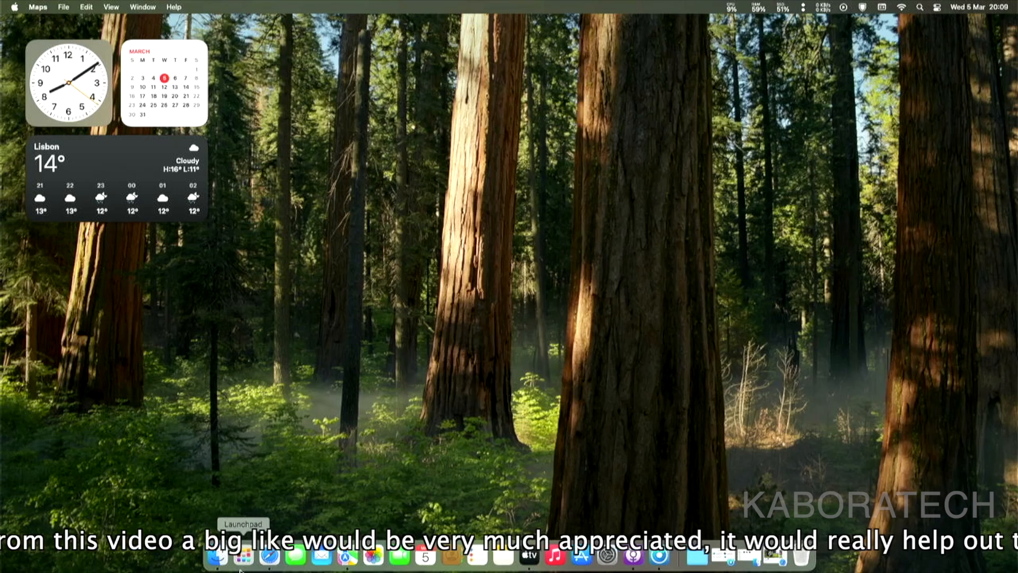
mouse_move(348, 566)
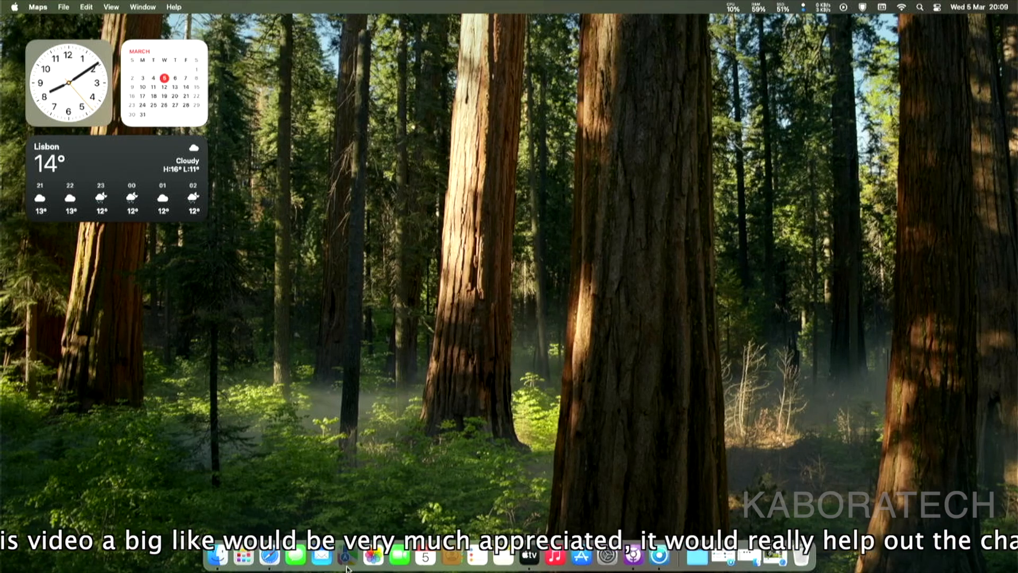
right_click(347, 556)
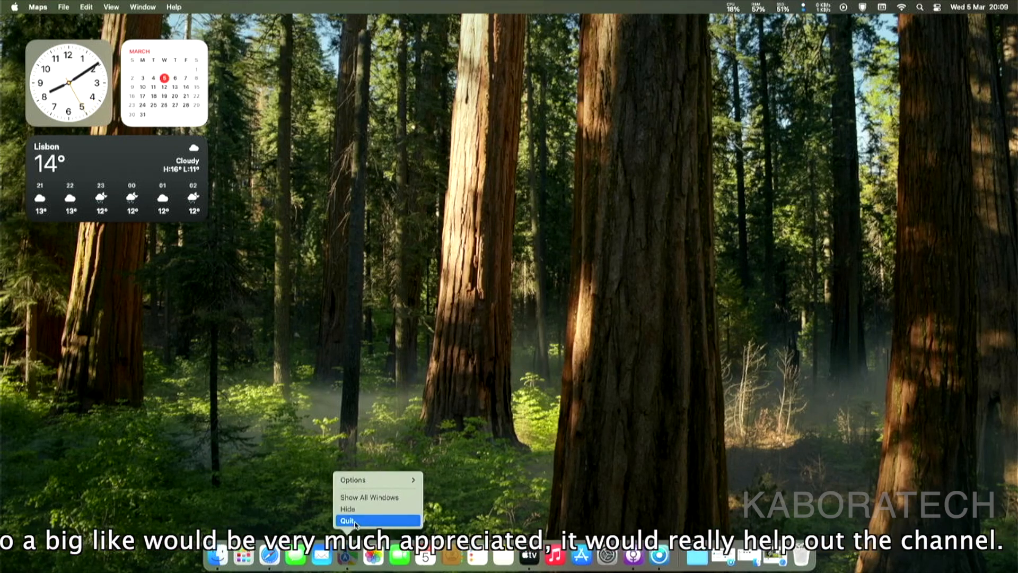
left_click(349, 519)
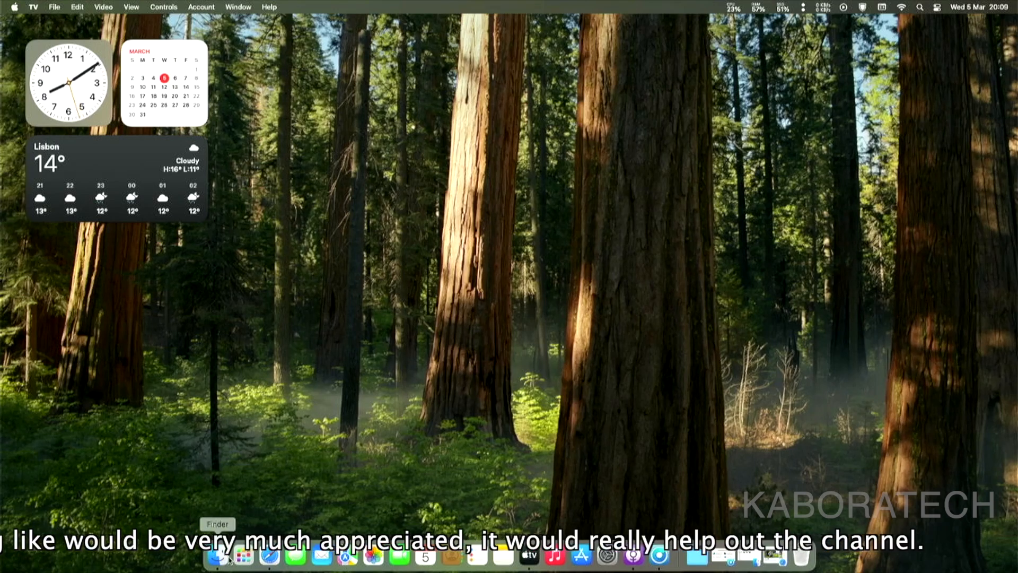
left_click(243, 556)
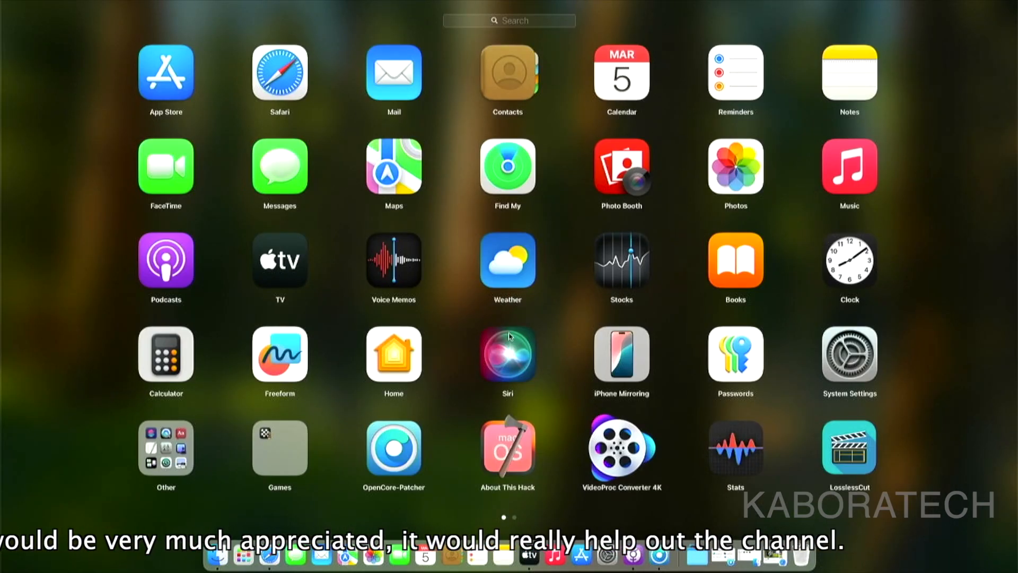
mouse_move(618, 407)
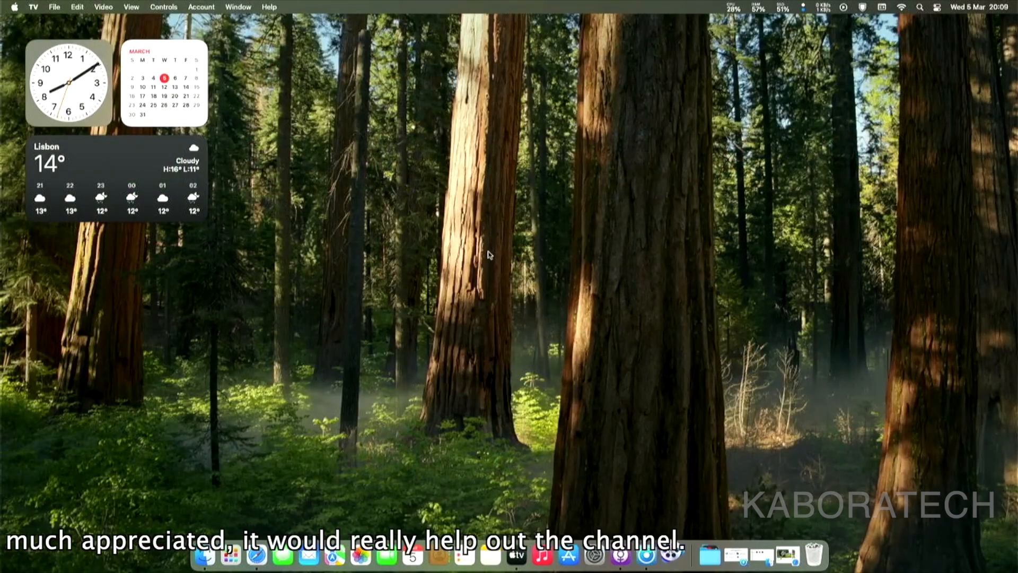
left_click(669, 555)
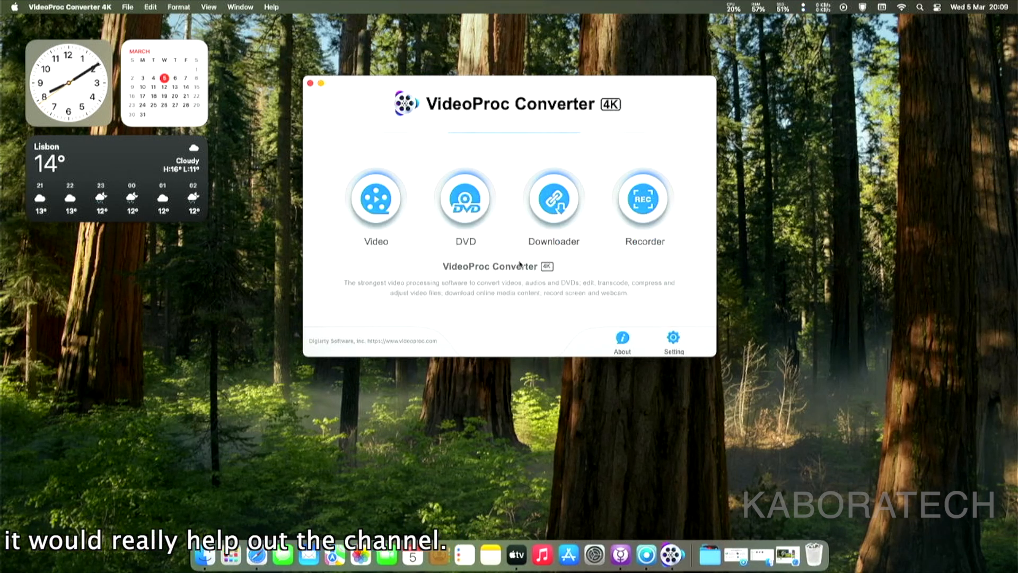
left_click(674, 339)
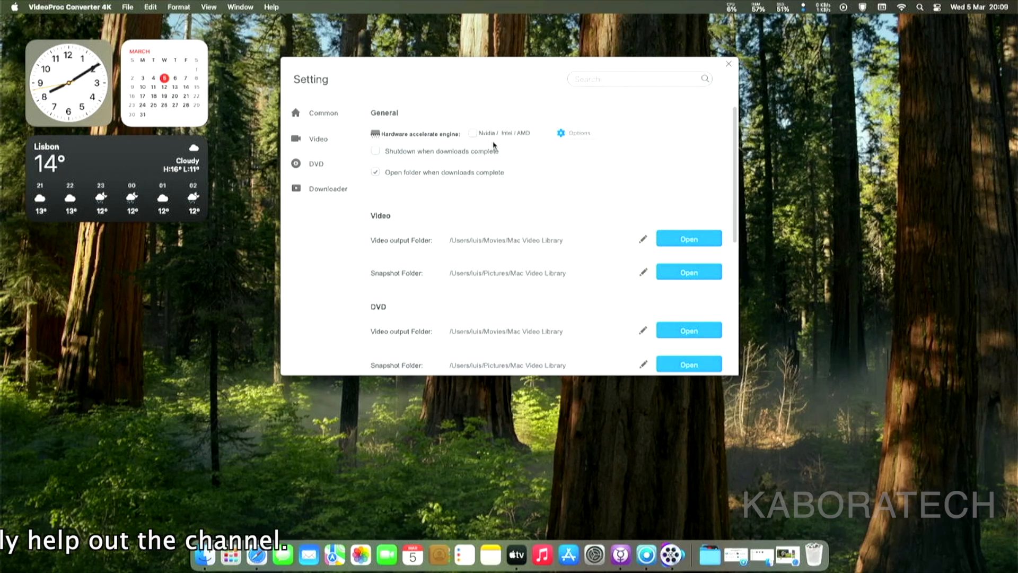
mouse_move(422, 158)
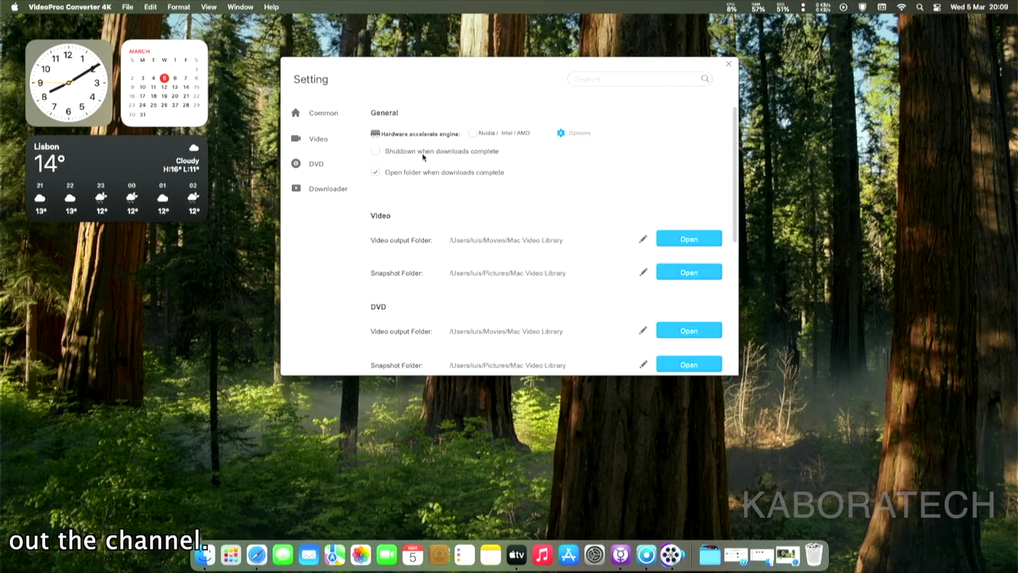
mouse_move(538, 140)
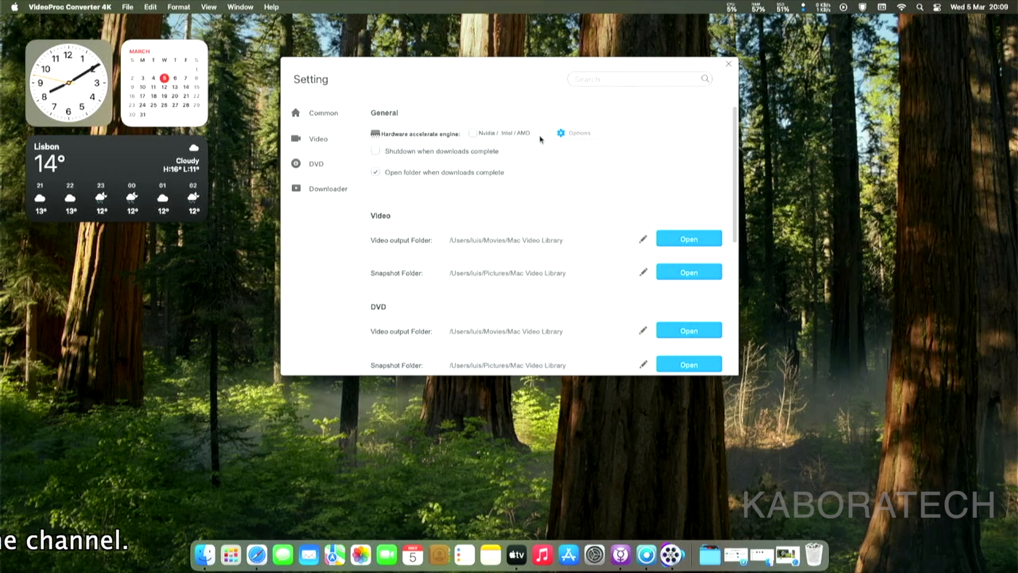
left_click(574, 134)
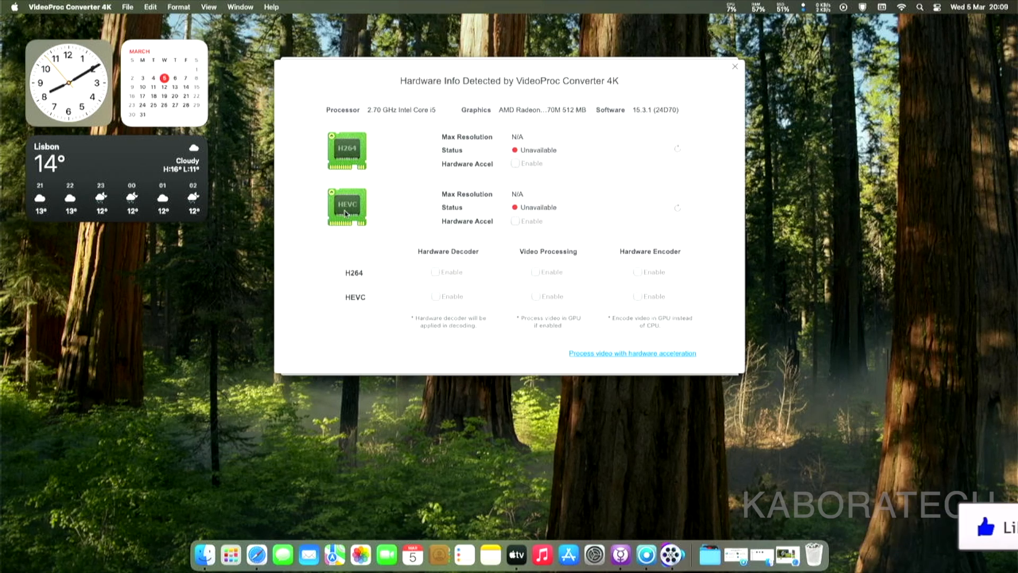
mouse_move(519, 121)
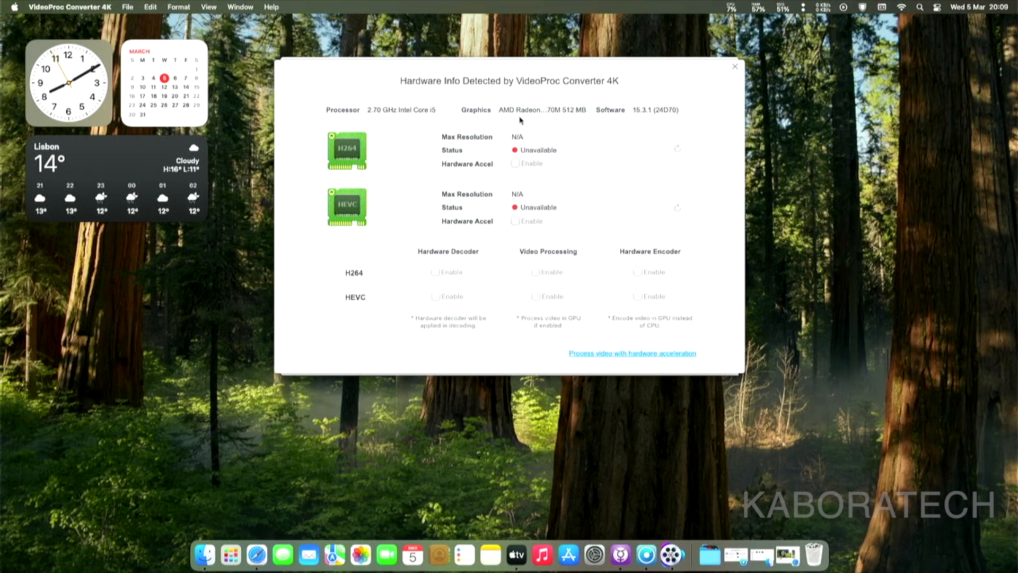
mouse_move(554, 117)
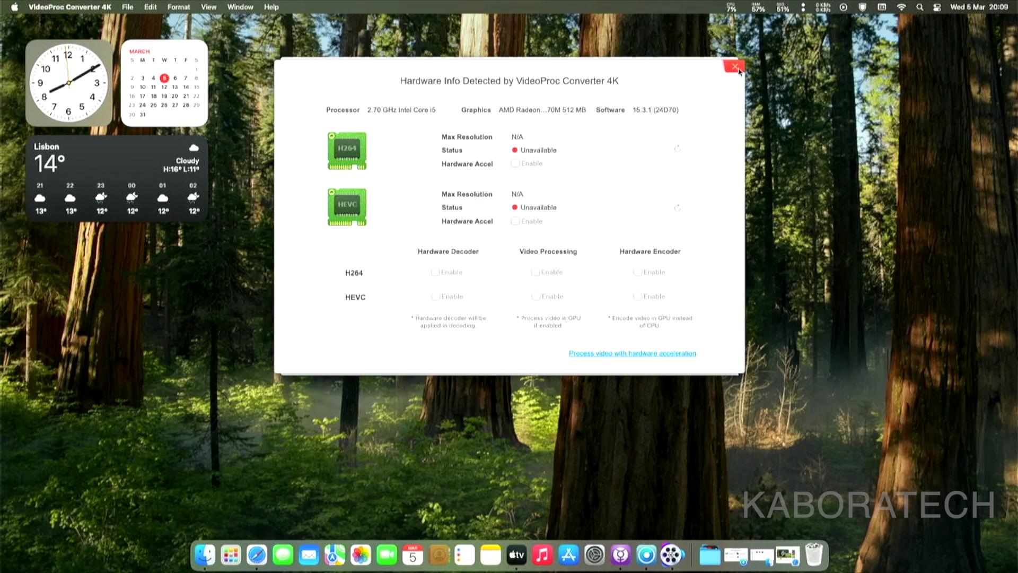
left_click(733, 66)
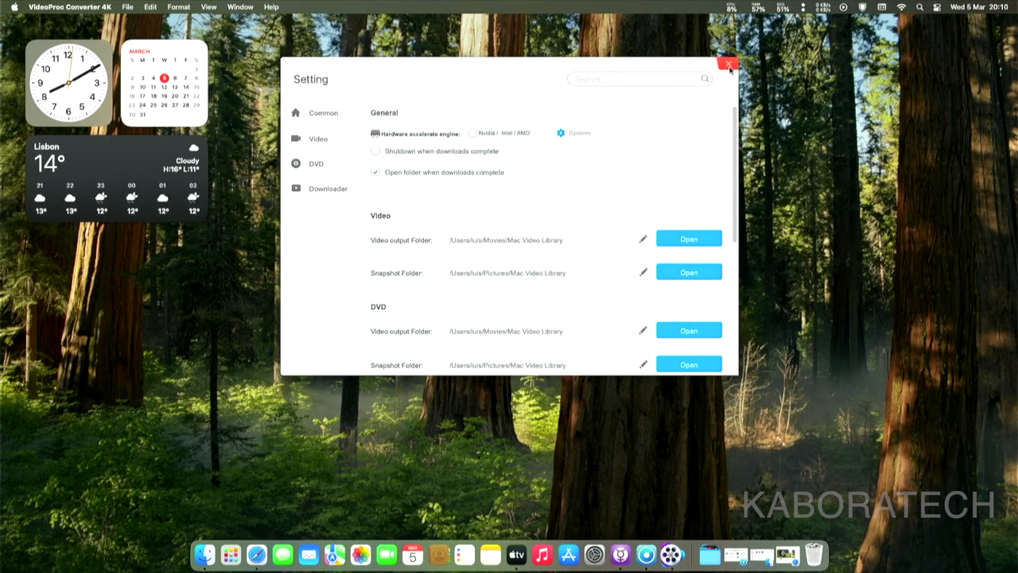
left_click(729, 64)
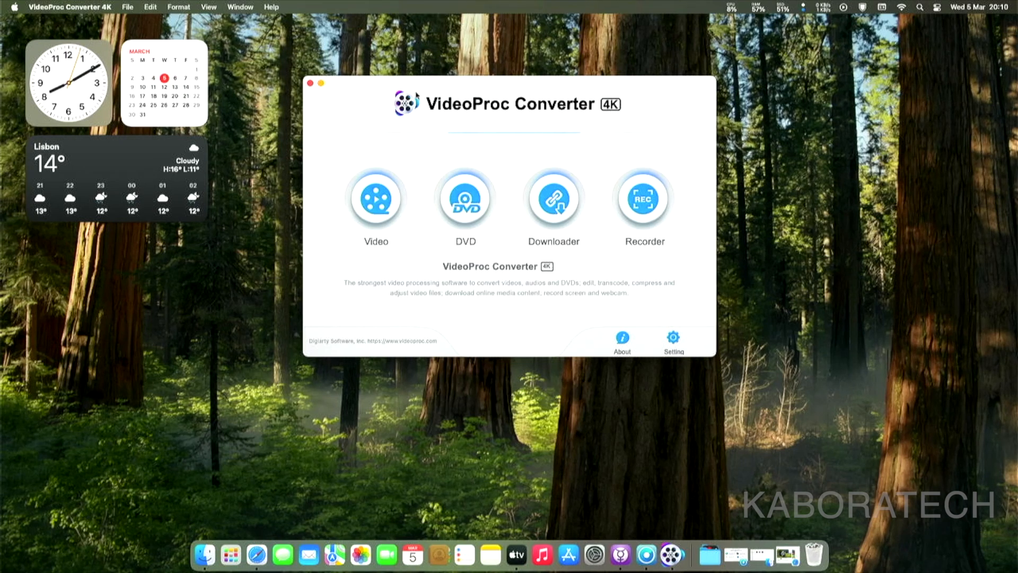
left_click(311, 83)
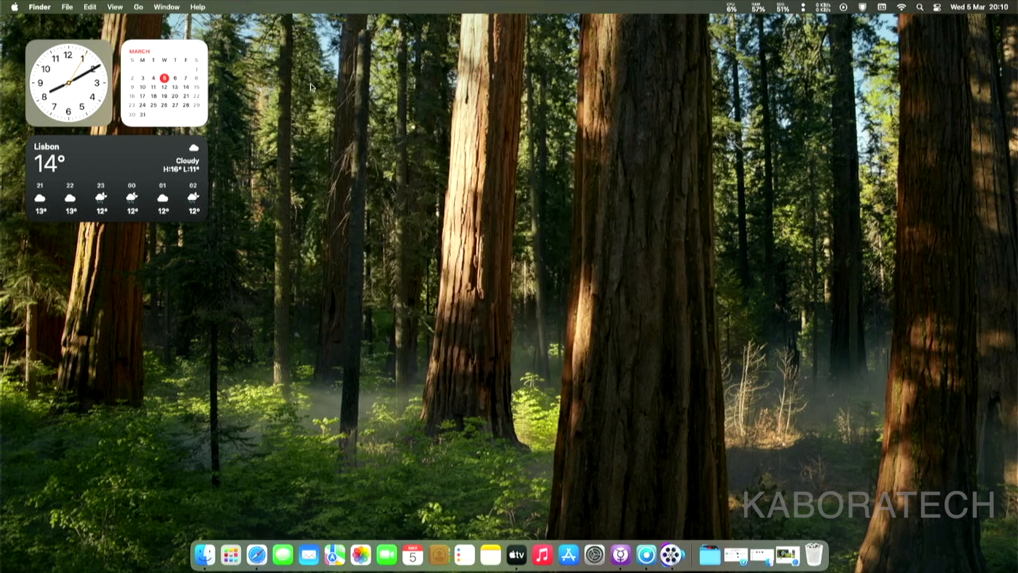
Launch and close Hackintool, then quit the Apple TV app from the Dock
left_click(673, 555)
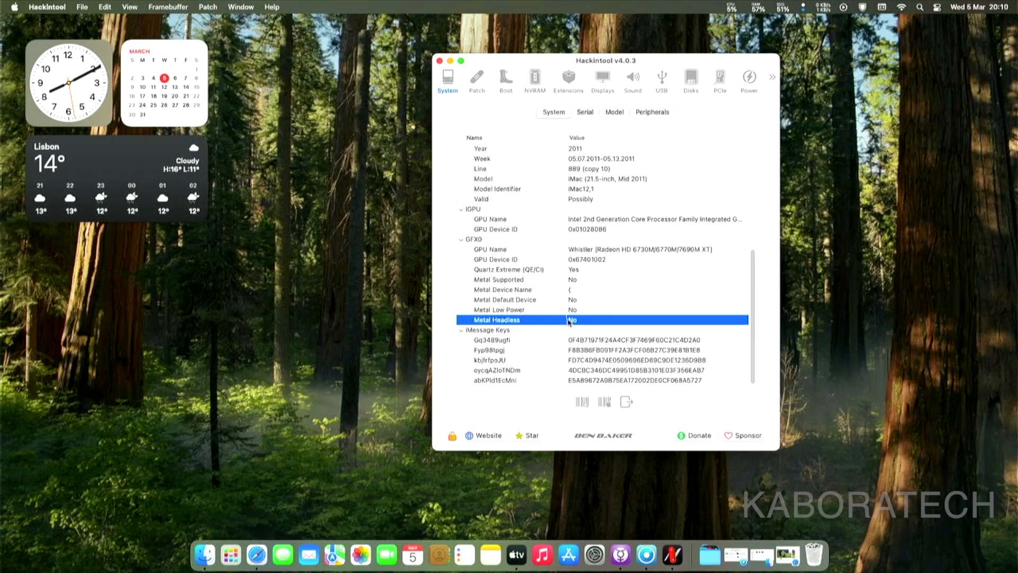
mouse_move(514, 275)
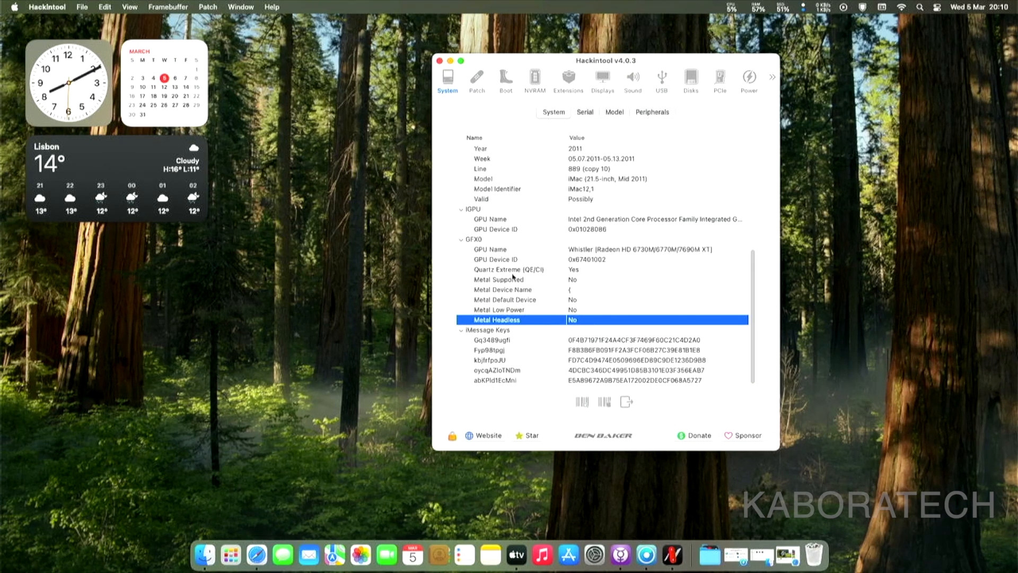
mouse_move(512, 277)
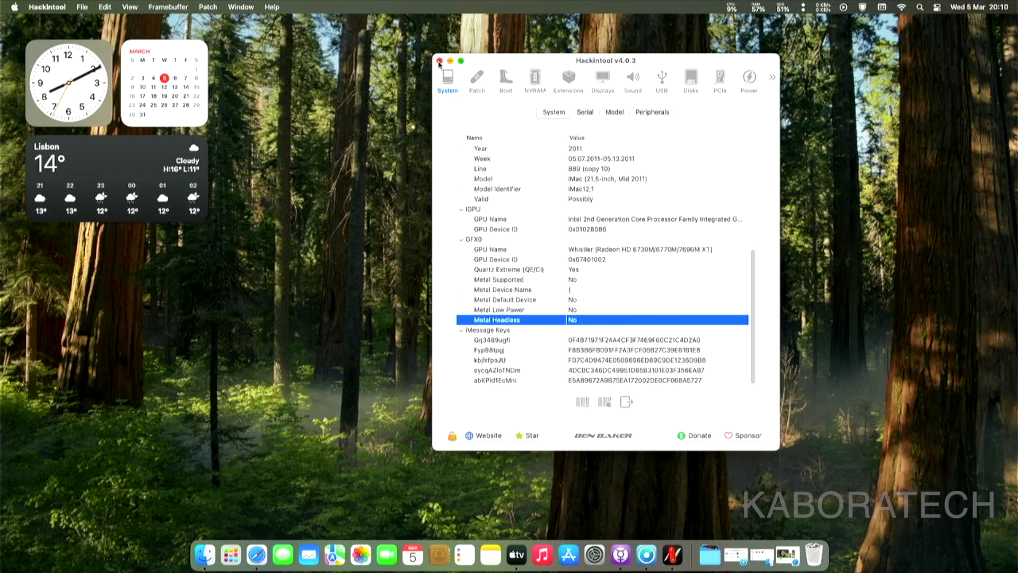
left_click(439, 61)
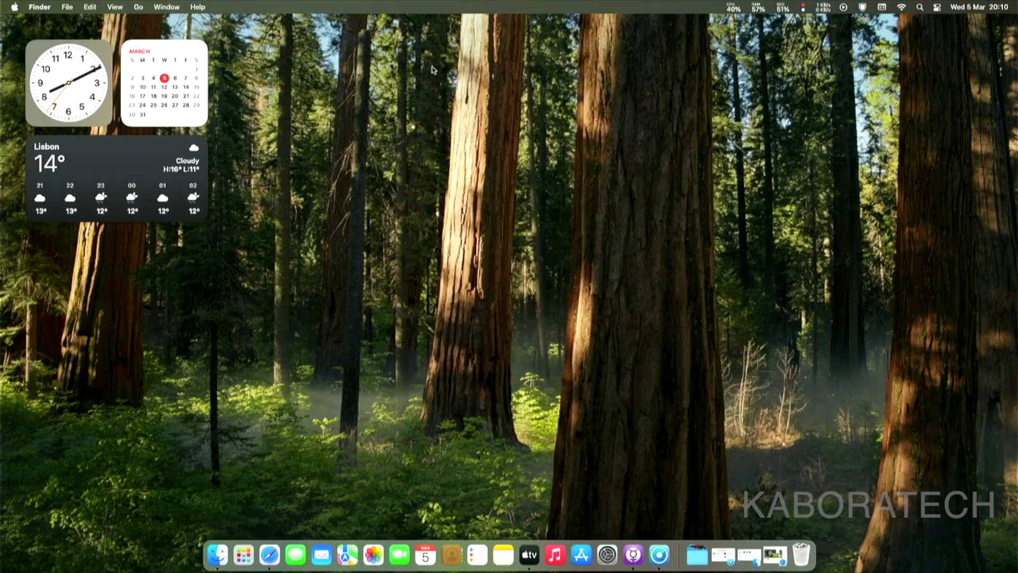
mouse_move(529, 555)
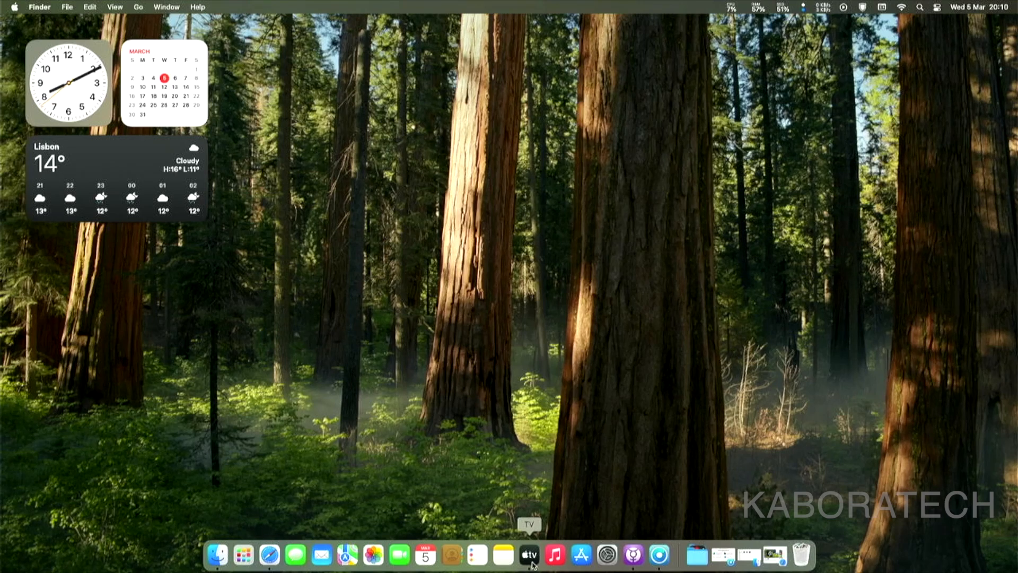
right_click(528, 555)
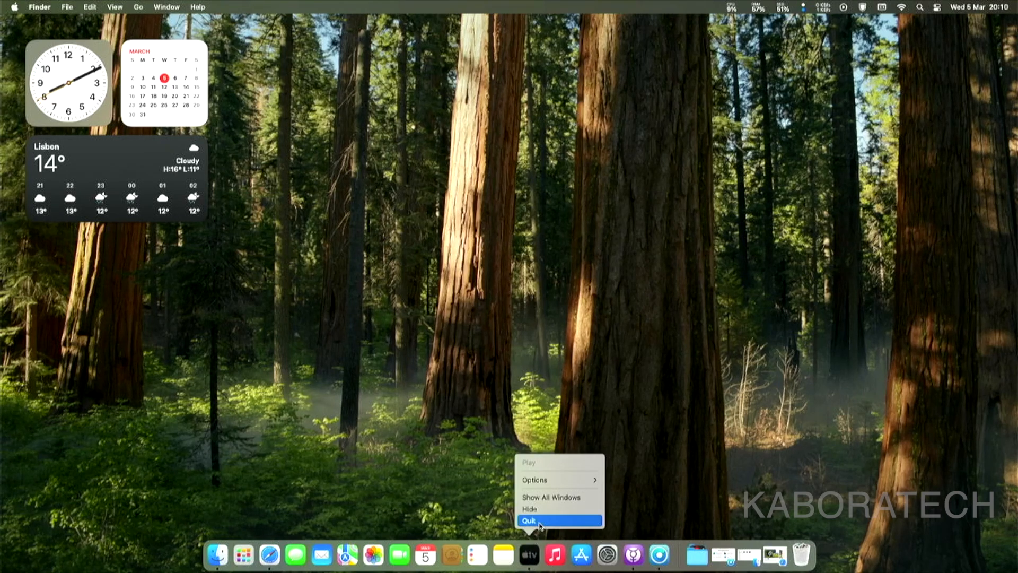
left_click(528, 520)
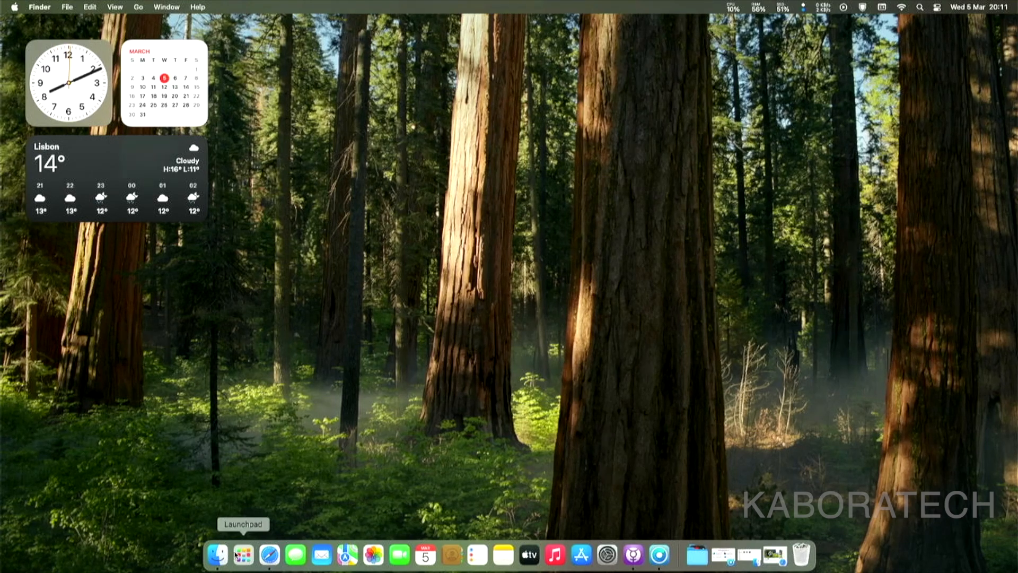
Page through the installed apps in Launchpad
left_click(242, 554)
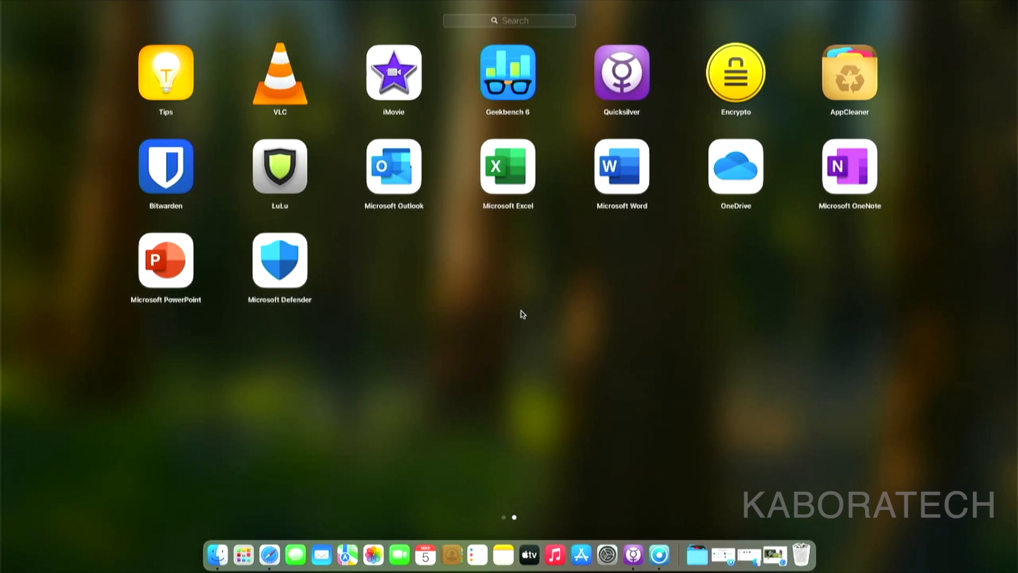
scroll("left", 3)
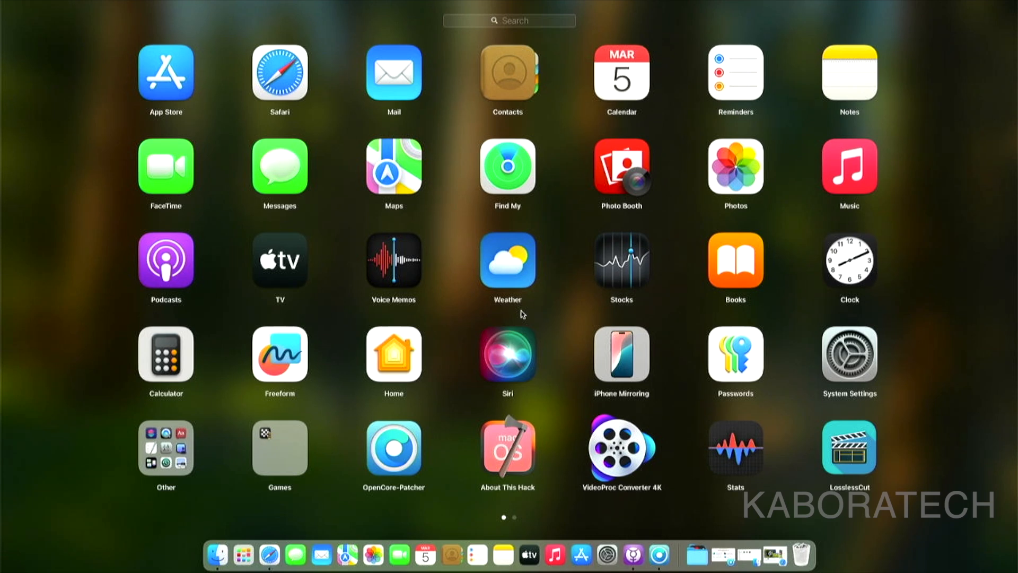
scroll("left", 3)
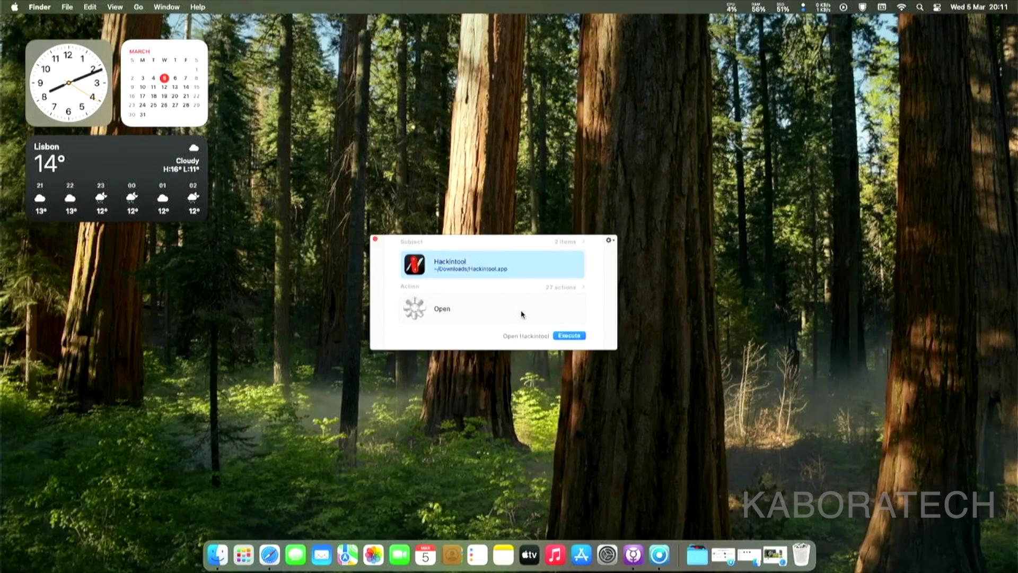
Launch iMovie via Quicksilver with 'IM' and bring up the My Movie project
type("IM")
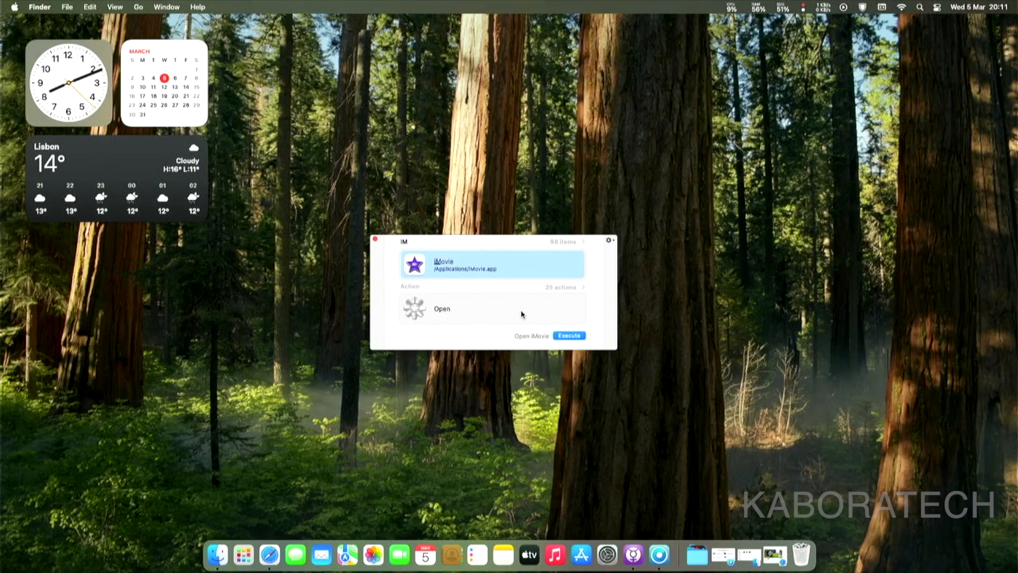
left_click(568, 336)
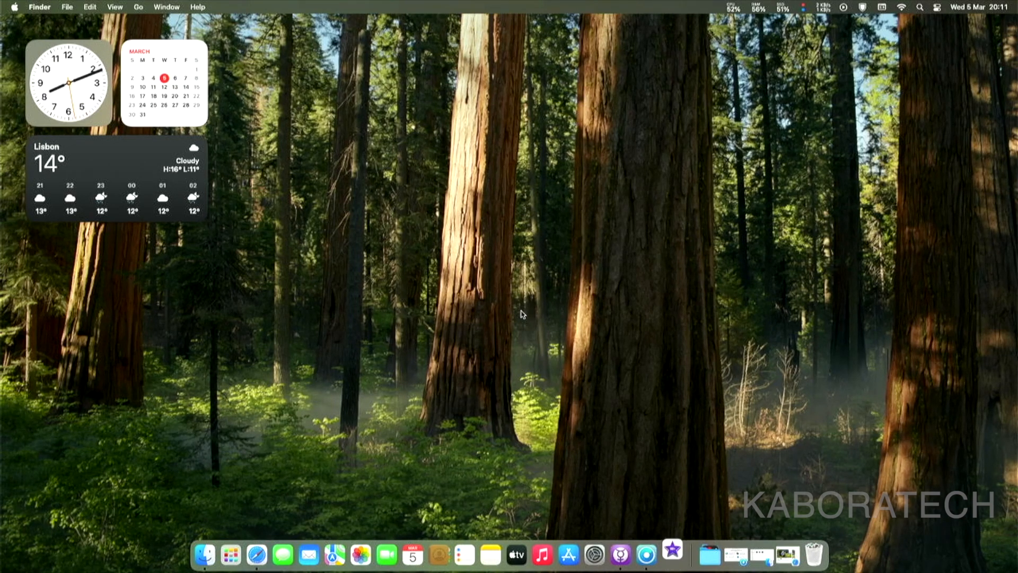
left_click(672, 555)
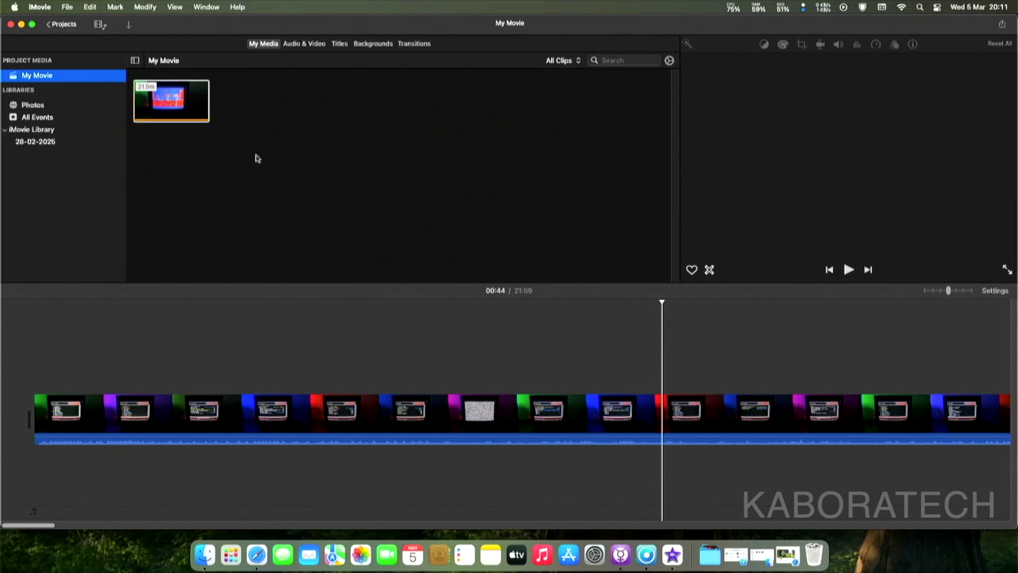
Play the My Movie timeline from about the 28-second mark, pause, and quit iMovie
left_click(362, 337)
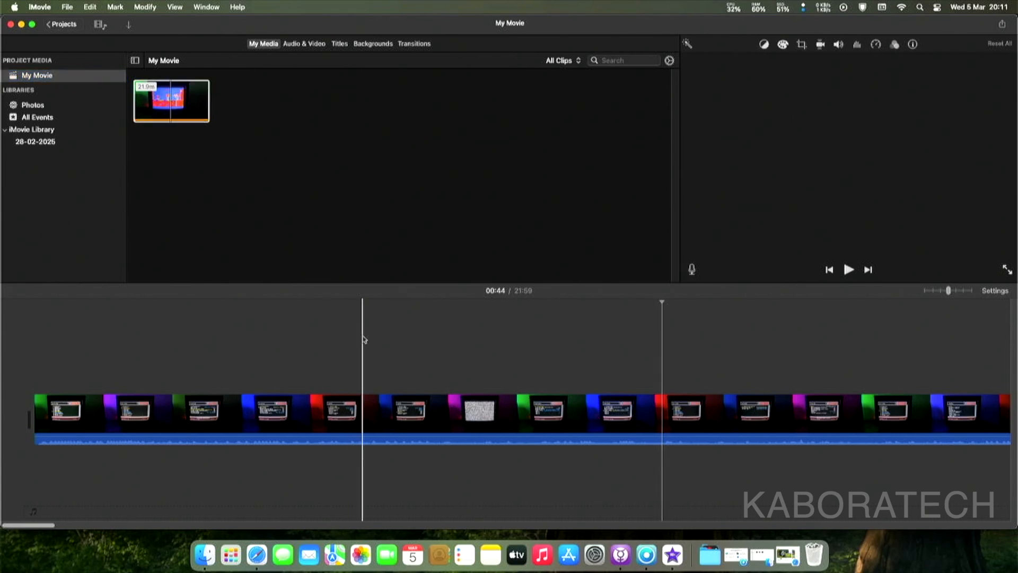
left_click(848, 268)
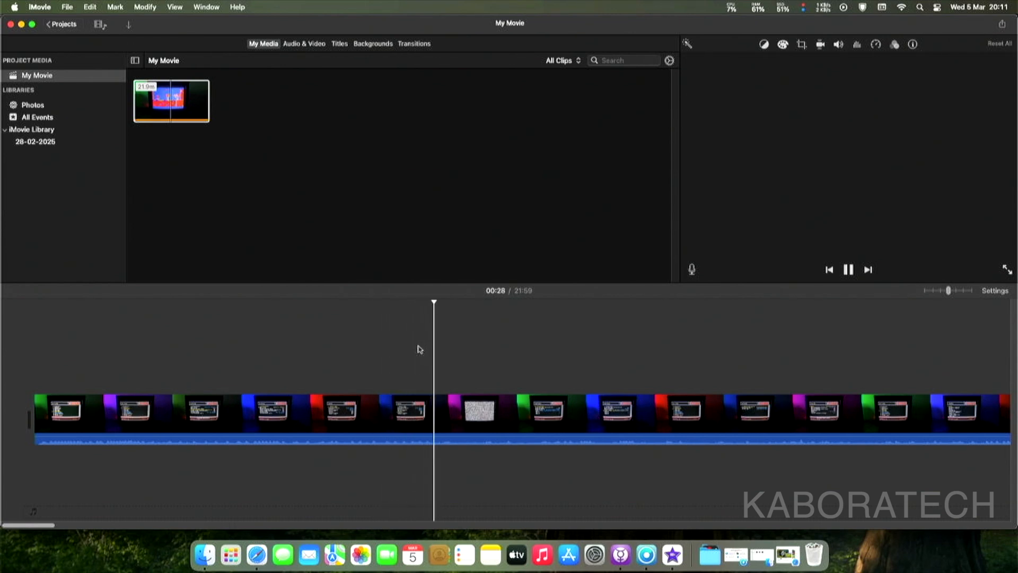
left_click(848, 268)
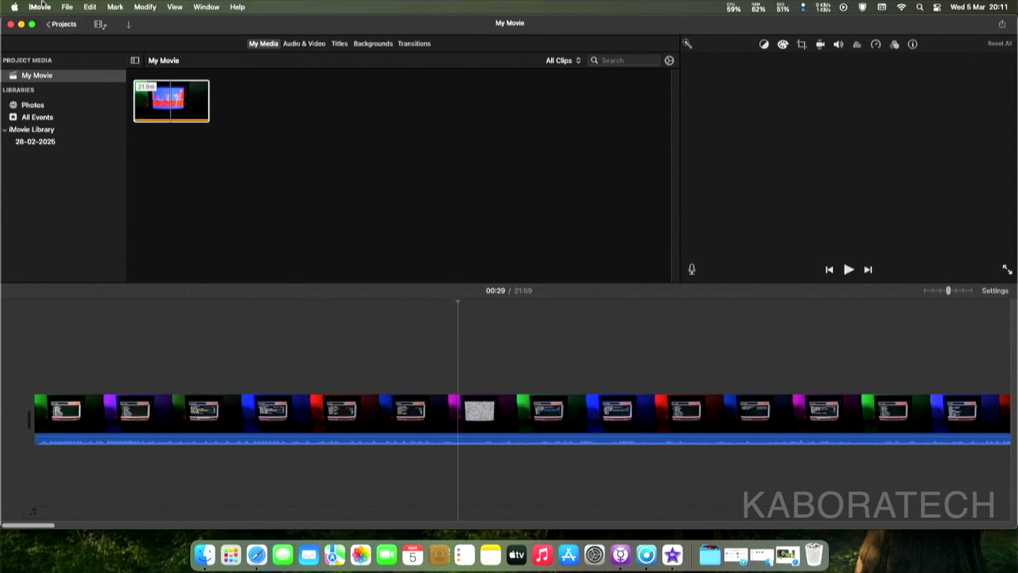
left_click(39, 8)
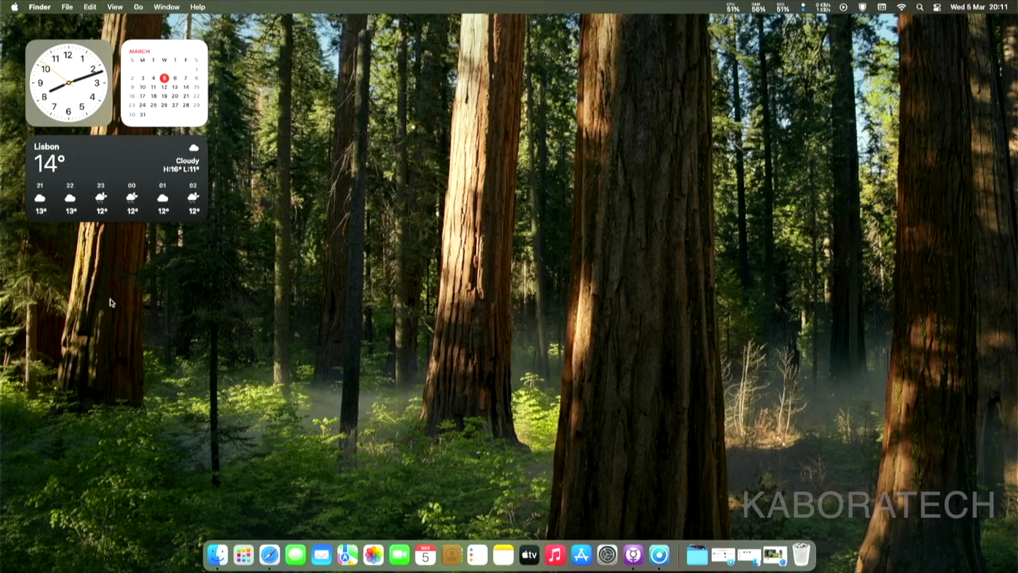
mouse_move(218, 555)
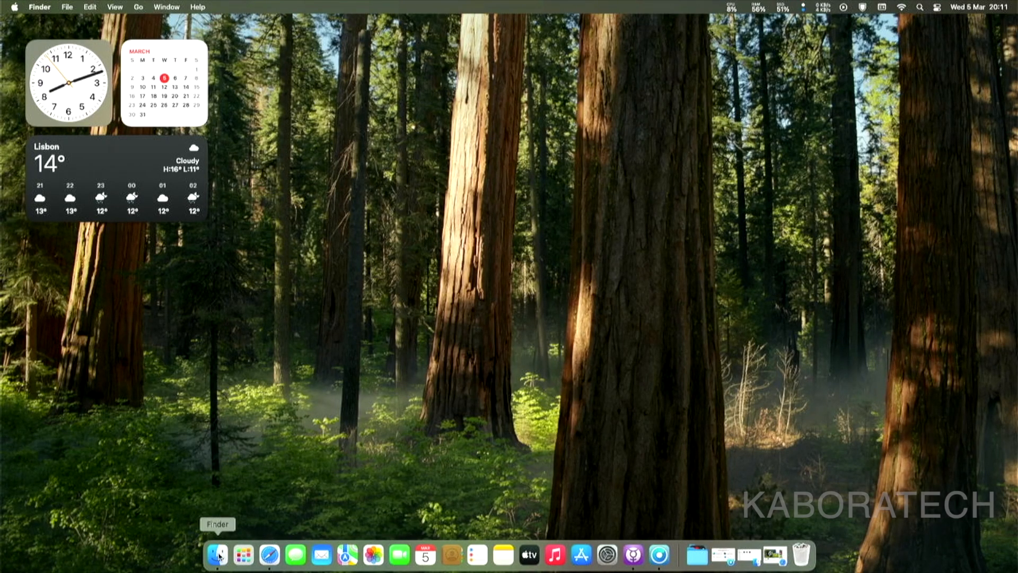
From Finder Recents, open VID_20240801_191747.mp4 with VLC
left_click(217, 555)
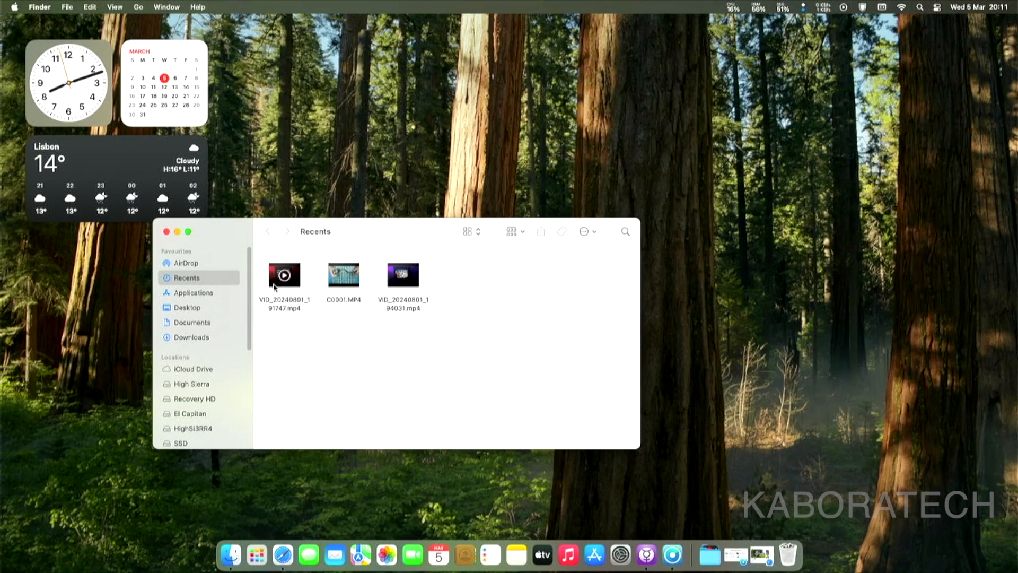
right_click(284, 273)
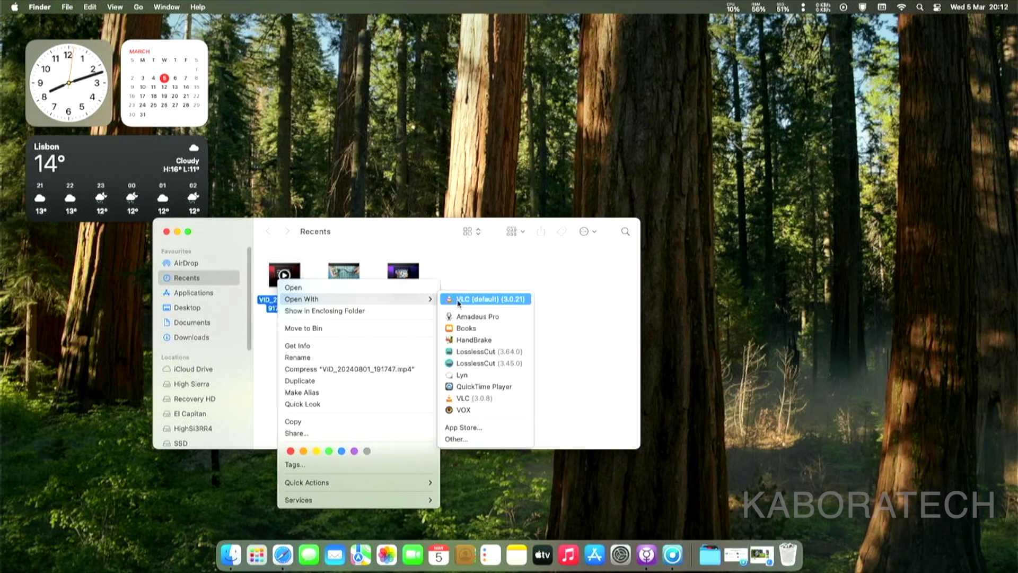
left_click(484, 300)
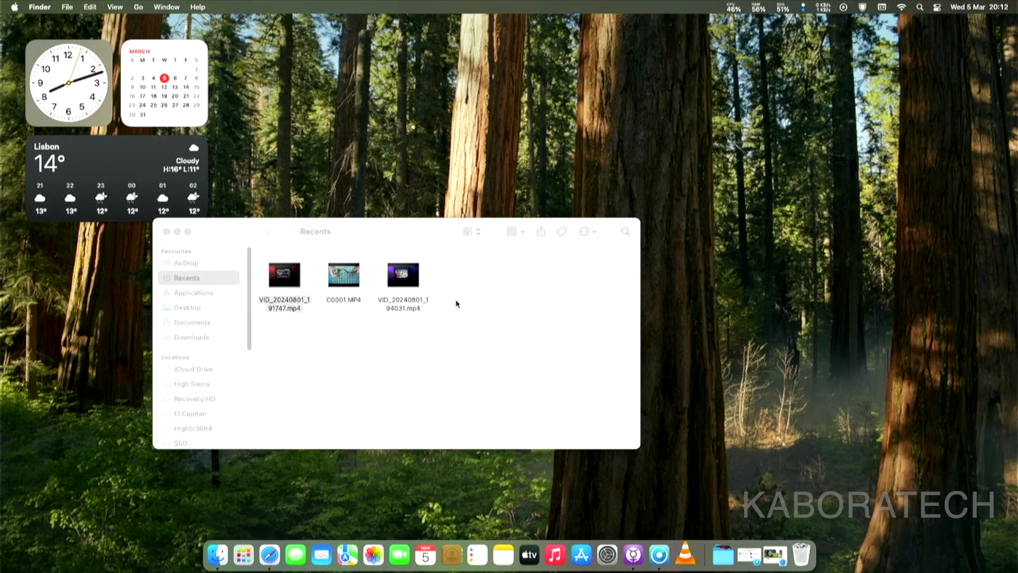
Resume the video full-screen from about 18:28 and skip ahead past 20:20
double_click(285, 274)
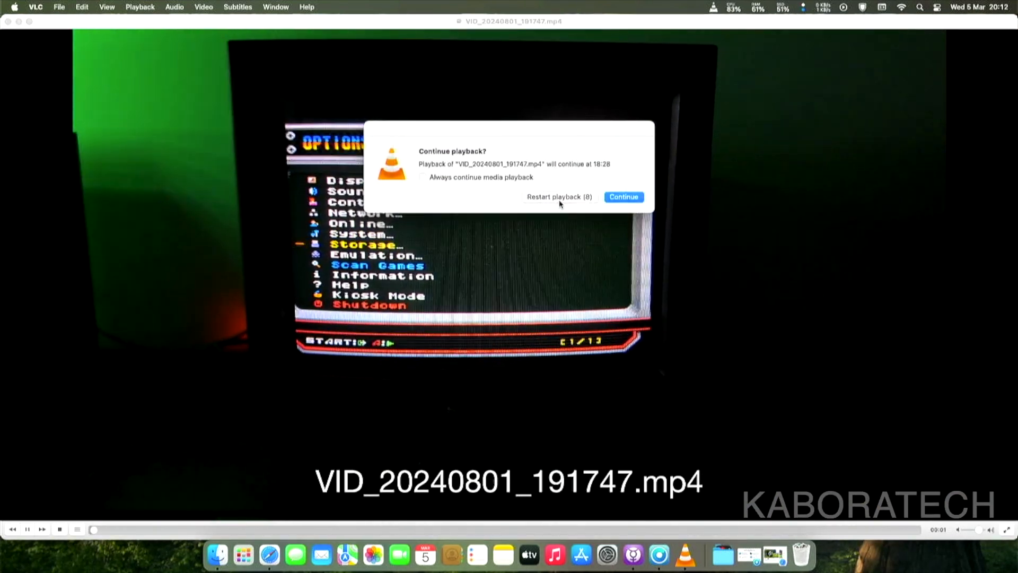
left_click(623, 197)
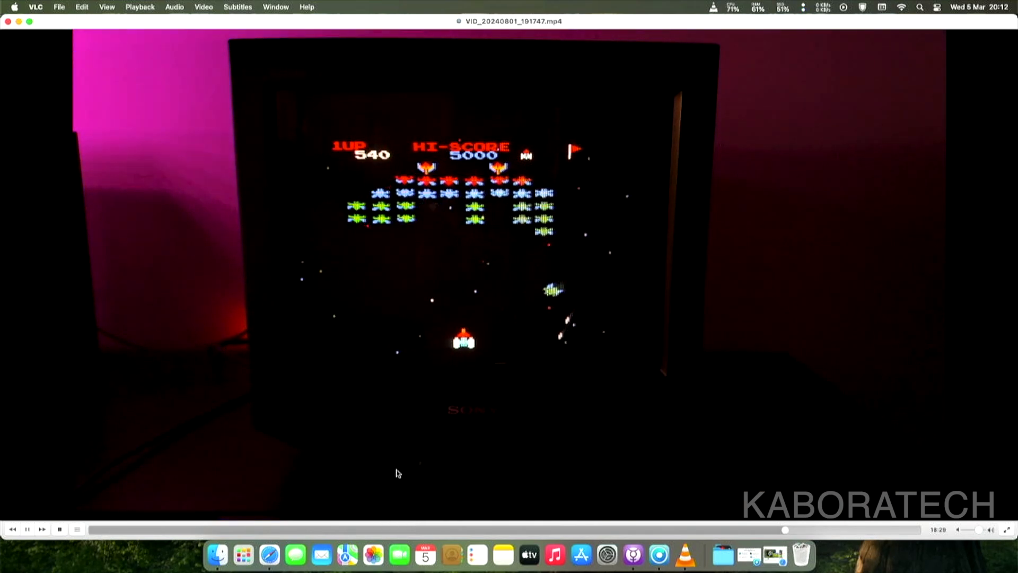
mouse_move(740, 464)
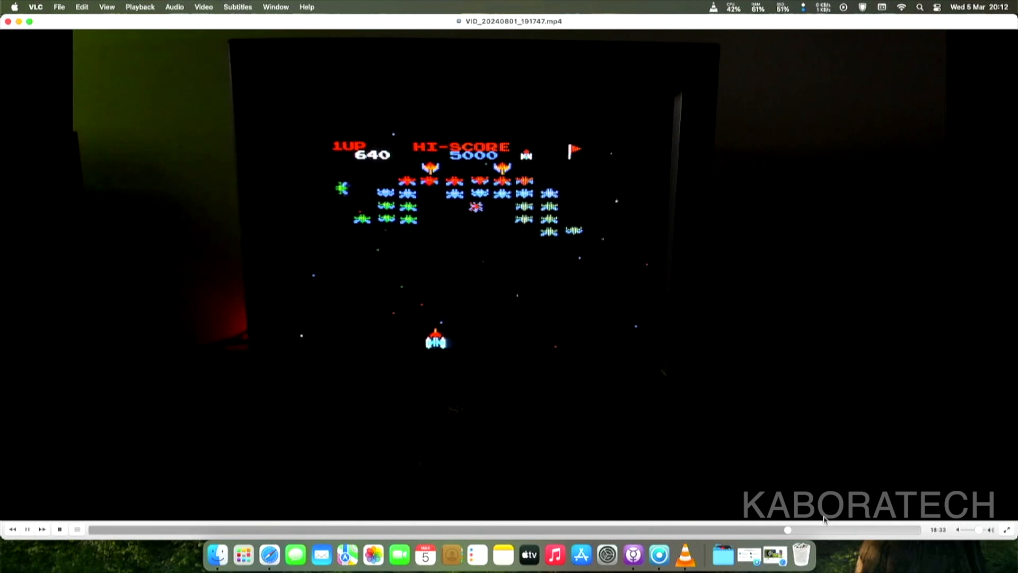
left_click(836, 530)
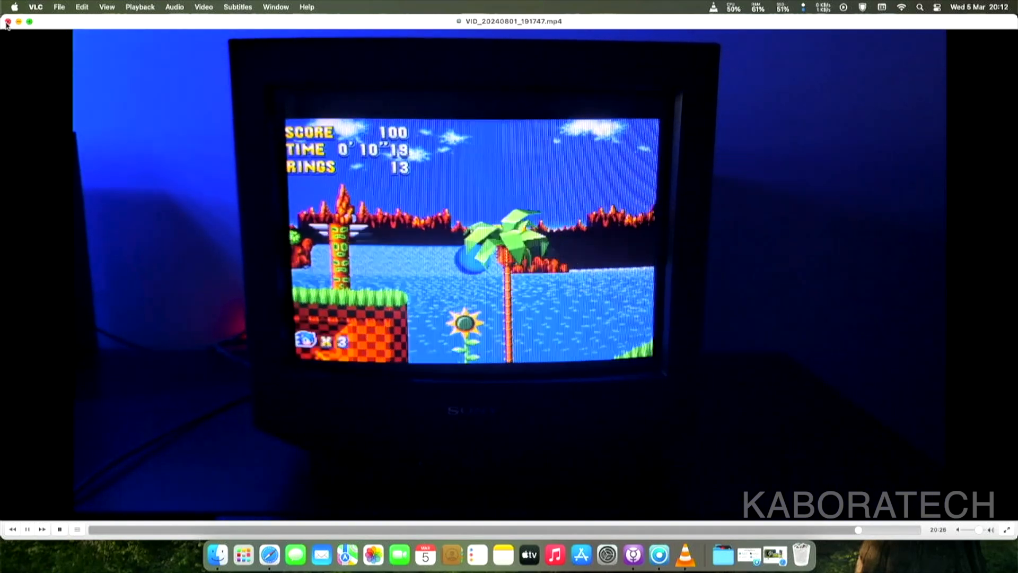
Close VLC and review the clip's Get Info (7.96 GB, 3840×2160, H.264), then dismiss it
left_click(8, 21)
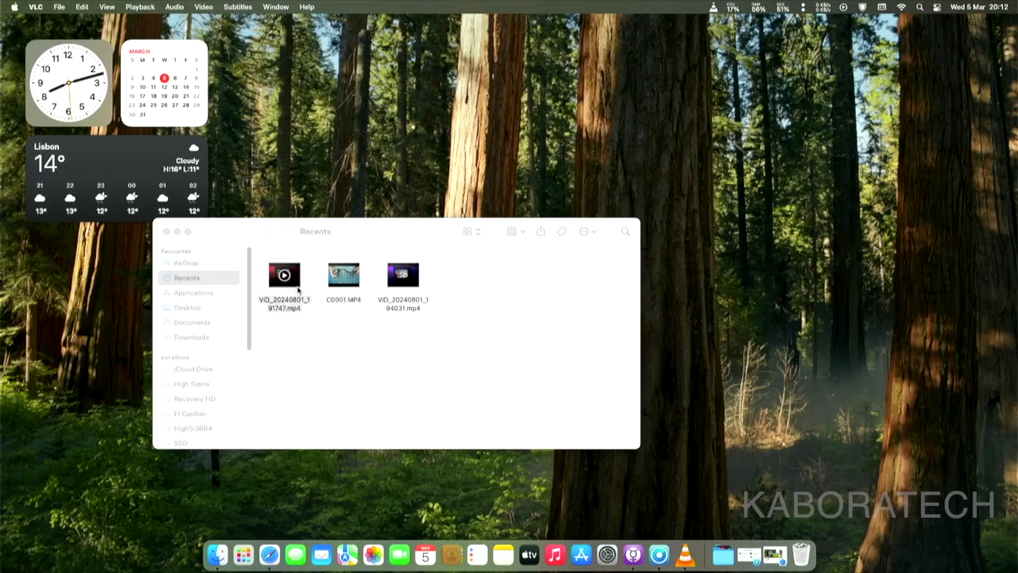
right_click(284, 274)
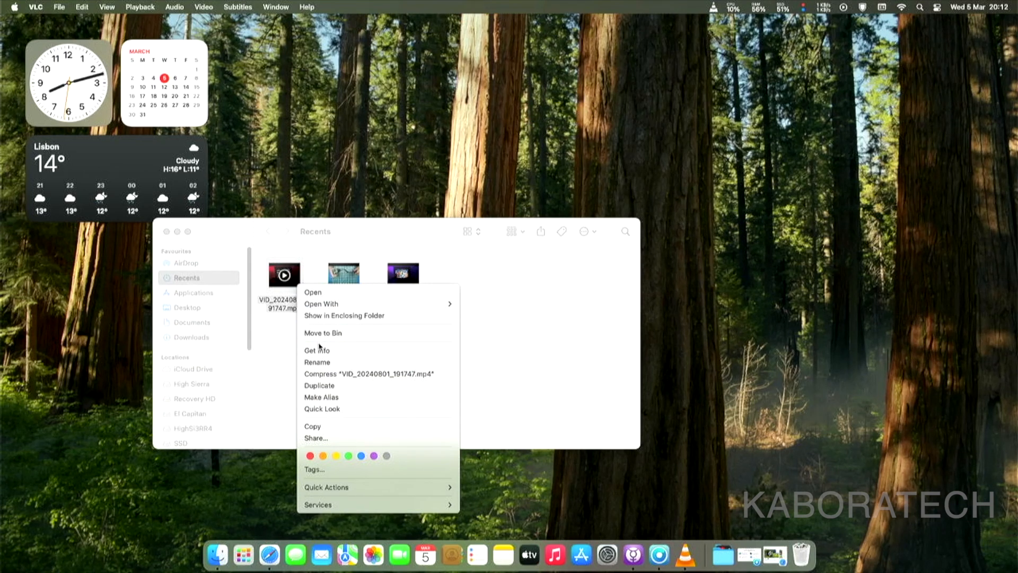
left_click(317, 350)
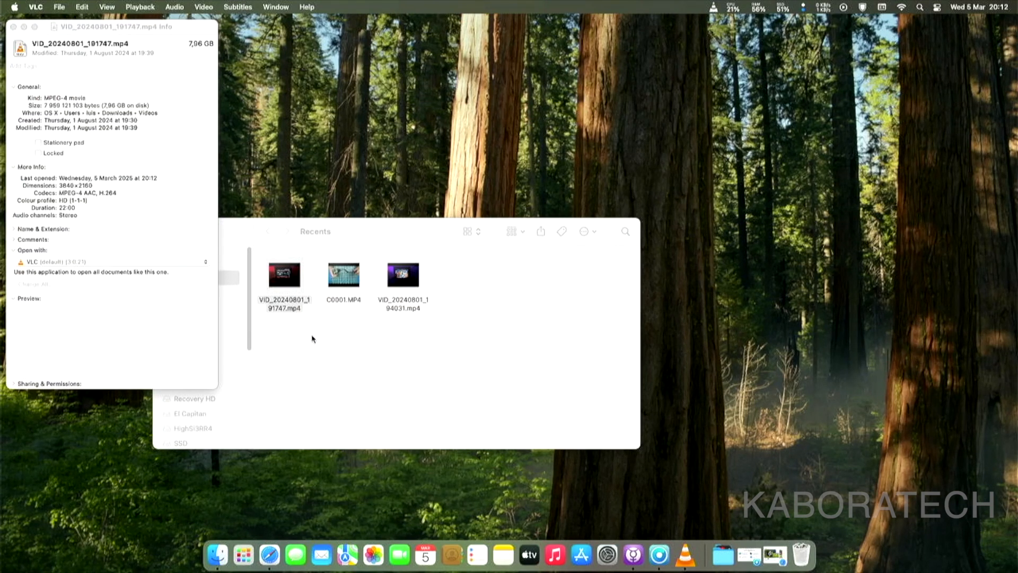
left_click(29, 298)
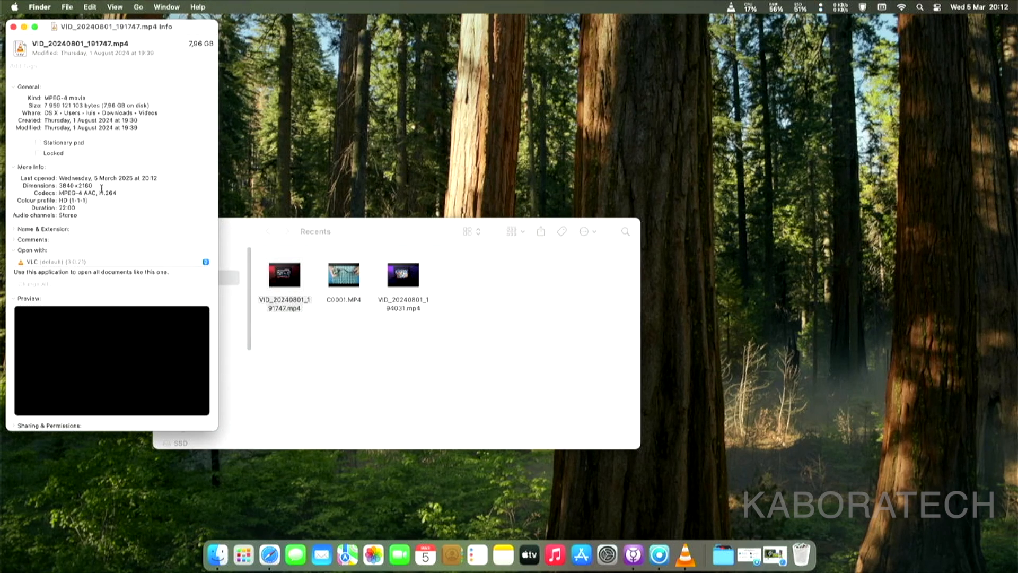
mouse_move(11, 26)
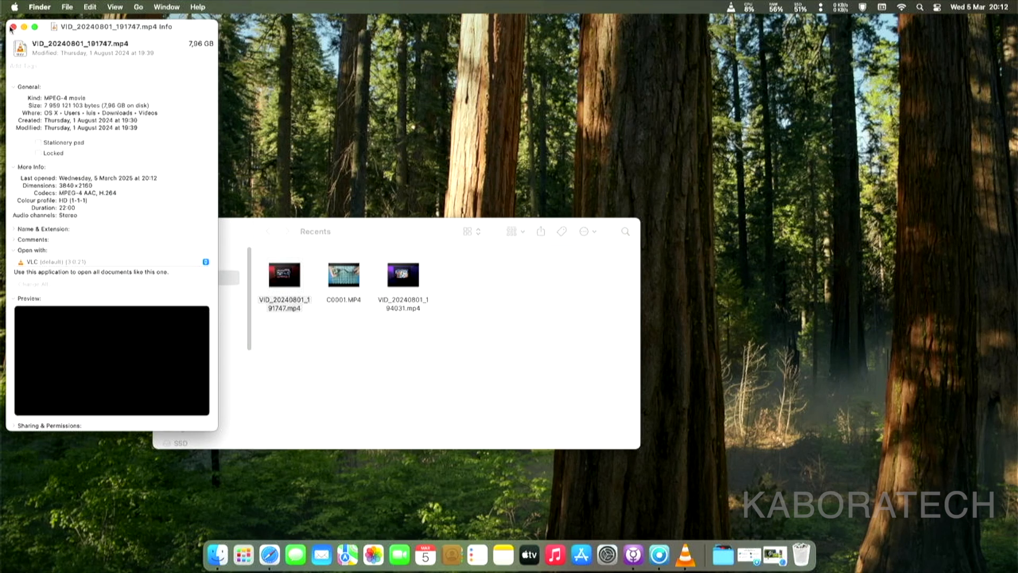
left_click(11, 27)
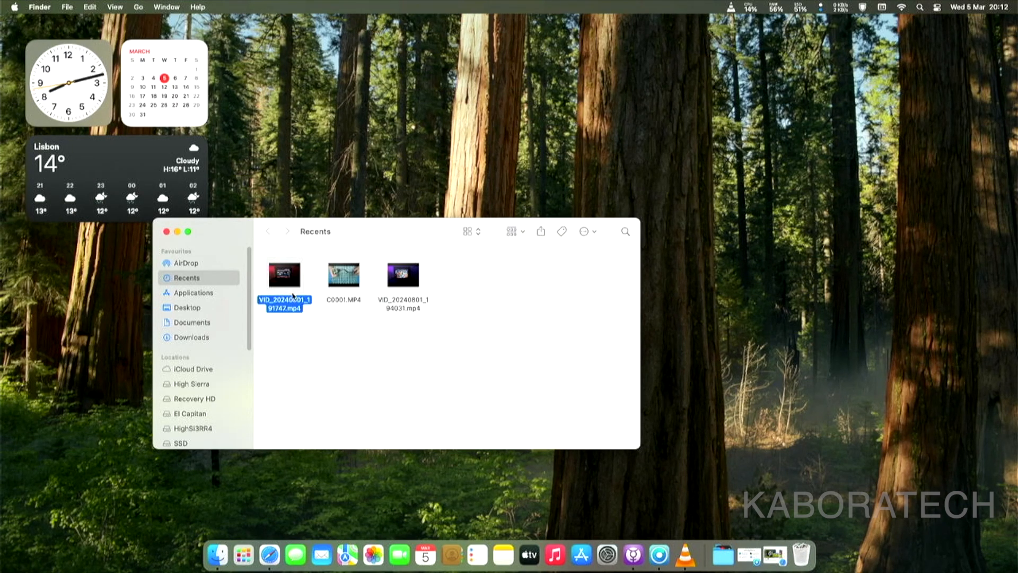
Load VID_20240801_191747.mp4 in LosslessCut and mark the 14:39–15:23 stretch to keep
right_click(285, 276)
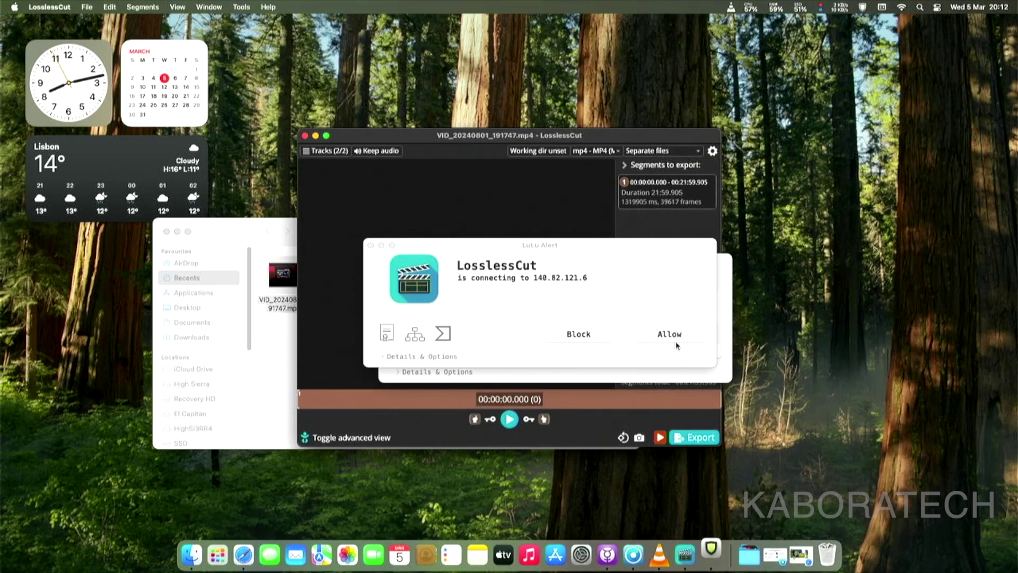
left_click(669, 334)
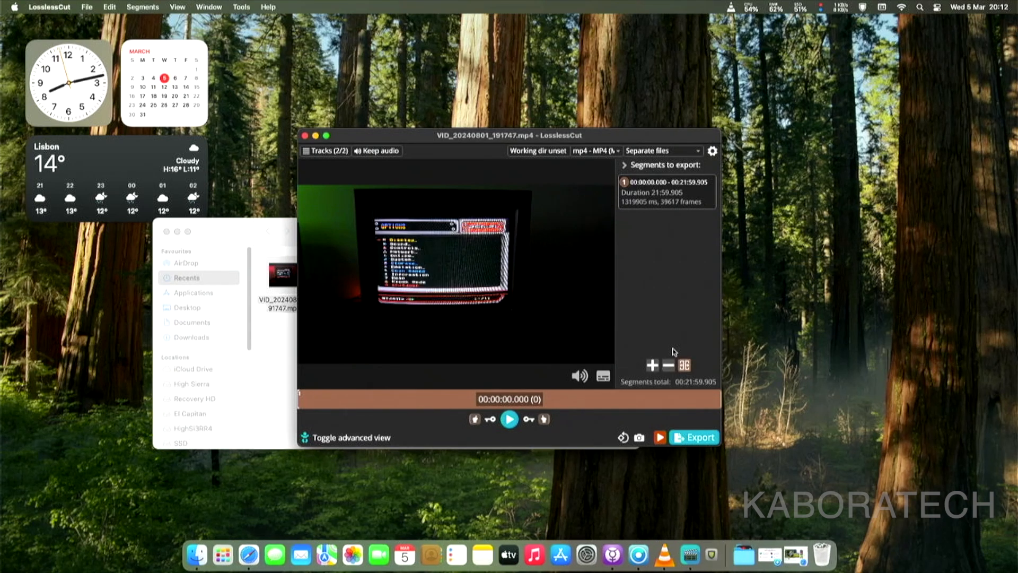
left_click(577, 398)
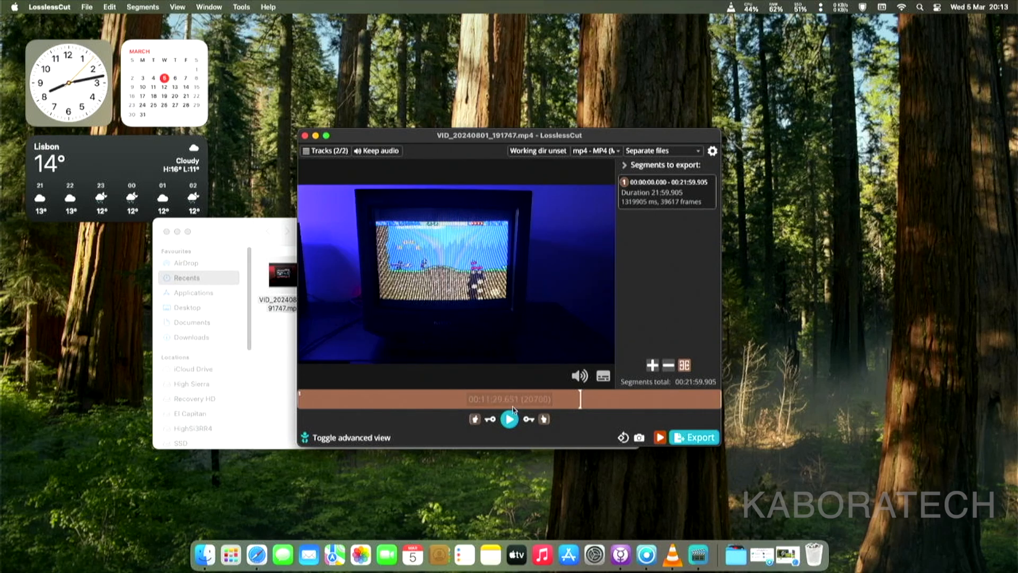
left_click(478, 419)
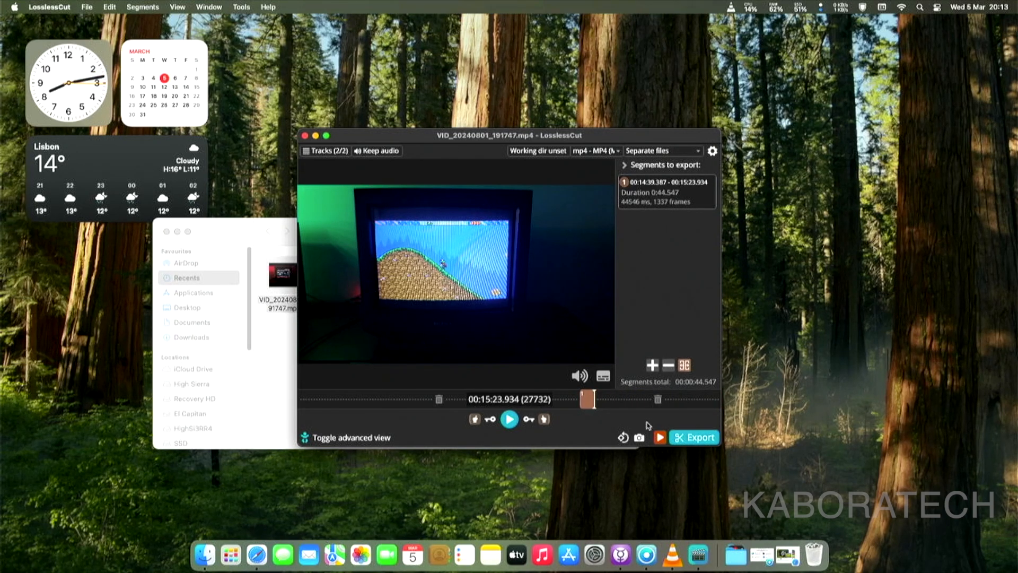
Export the 44.5-second segment as a separate MP4 file
left_click(694, 435)
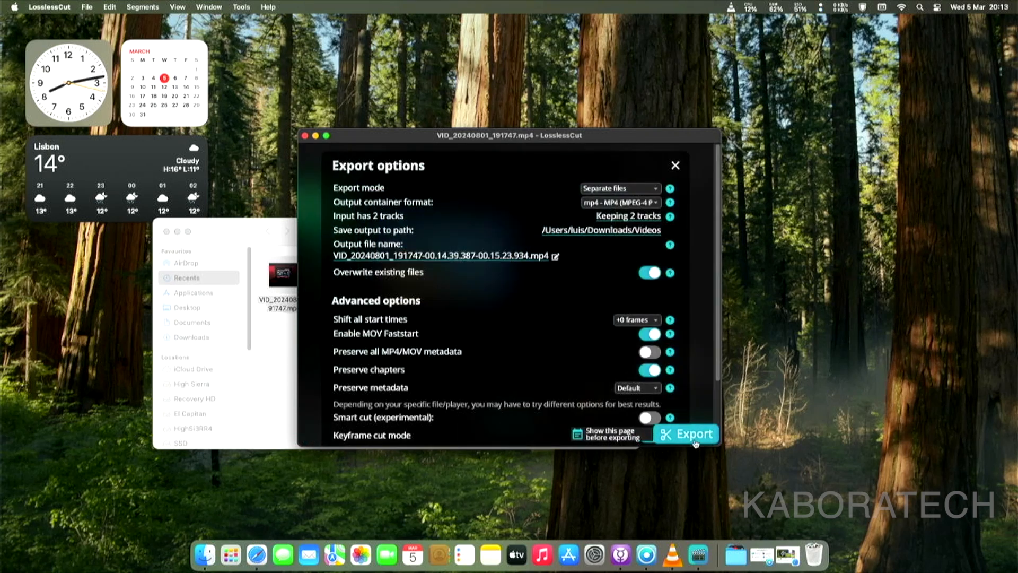
left_click(693, 434)
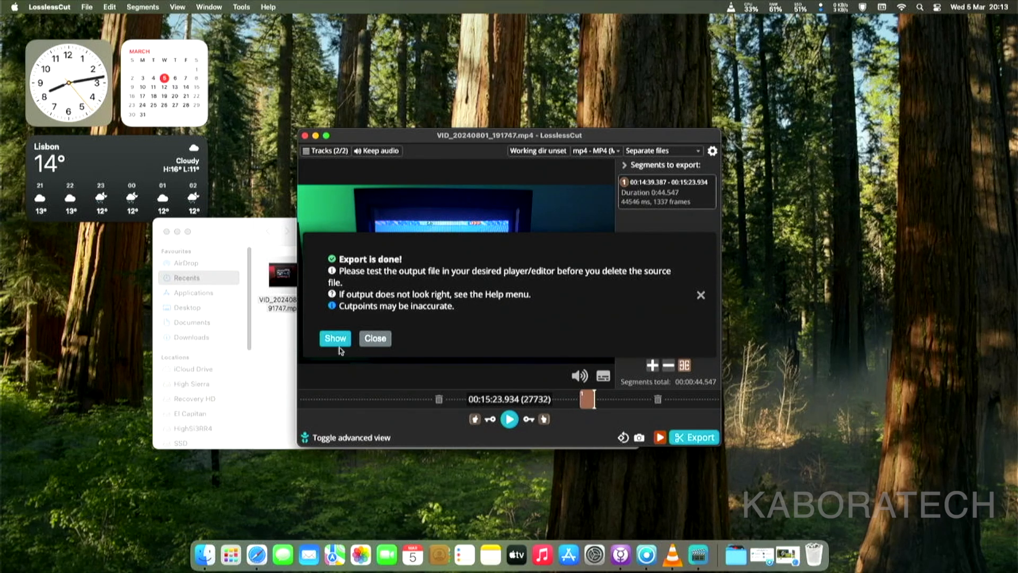
Reveal and select the exported clip VID_20240801_191747-0…34.mp4 in Finder's Videos folder
left_click(335, 338)
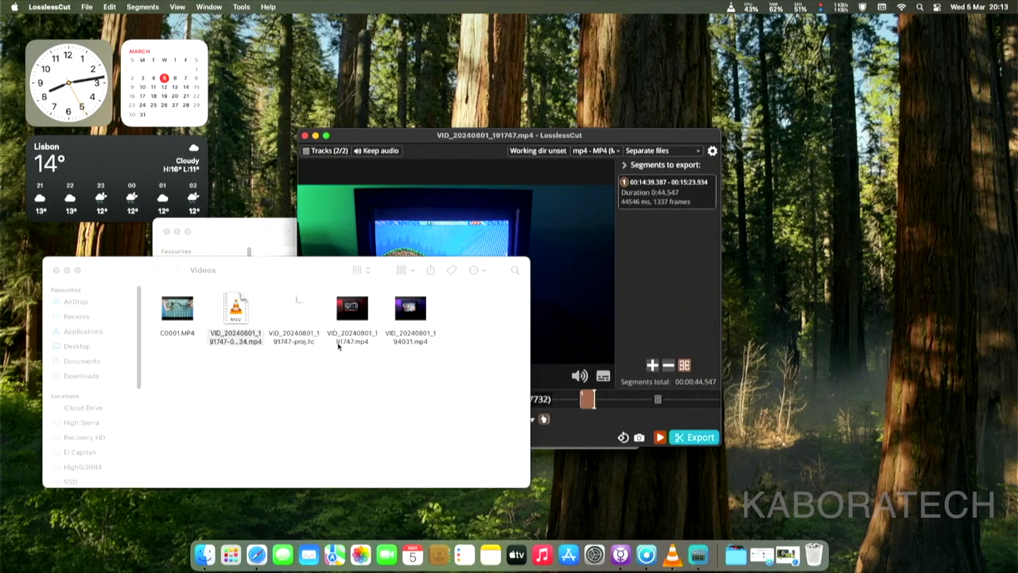
left_click(236, 306)
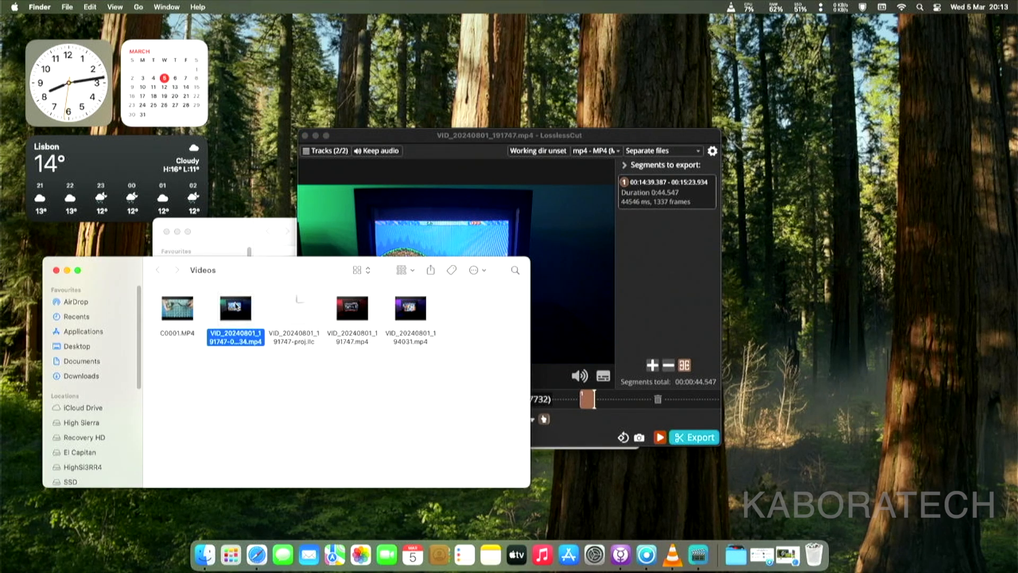
mouse_move(245, 323)
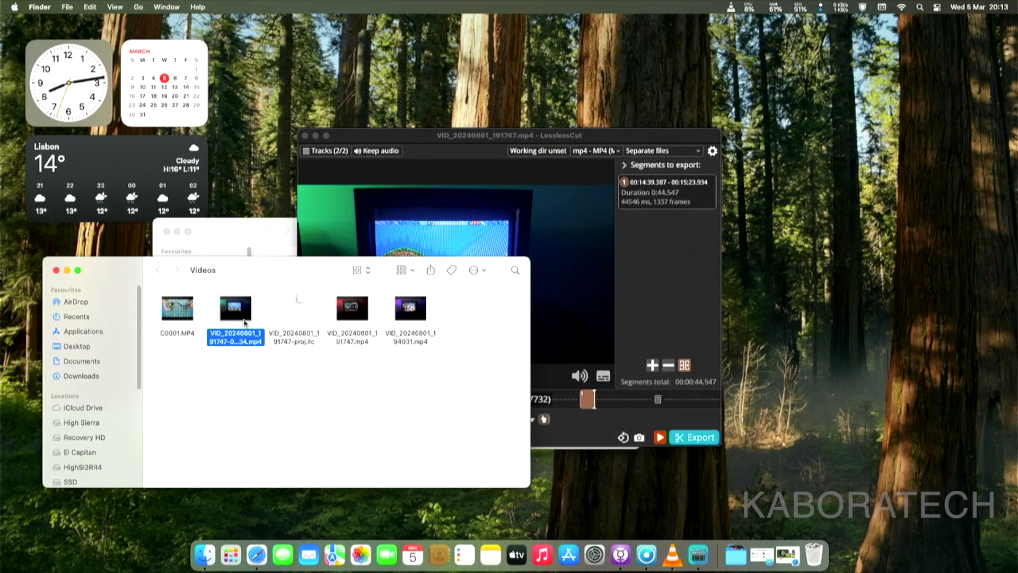
Play the exported 44-second clip in VLC, skip ahead, then close the player
double_click(235, 308)
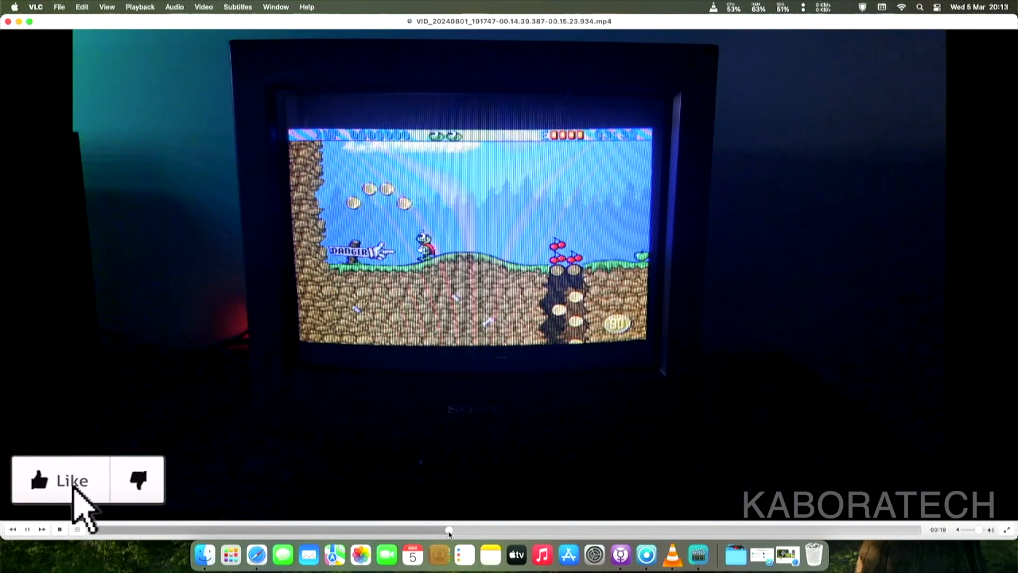
left_click(58, 480)
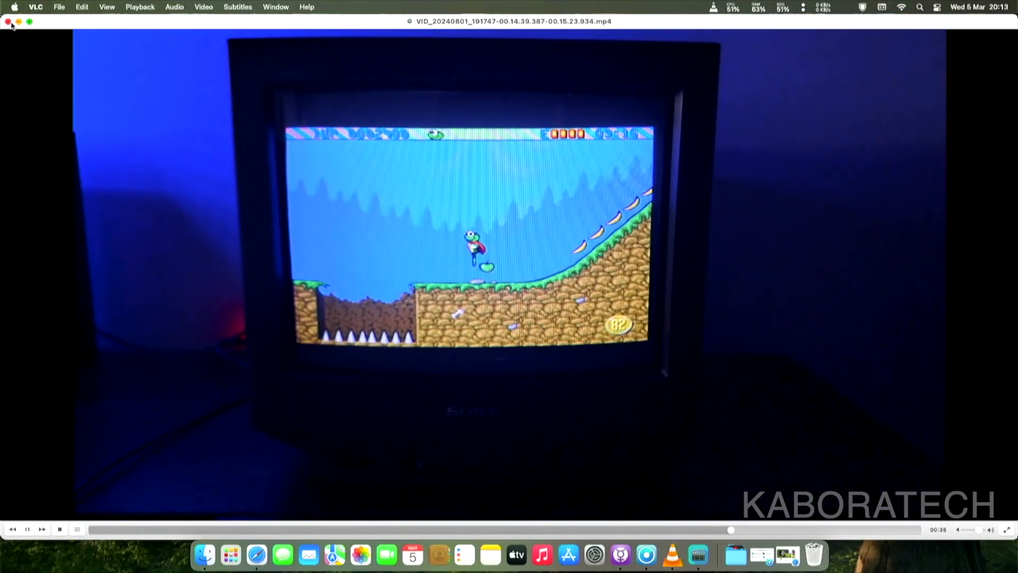
left_click(7, 21)
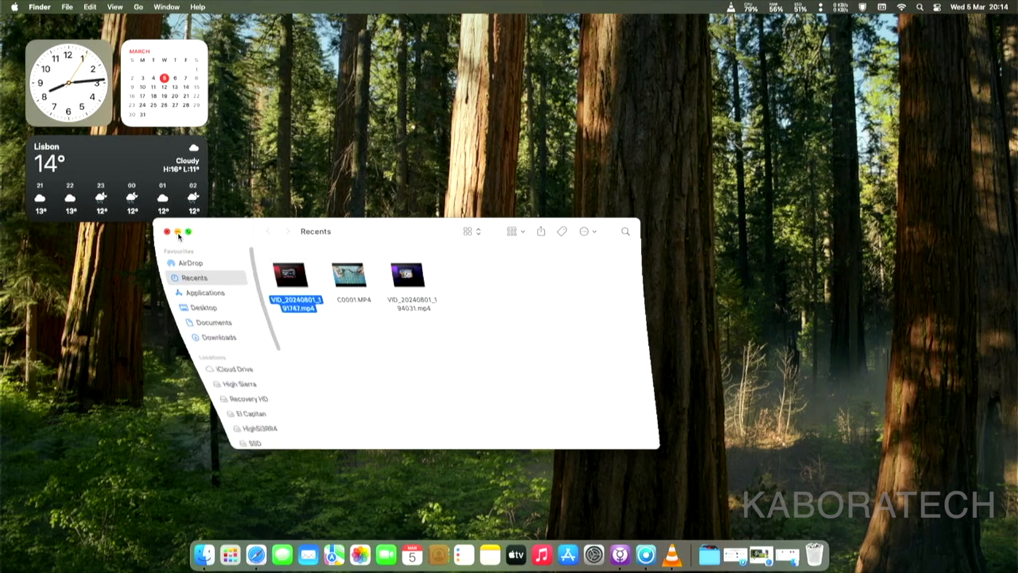
Close Finder's Recents window and browse Launchpad pages for Microsoft Excel
left_click(169, 232)
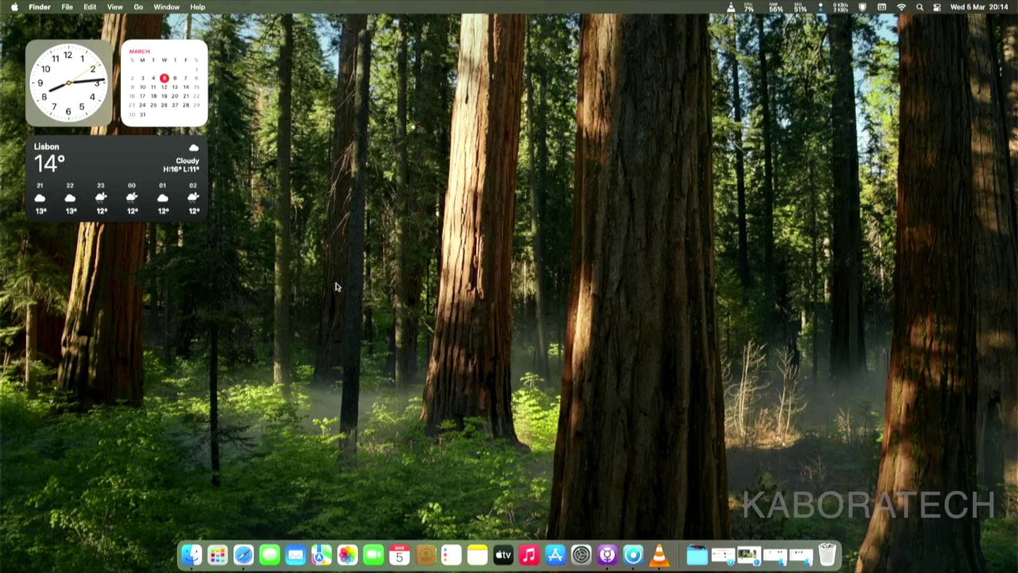
mouse_move(317, 458)
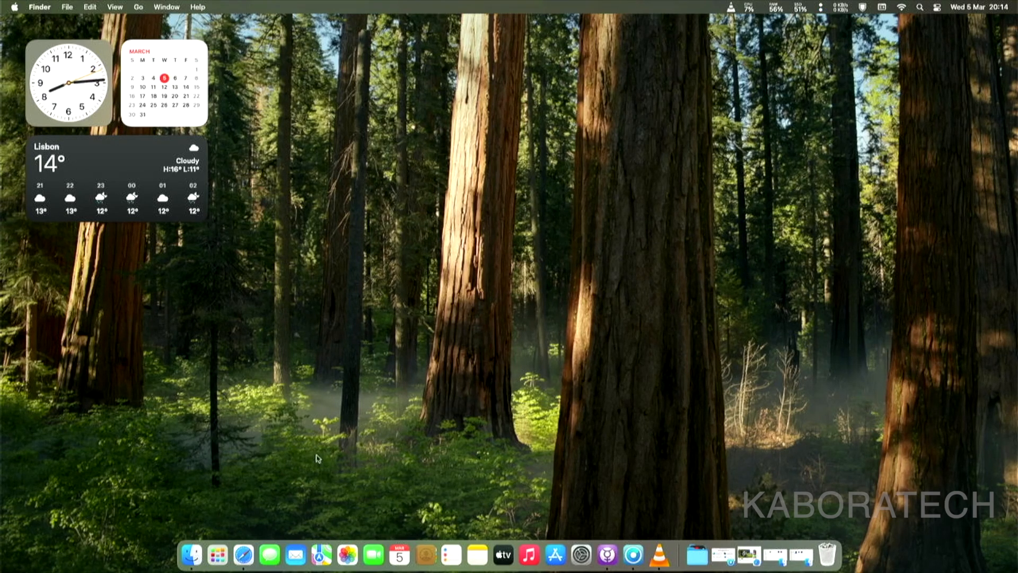
left_click(217, 555)
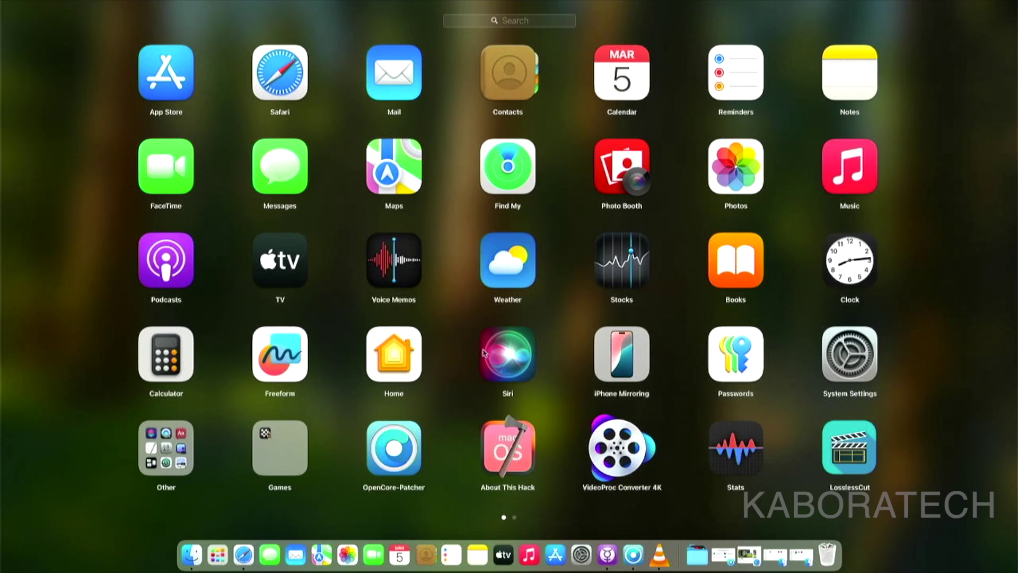
scroll("left", 3)
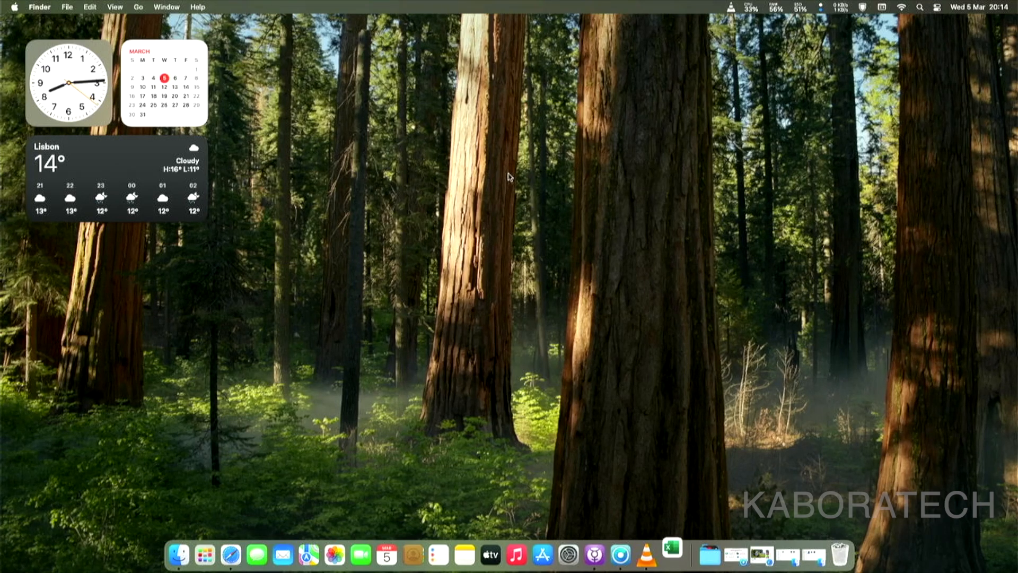
Create a new blank workbook, Book1, from the Excel start gallery
left_click(672, 555)
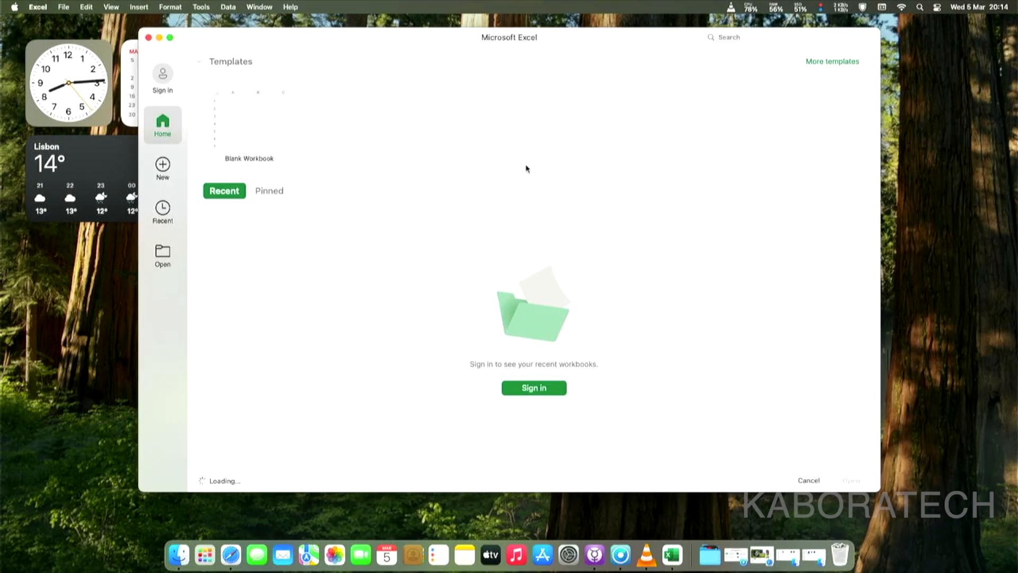
left_click(248, 118)
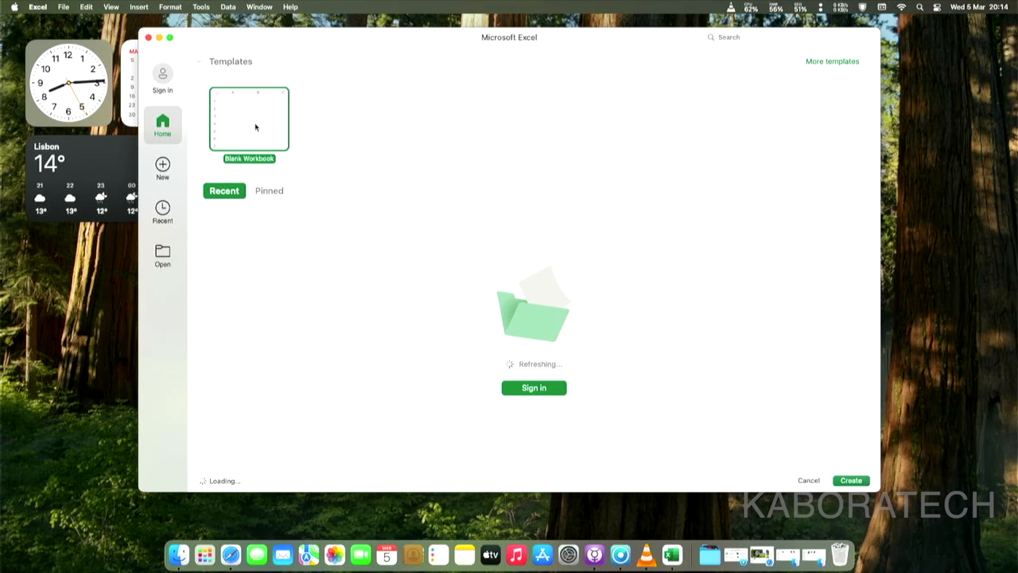
mouse_move(777, 466)
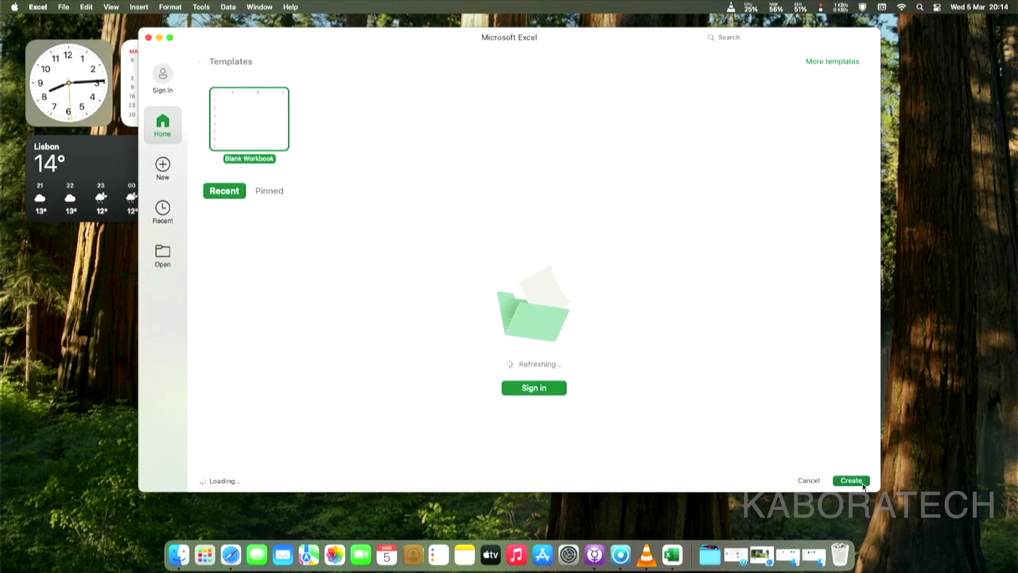
left_click(851, 481)
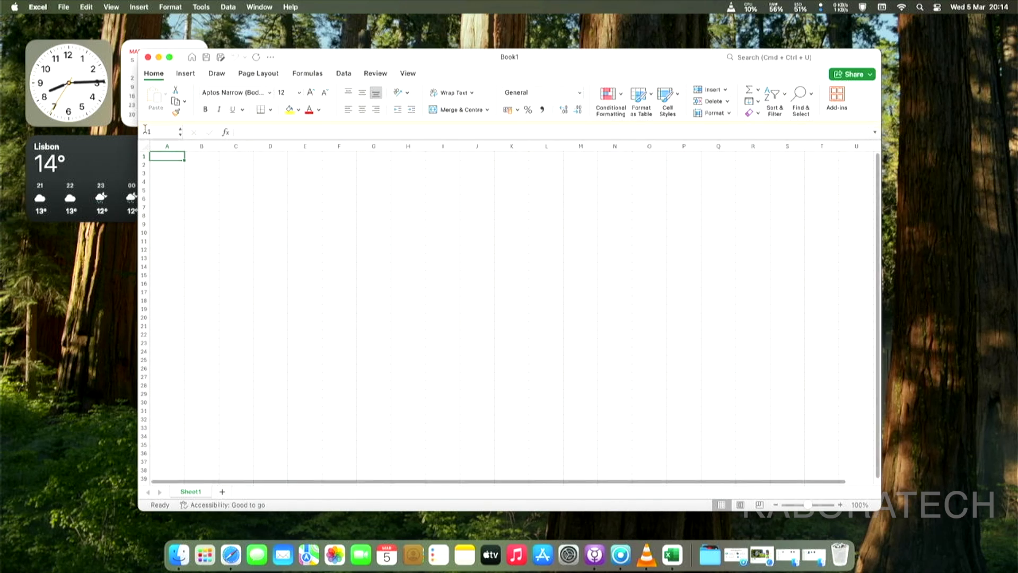
Enter 500, 600 and 700 in H5:H7 and their SUM total 1800 in H10
left_click(408, 187)
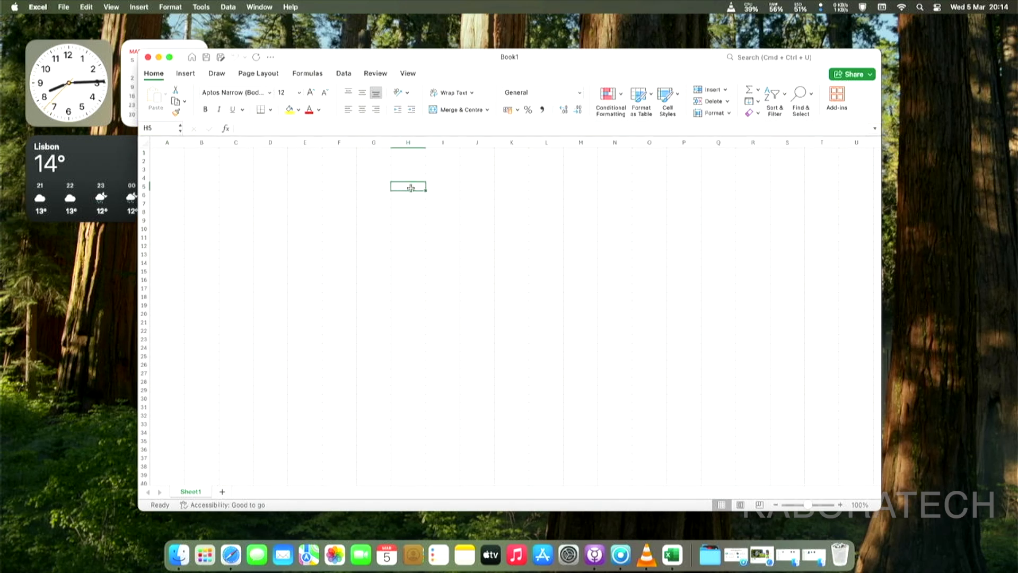
type("60")
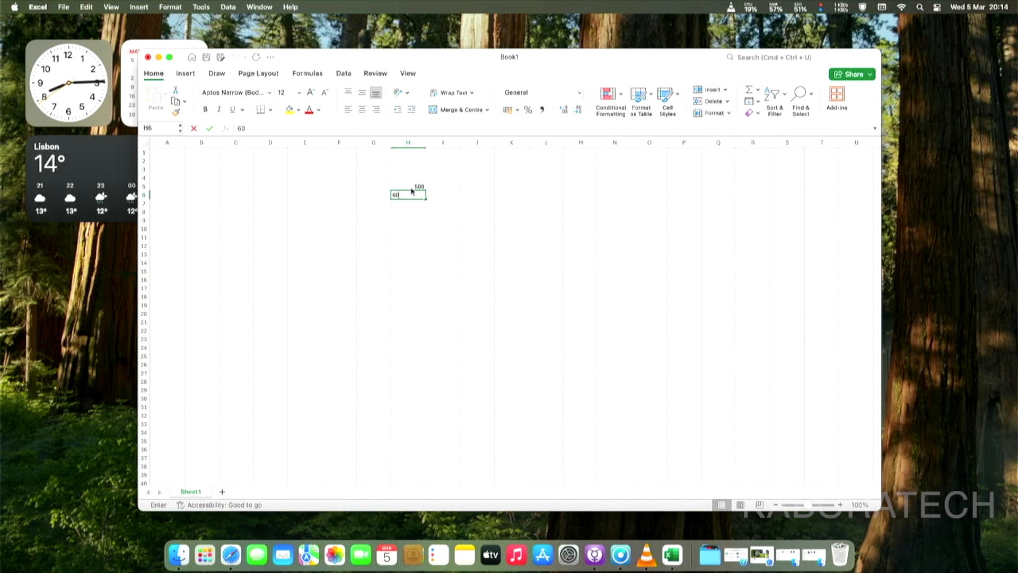
key("Return")
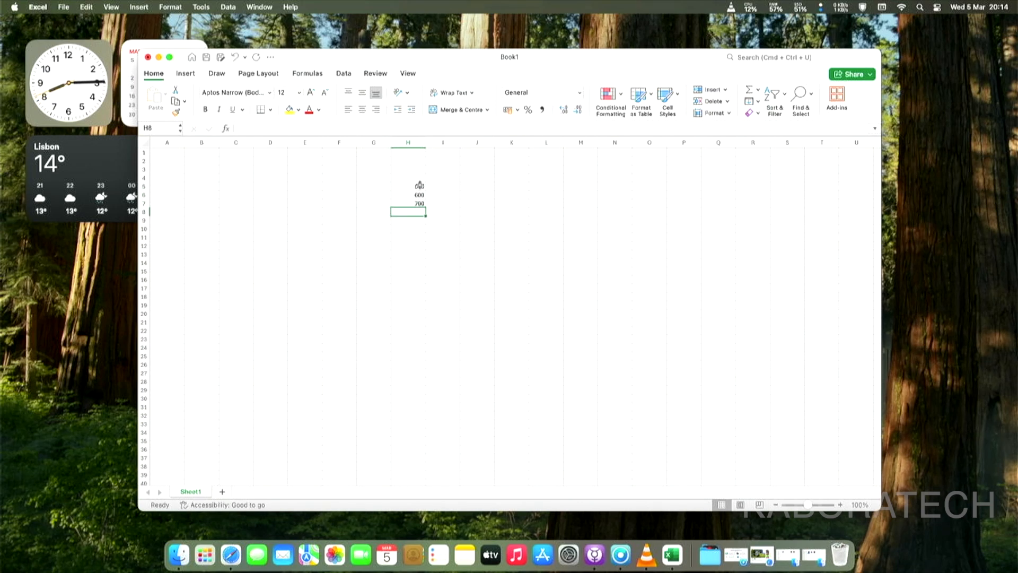
left_click(407, 229)
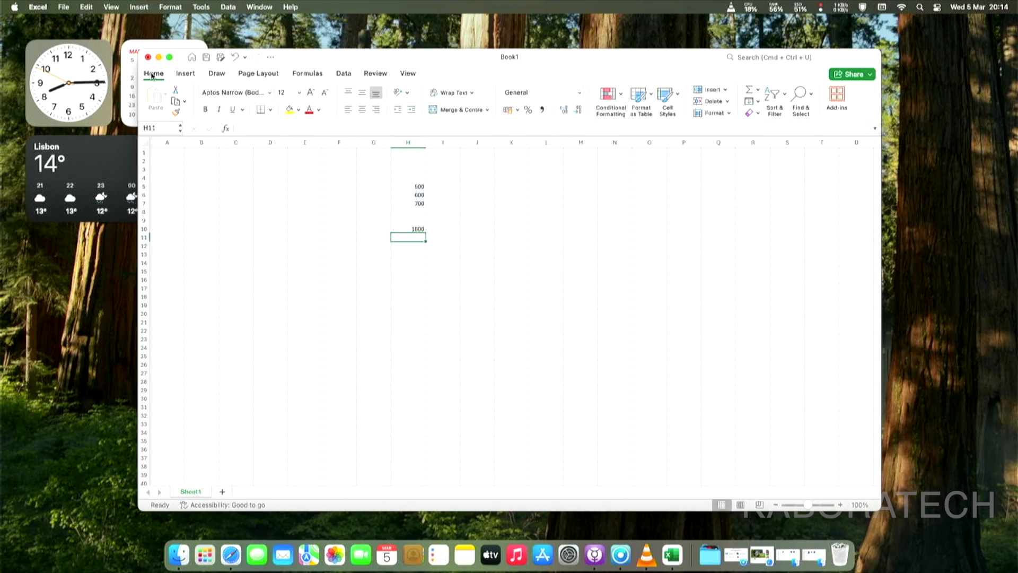
mouse_move(49, 10)
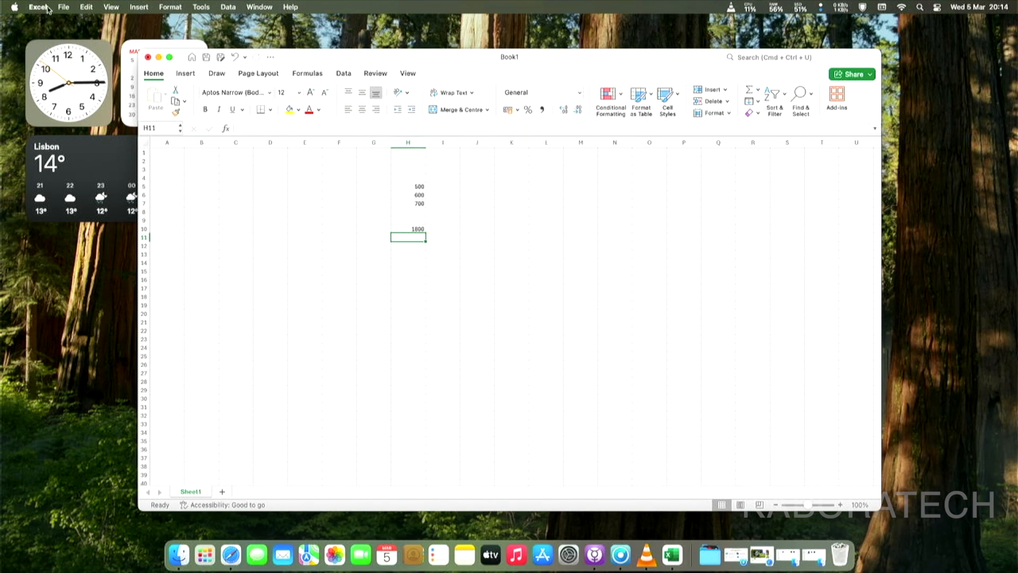
Save the workbook as subscribe.xlsx on the Desktop in Excel Workbook format
left_click(63, 6)
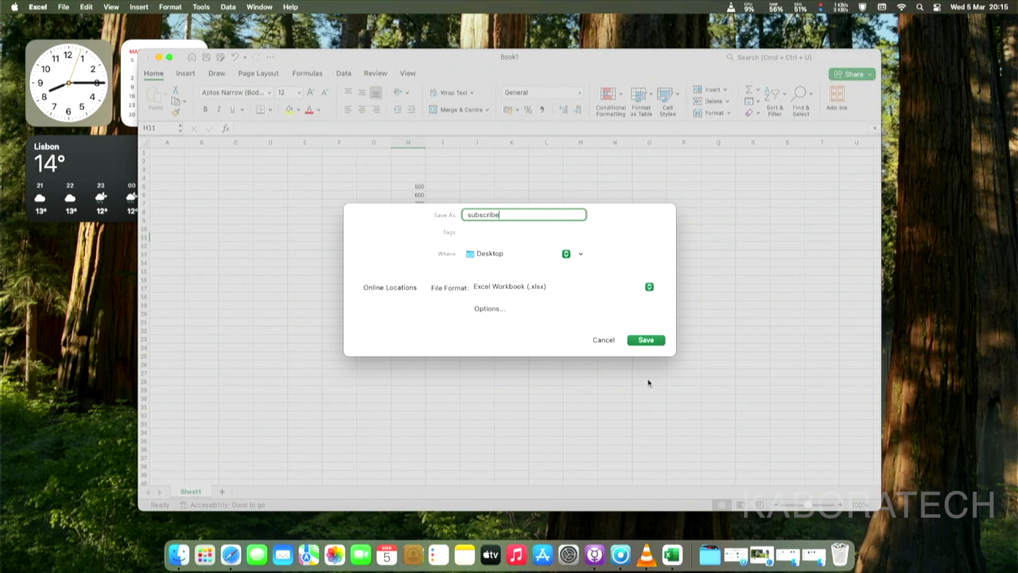
left_click(644, 339)
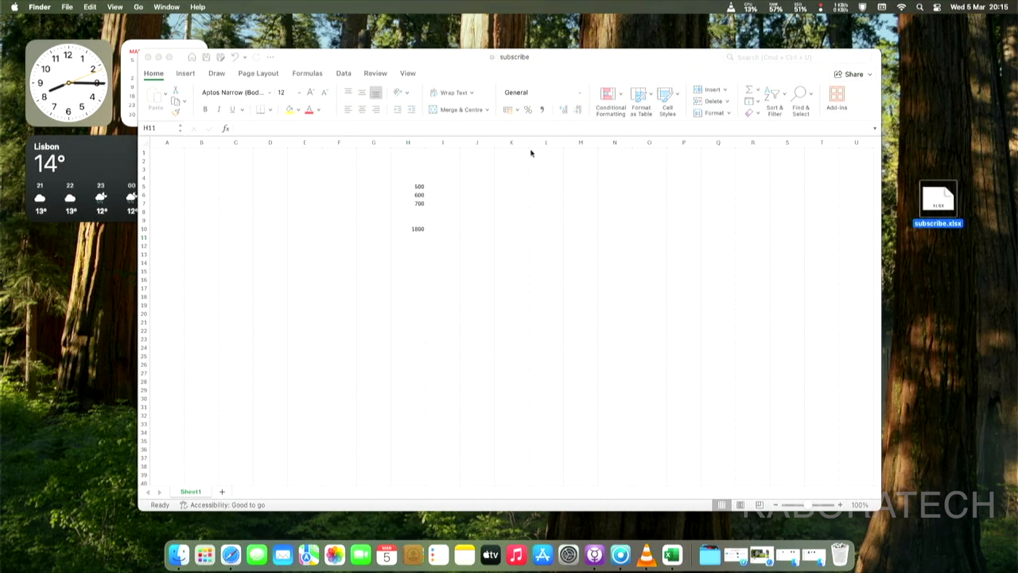
Quit Excel, leaving subscribe.xlsx visible on the desktop
left_click(407, 236)
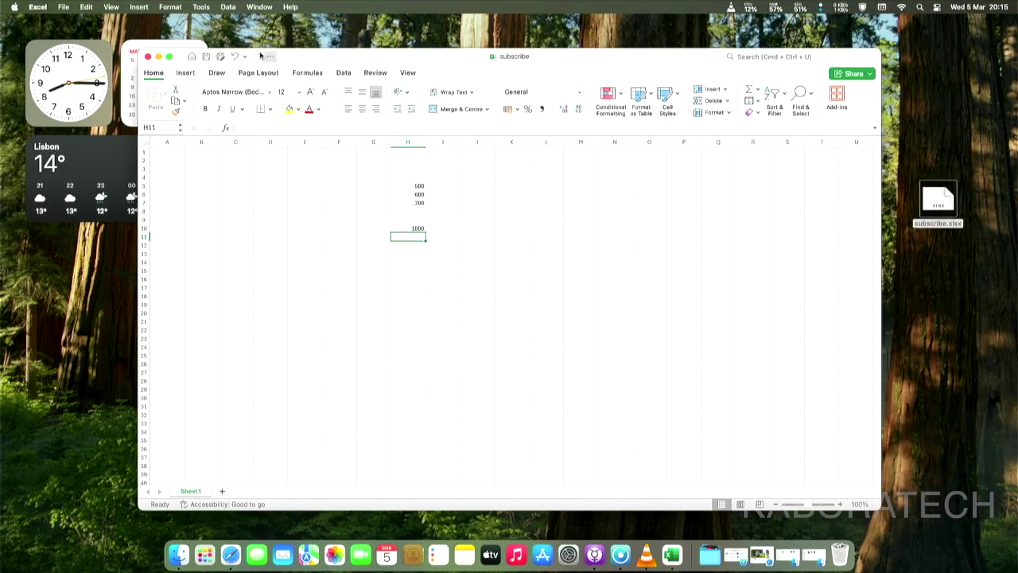
left_click(37, 7)
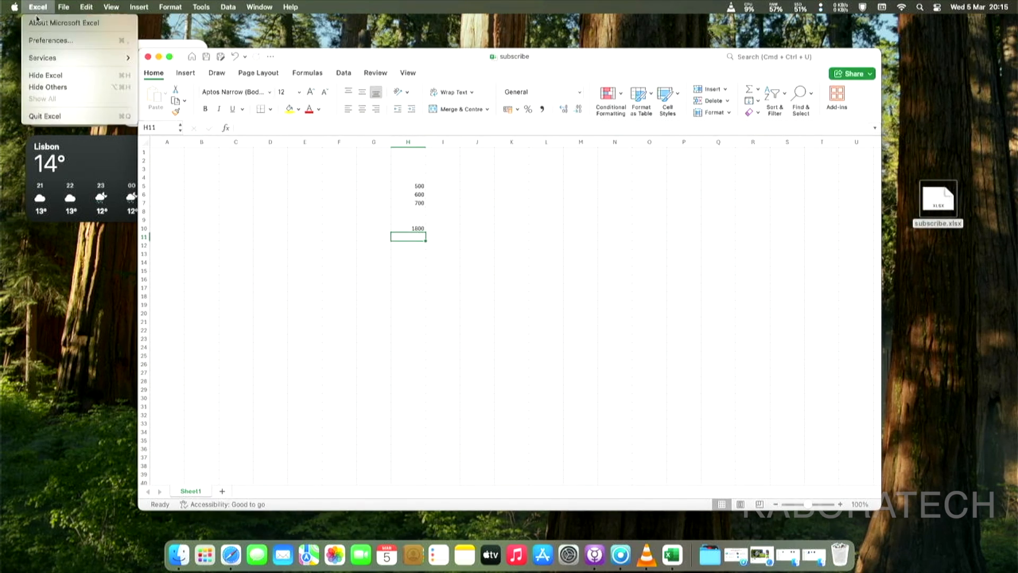
left_click(45, 74)
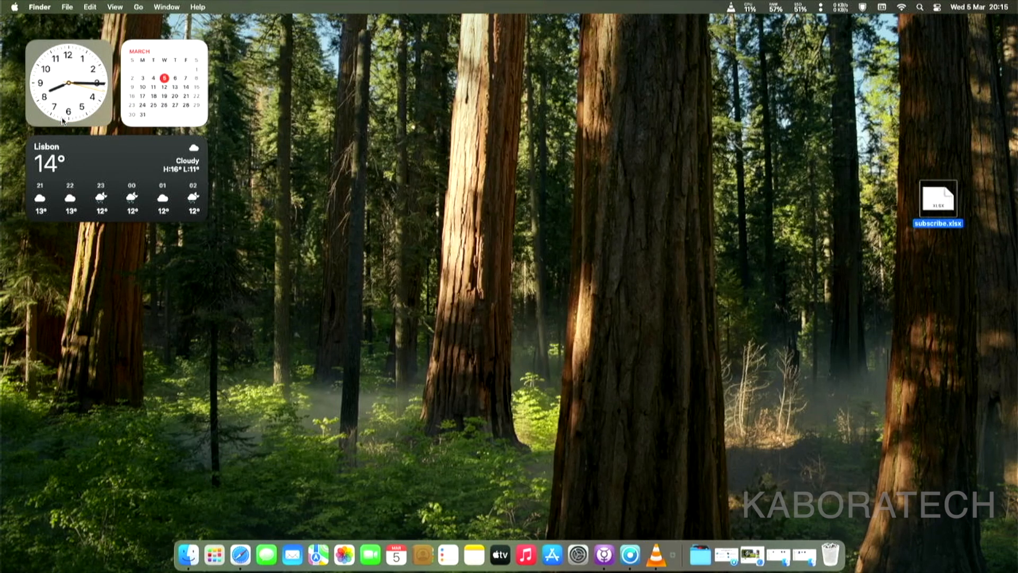
mouse_move(939, 214)
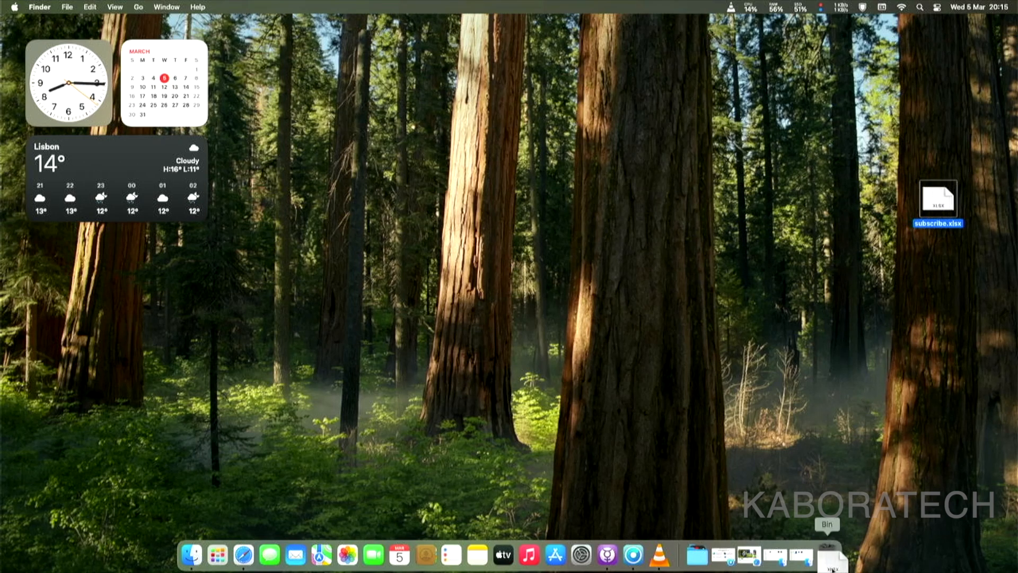
mouse_move(626, 557)
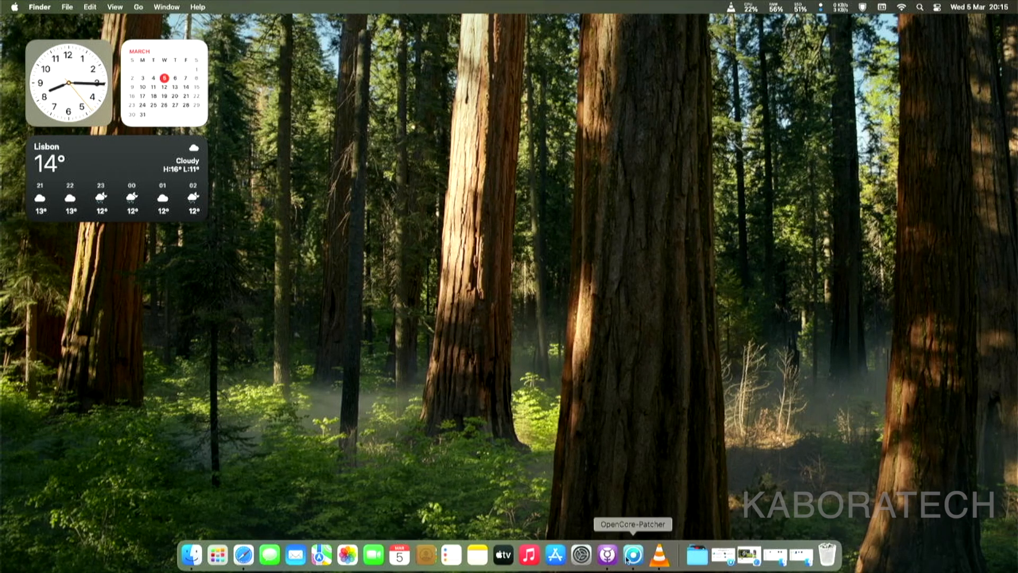
Build the iMac12,1 OpenCore configuration, install it to disk and reboot to the boot picker
left_click(634, 554)
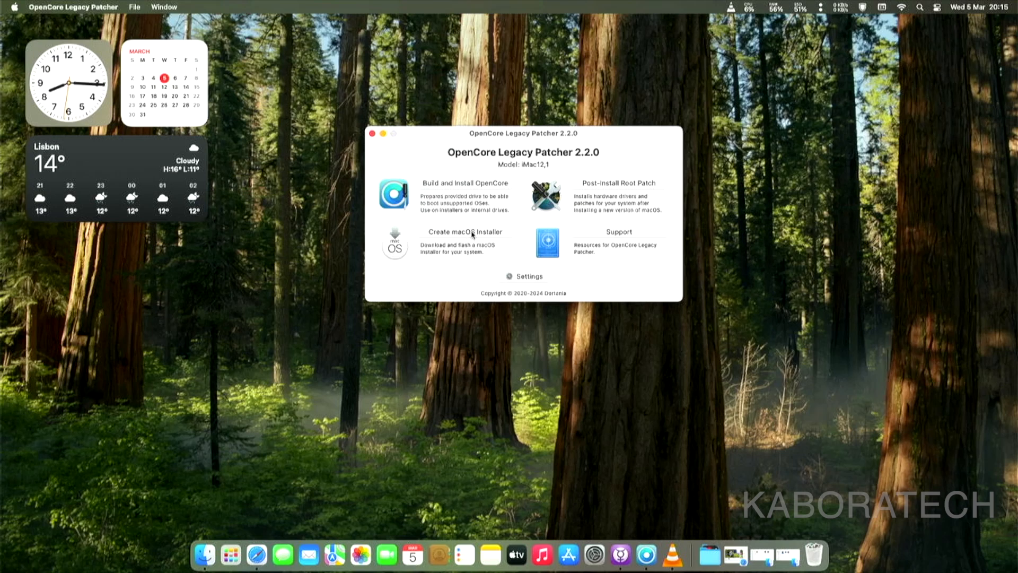
mouse_move(502, 219)
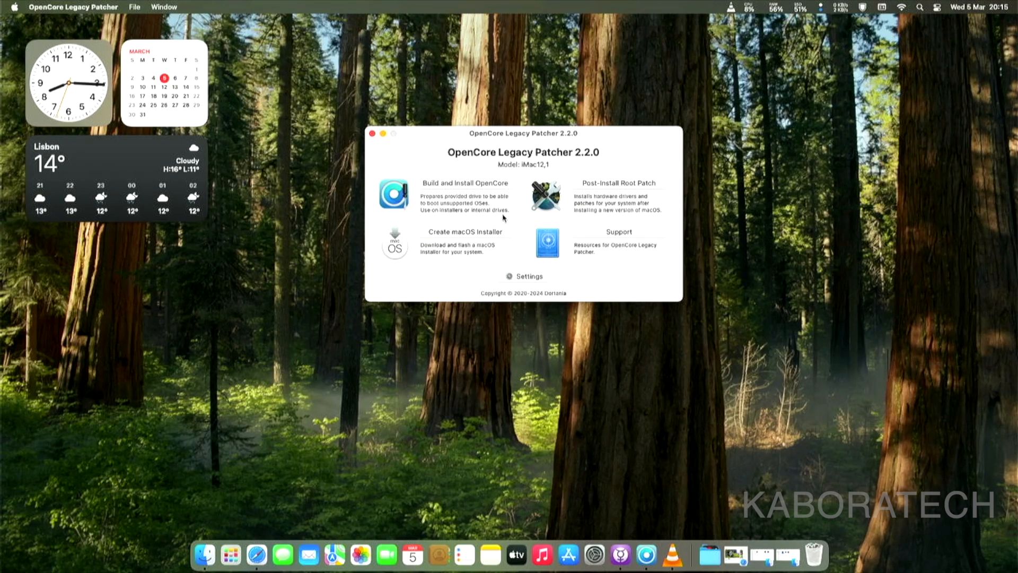
mouse_move(460, 181)
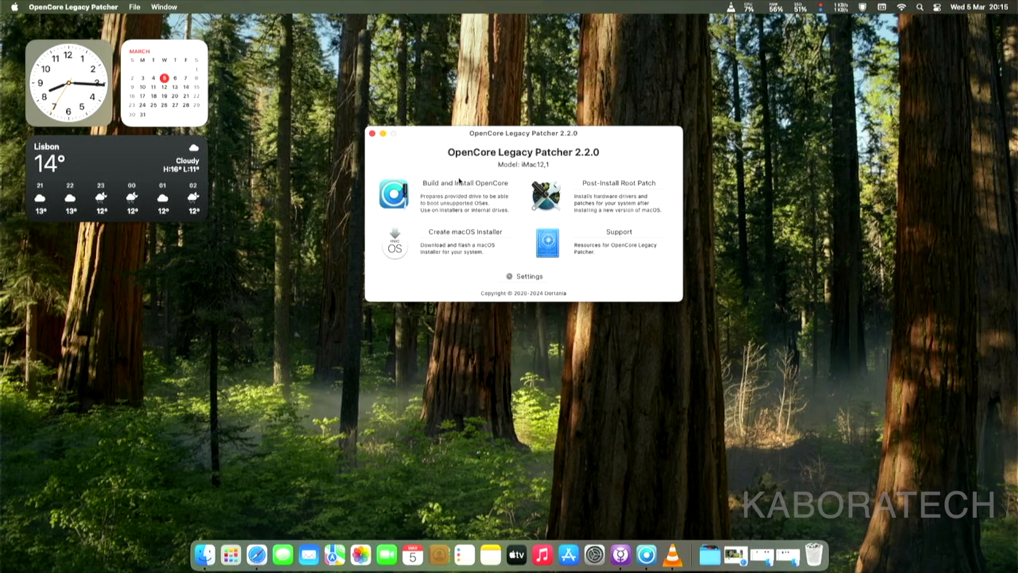
left_click(464, 183)
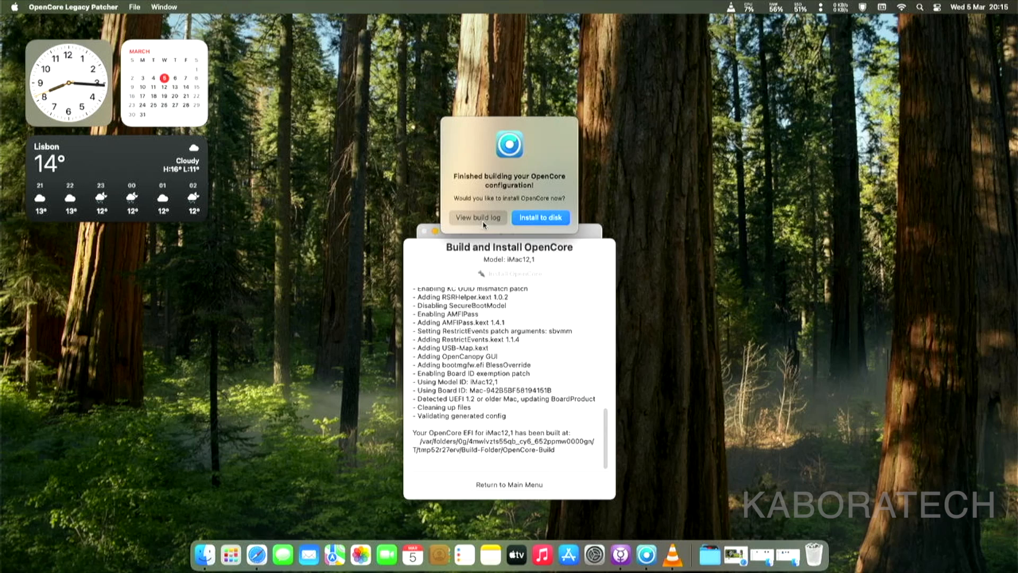
mouse_move(508, 491)
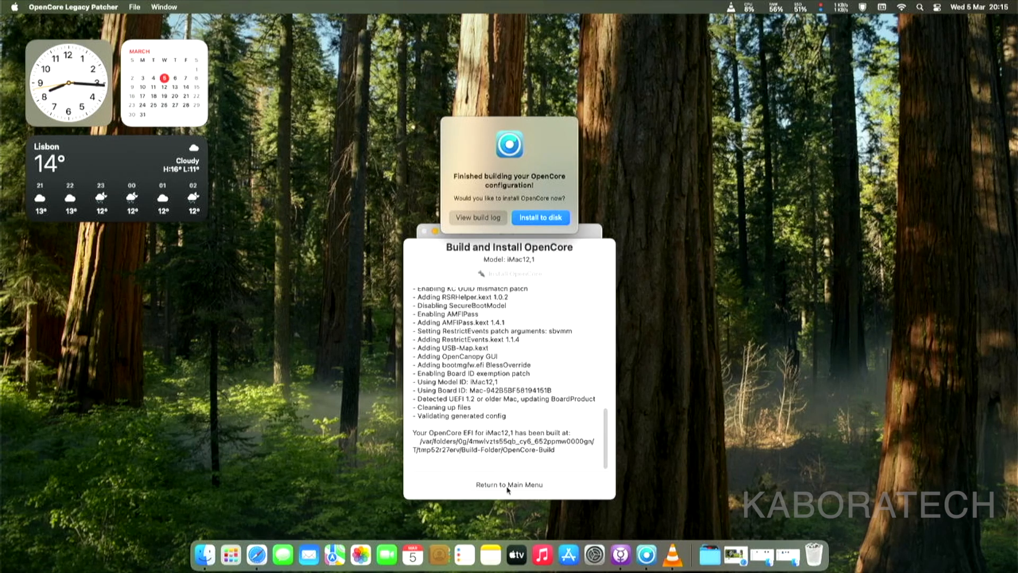
mouse_move(507, 213)
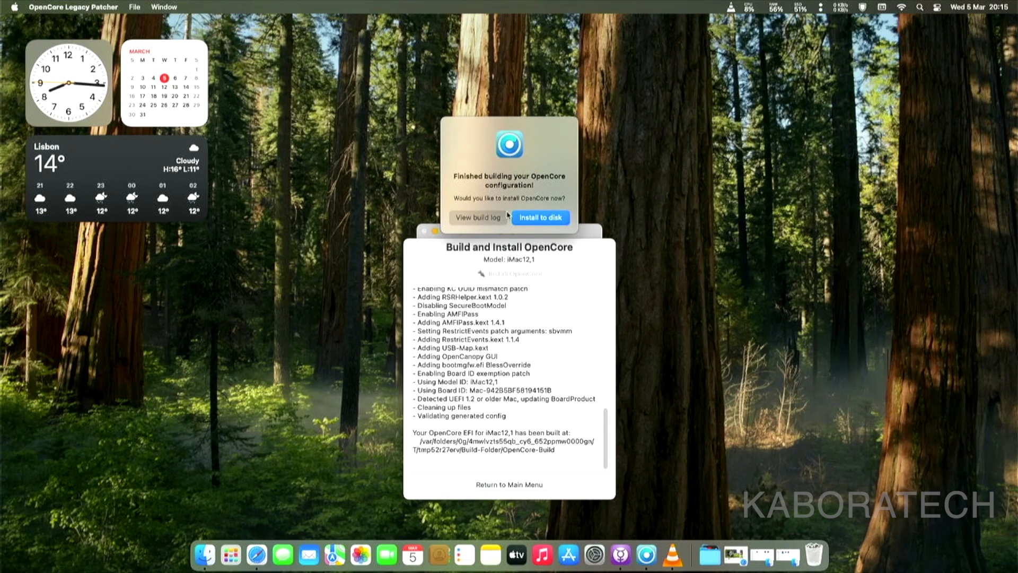
left_click(539, 217)
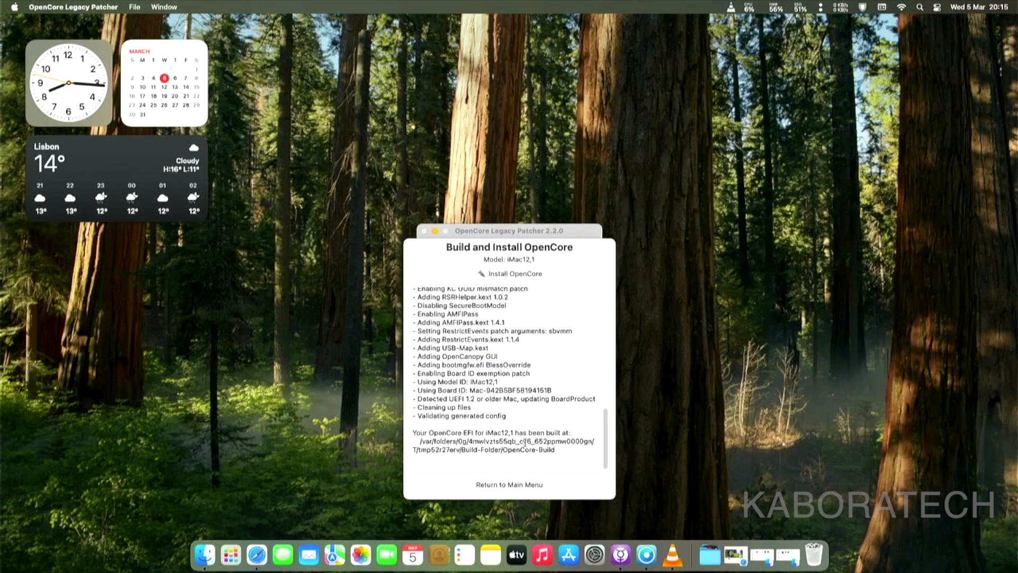
left_click(510, 485)
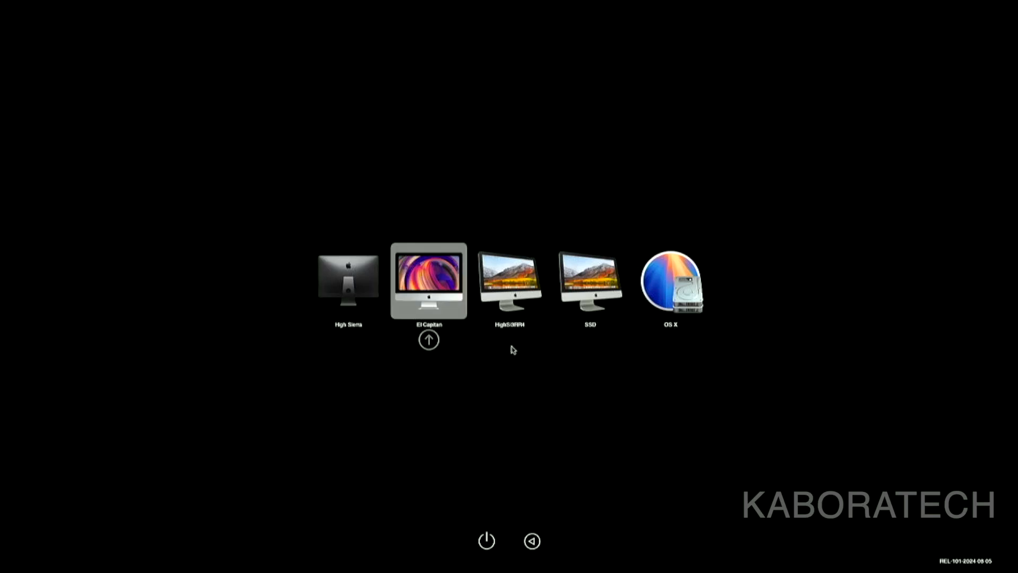
Boot the macOS volume from the OpenCore picker back to the Patcher 2.2.0 main menu
key("right")
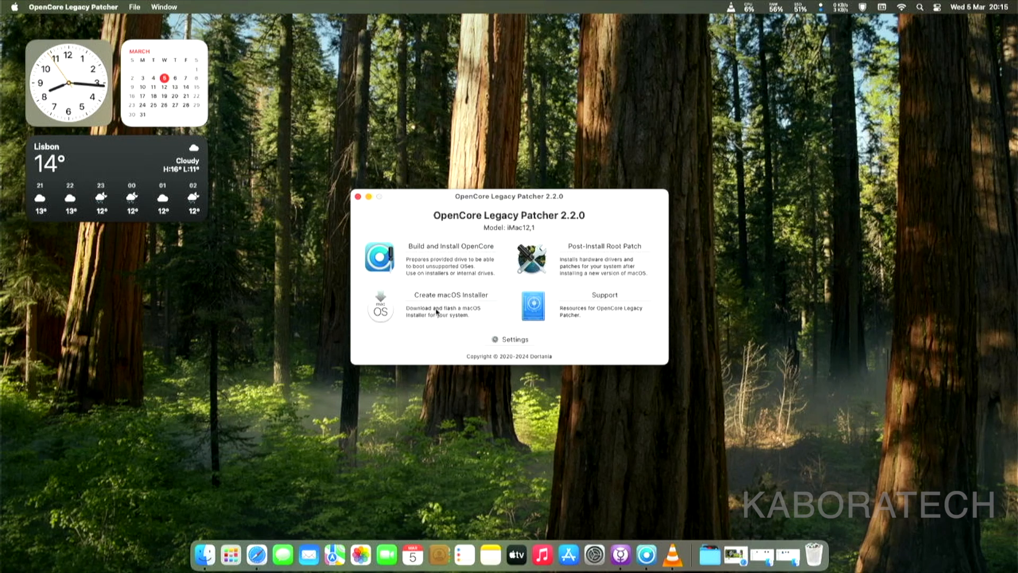
left_click(450, 295)
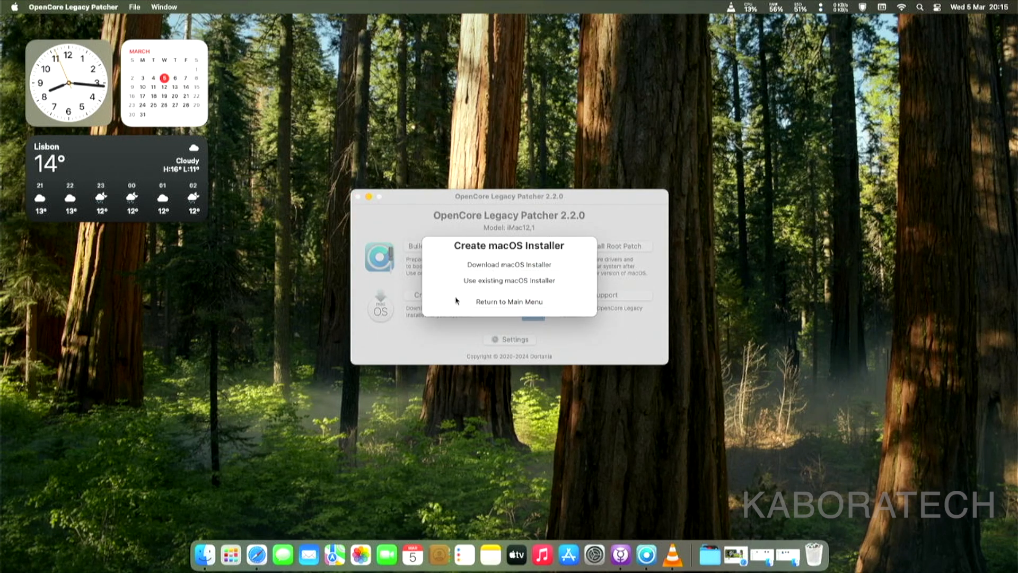
mouse_move(502, 270)
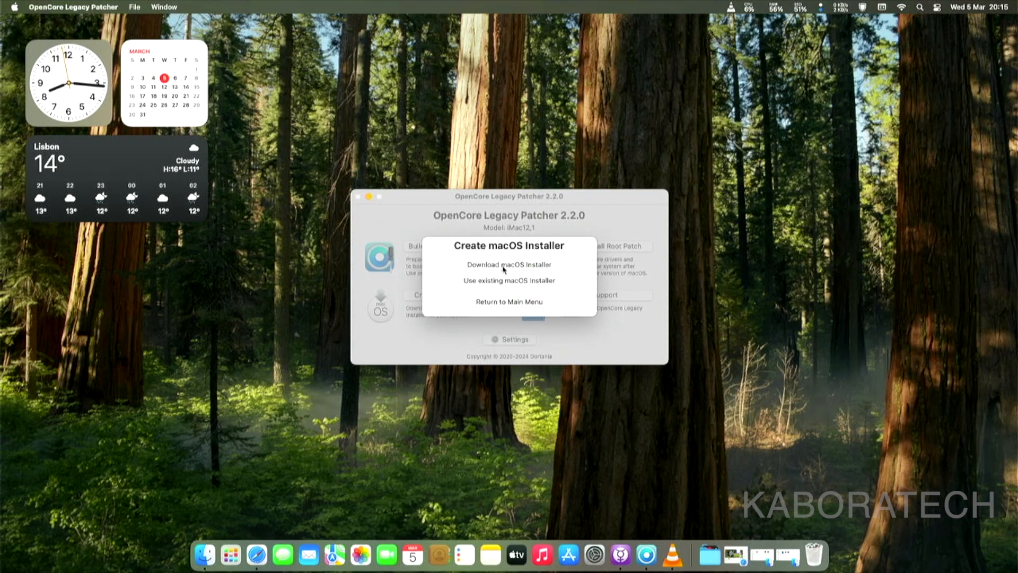
left_click(509, 264)
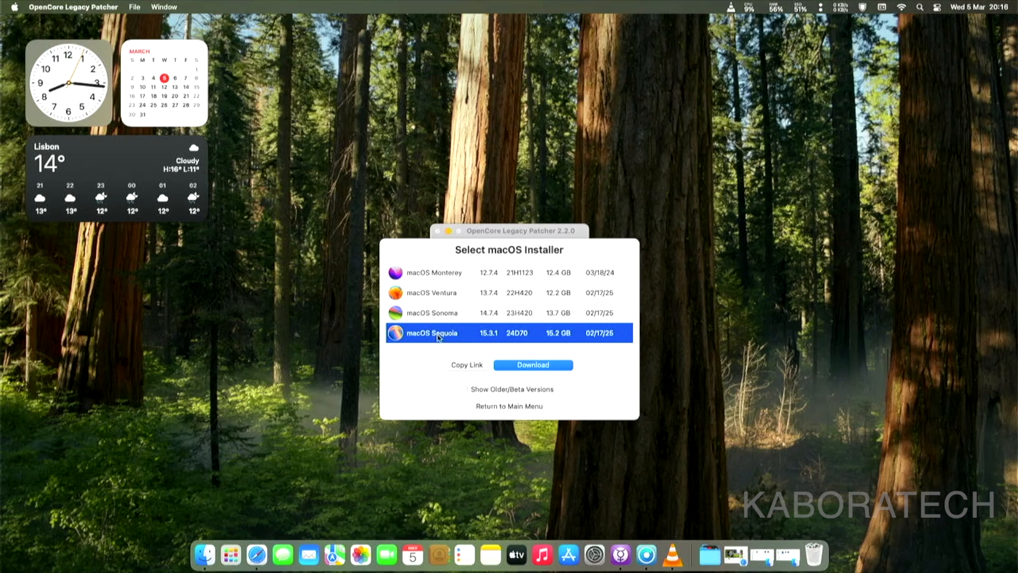
left_click(431, 293)
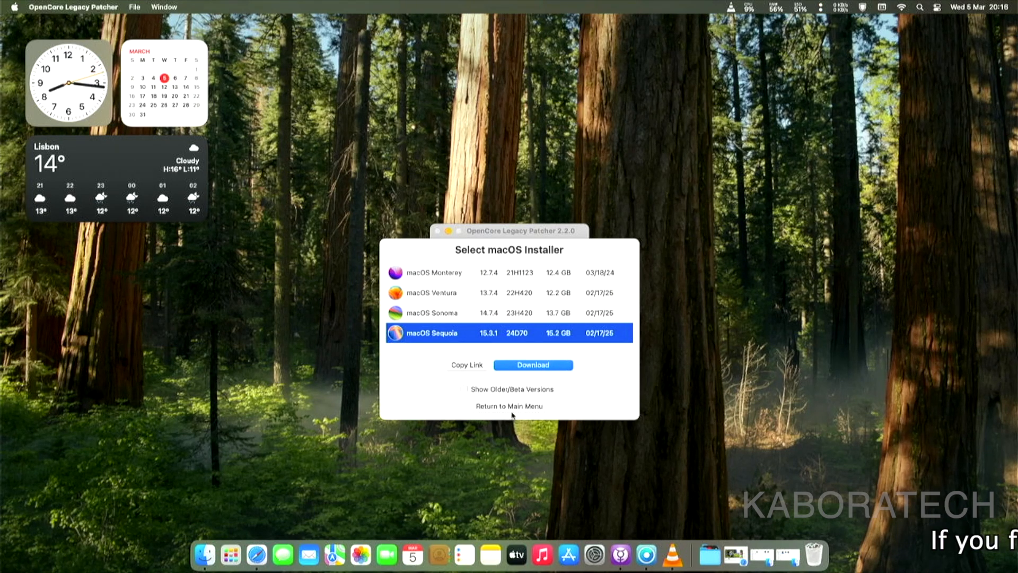
left_click(511, 405)
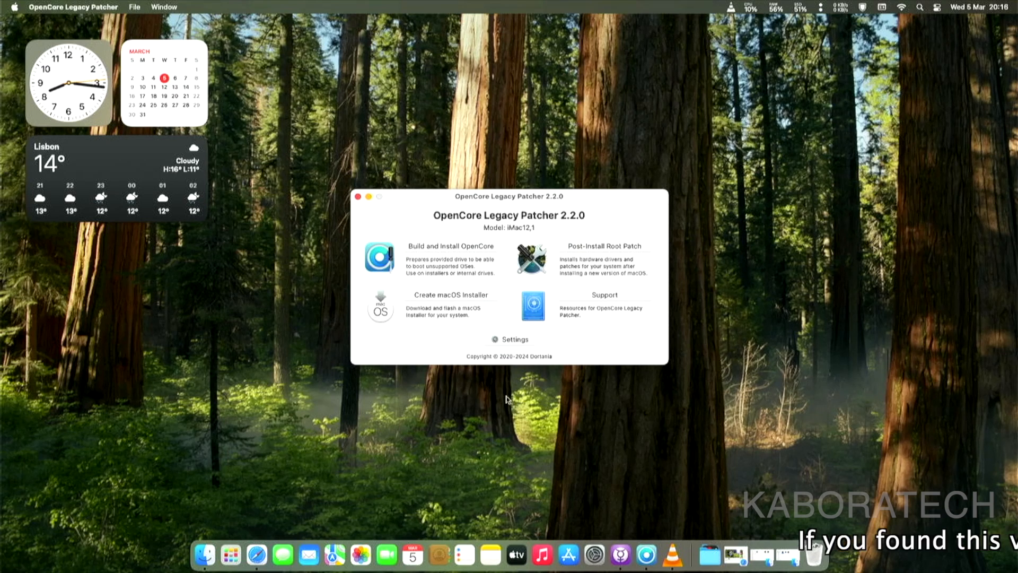
mouse_move(554, 357)
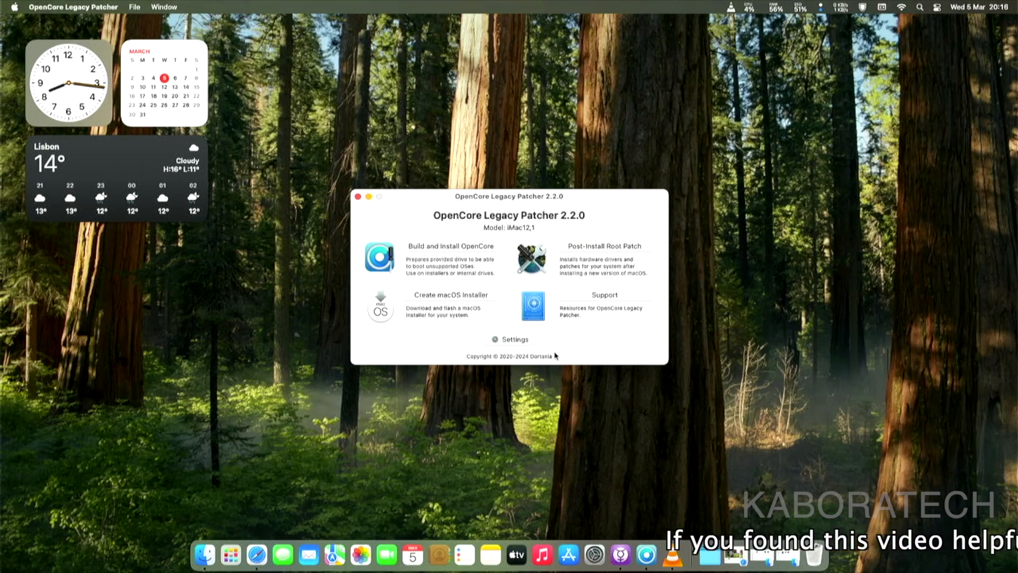
mouse_move(599, 250)
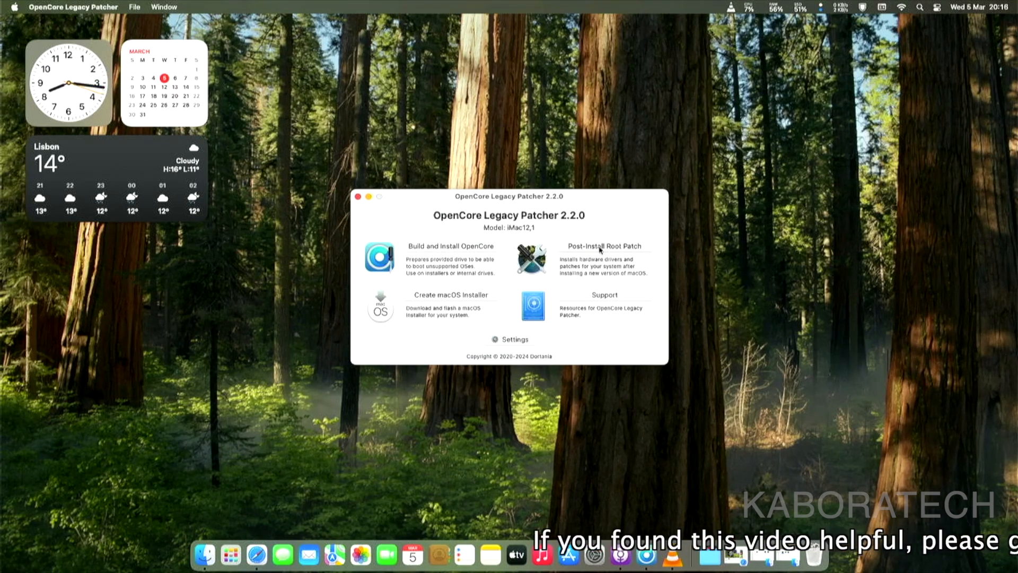
Check the Post-Install Root Patch status shows all patches installed, return to the main menu, and bring up Safari
left_click(603, 254)
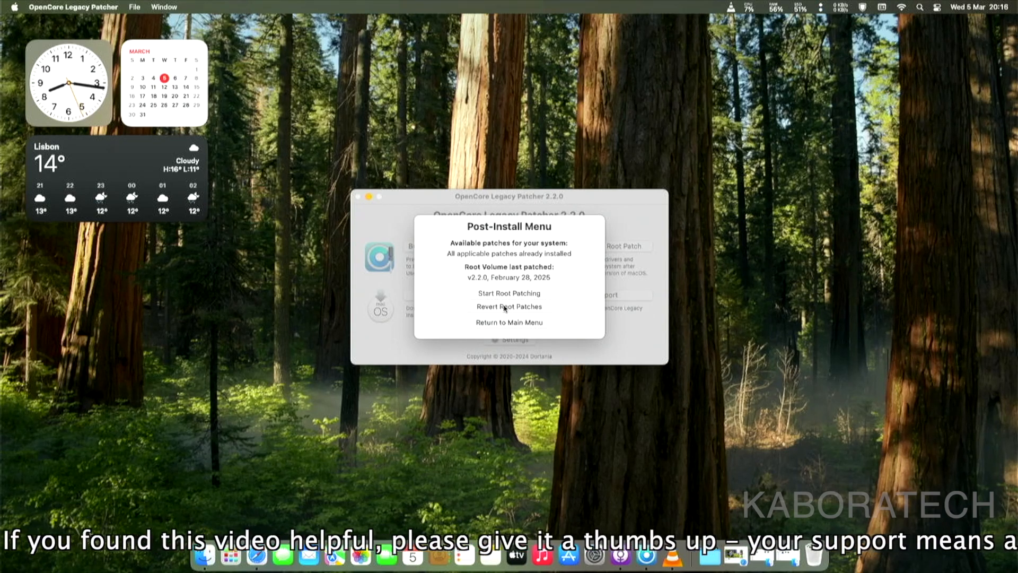
mouse_move(523, 327)
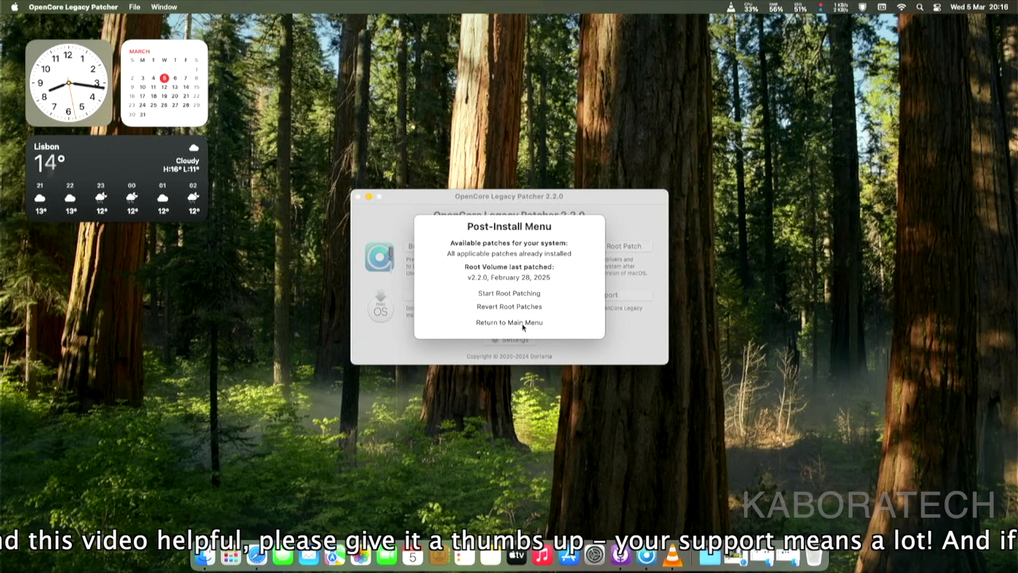
left_click(510, 322)
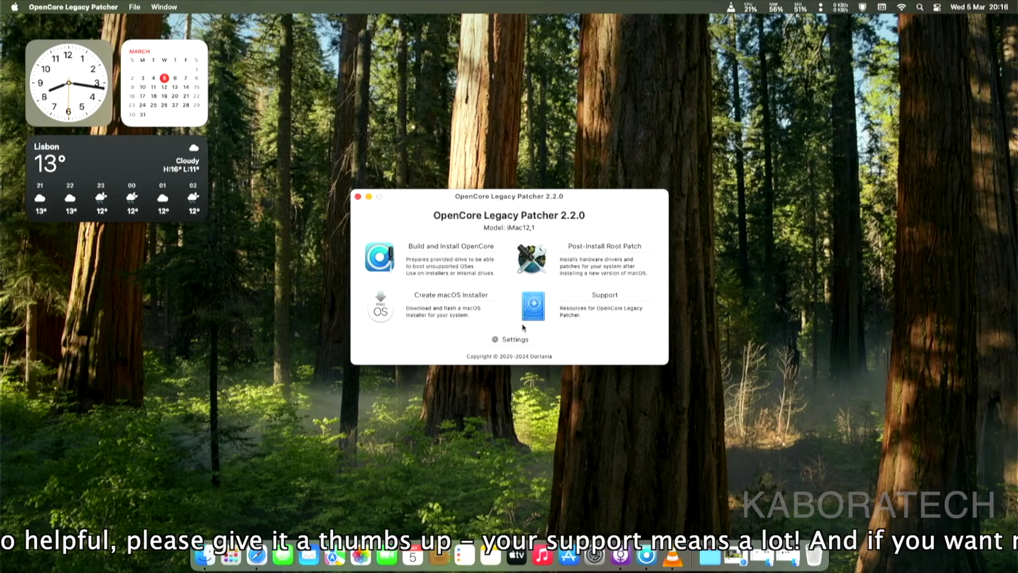
mouse_move(354, 192)
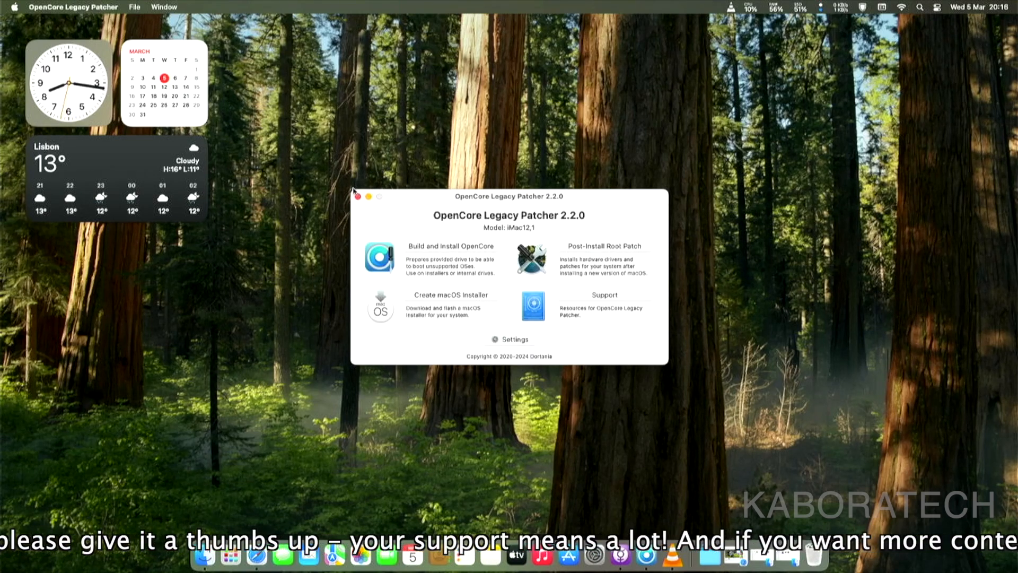
mouse_move(357, 198)
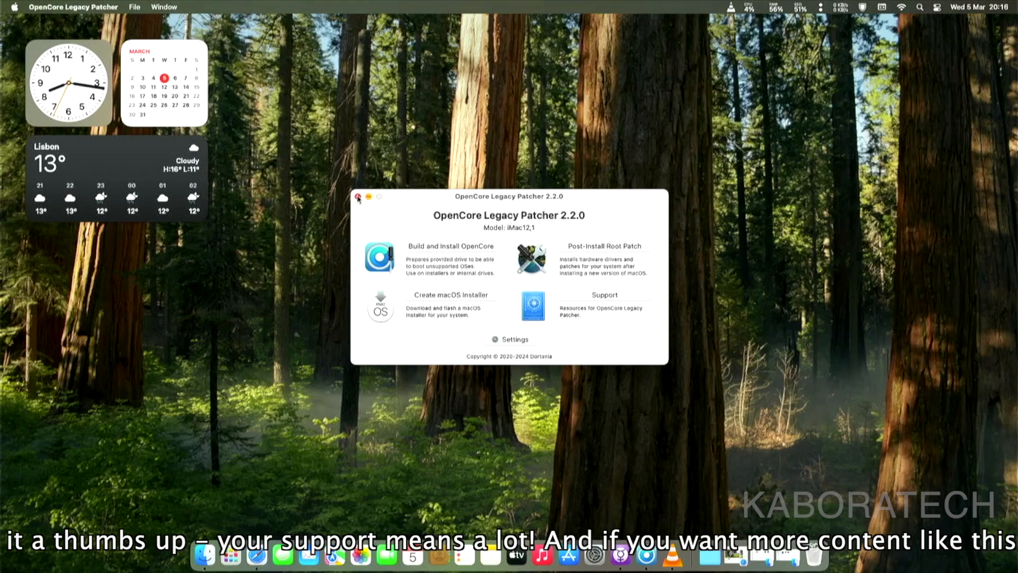
left_click(257, 556)
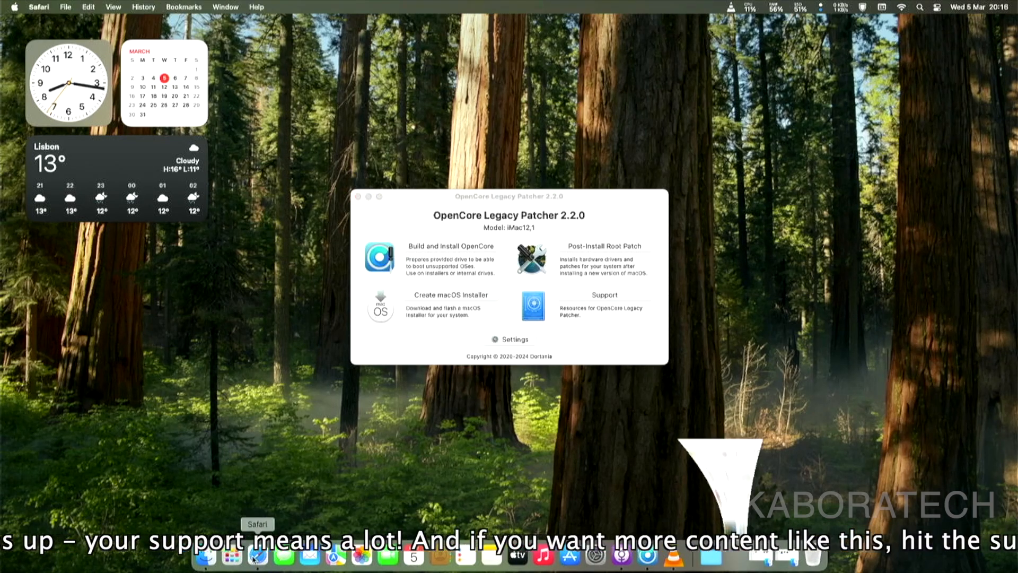
Show the 'What is OpenCore?' documentation page in Safari with its full web address visible
left_click(257, 556)
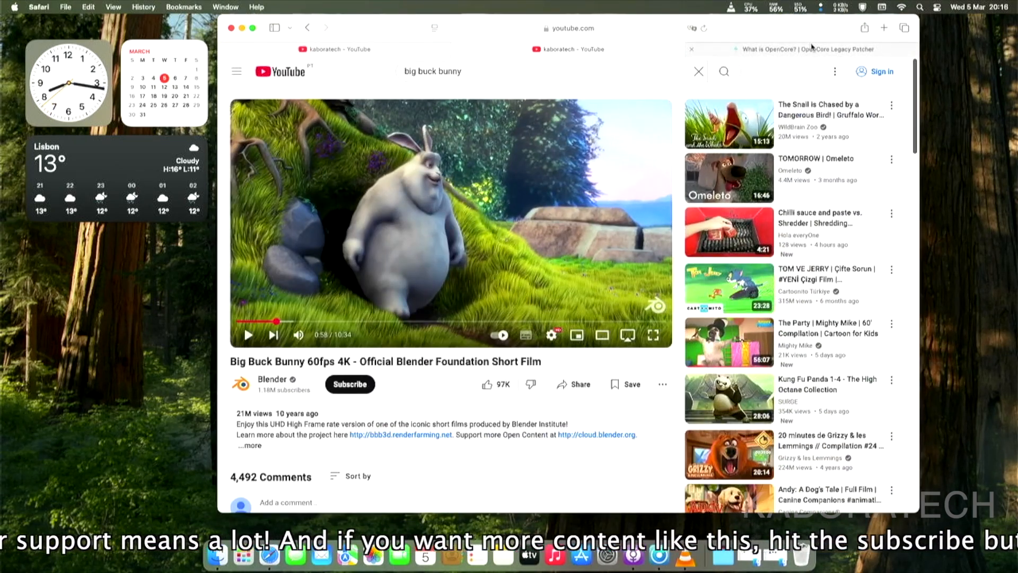
left_click(807, 49)
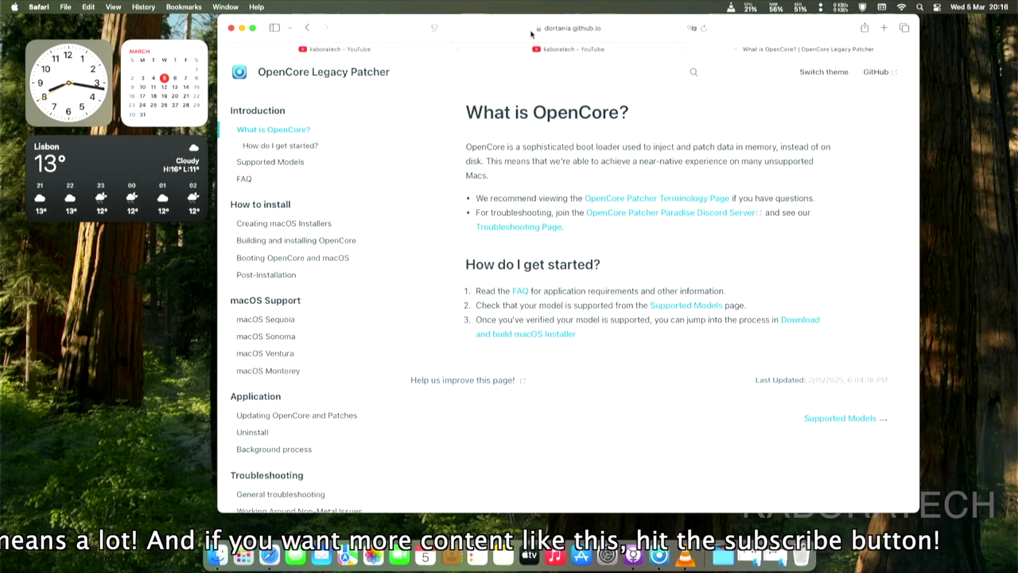
left_click(568, 28)
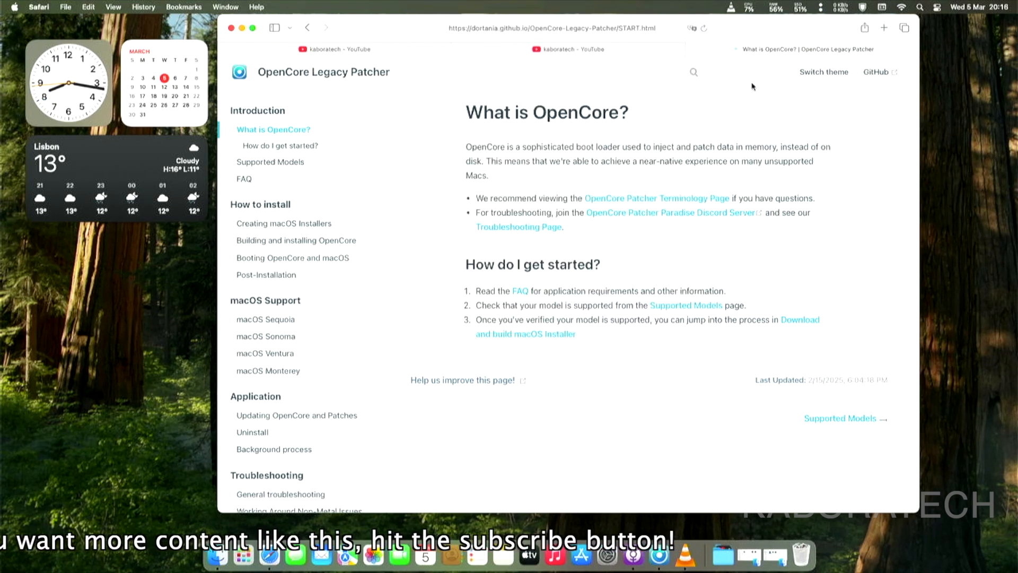
mouse_move(284, 224)
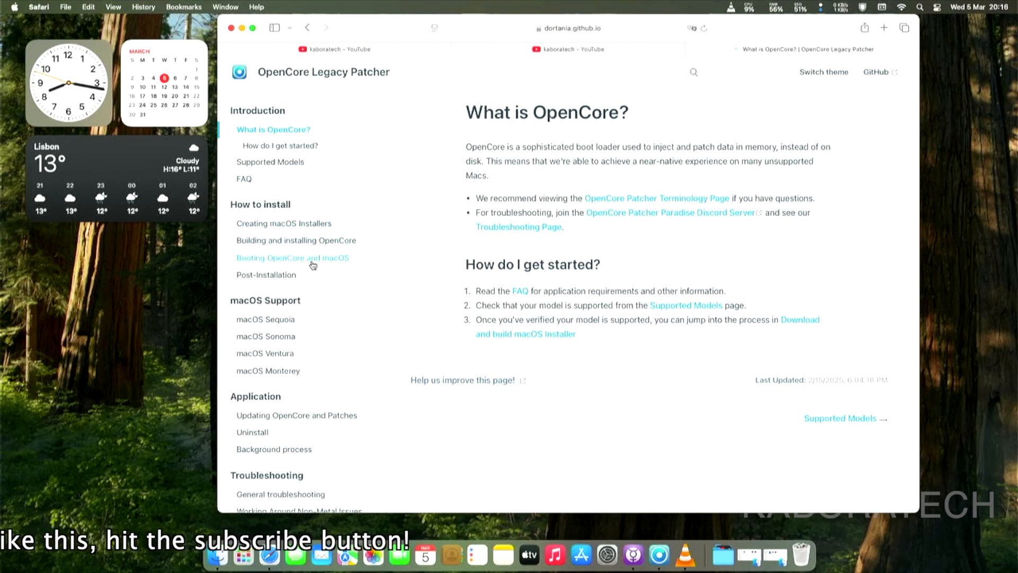
mouse_move(265, 319)
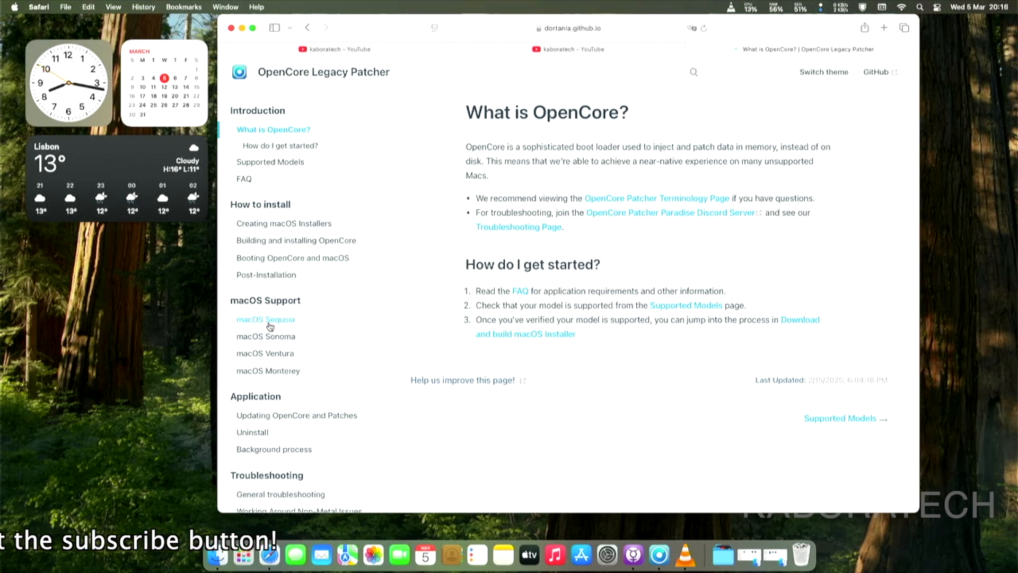
mouse_move(267, 371)
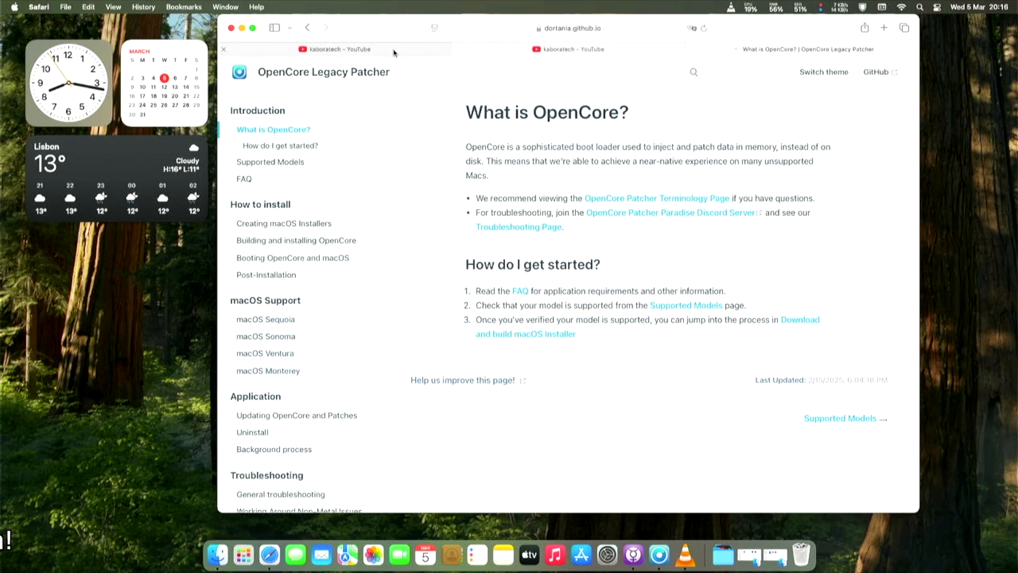
Show the kaboratech YouTube channel's videos page, then close the Safari window to reveal OpenCore Legacy Patcher
left_click(337, 49)
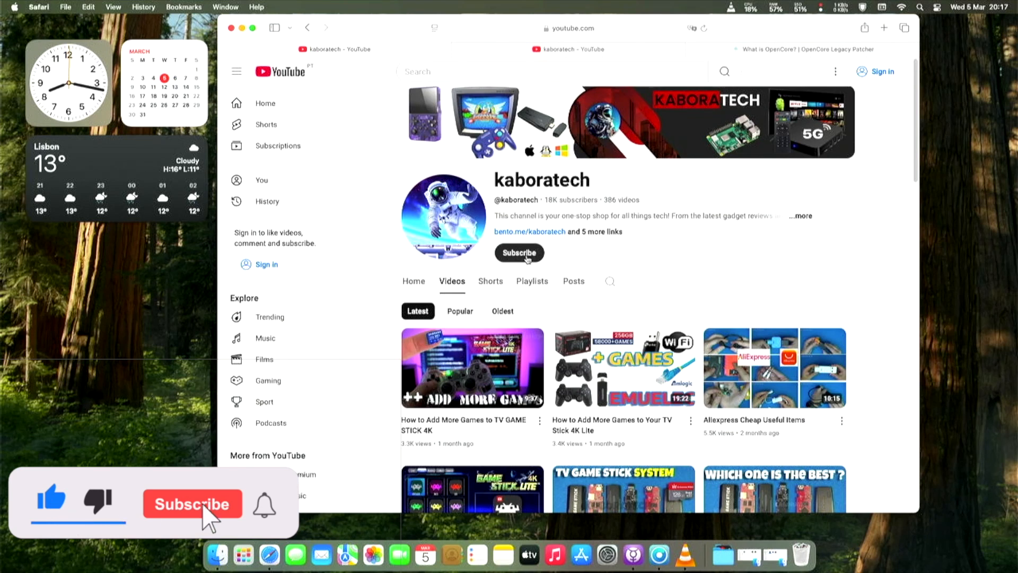
left_click(192, 503)
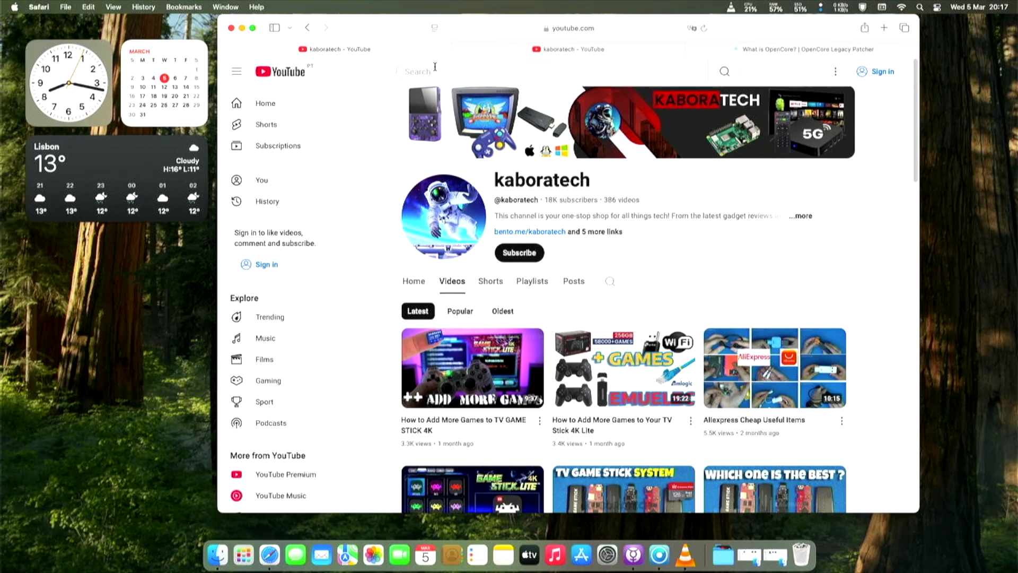
mouse_move(243, 28)
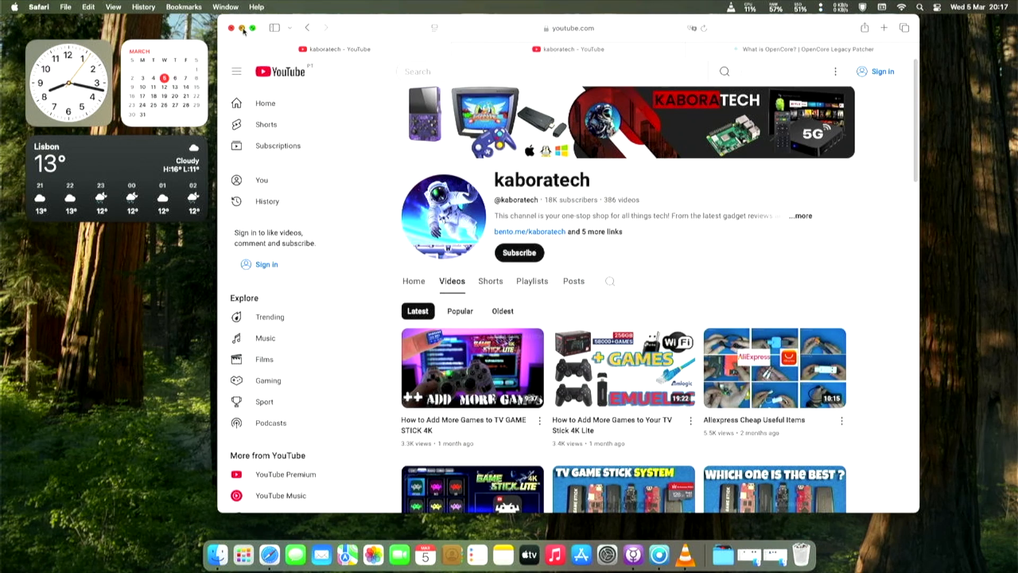
left_click(230, 27)
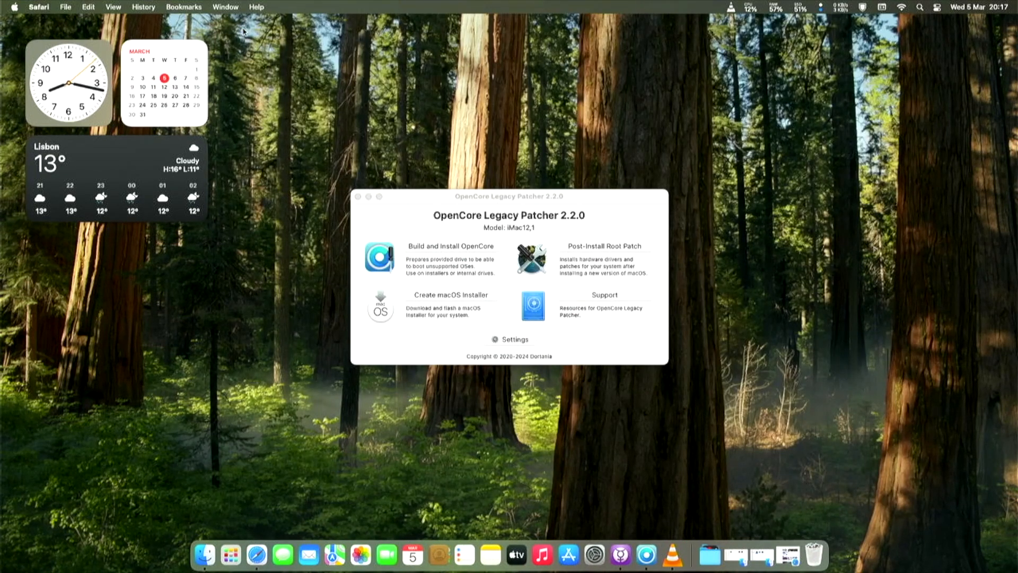